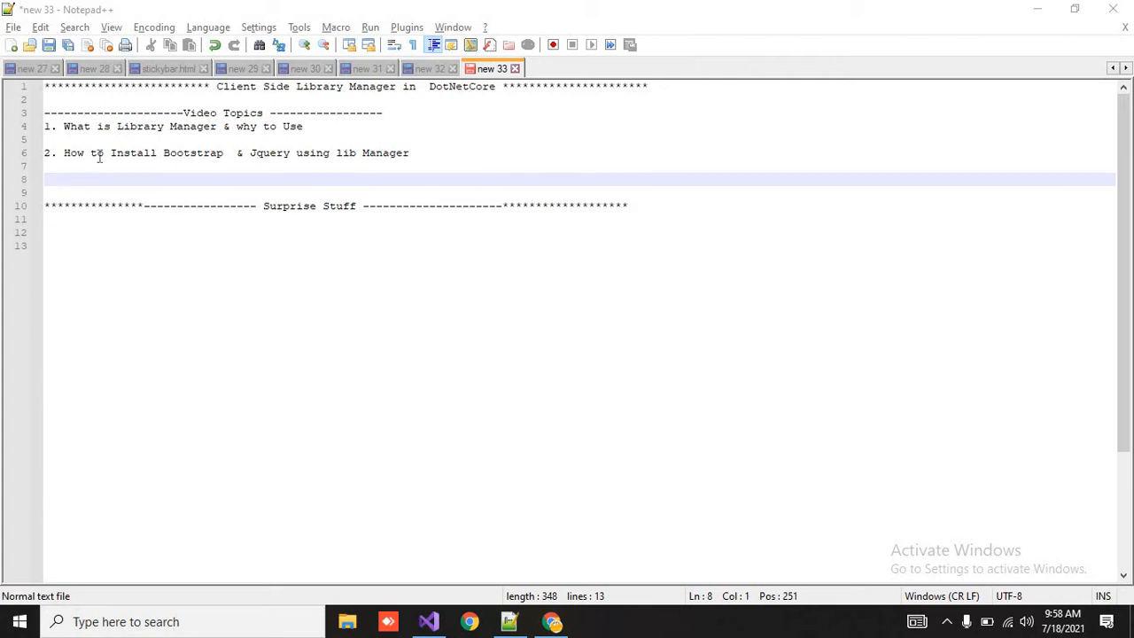
Step: Highlight the 'Library Manager' topic in the notes, then bring up the HelloWorld solution
double_click(138, 126)
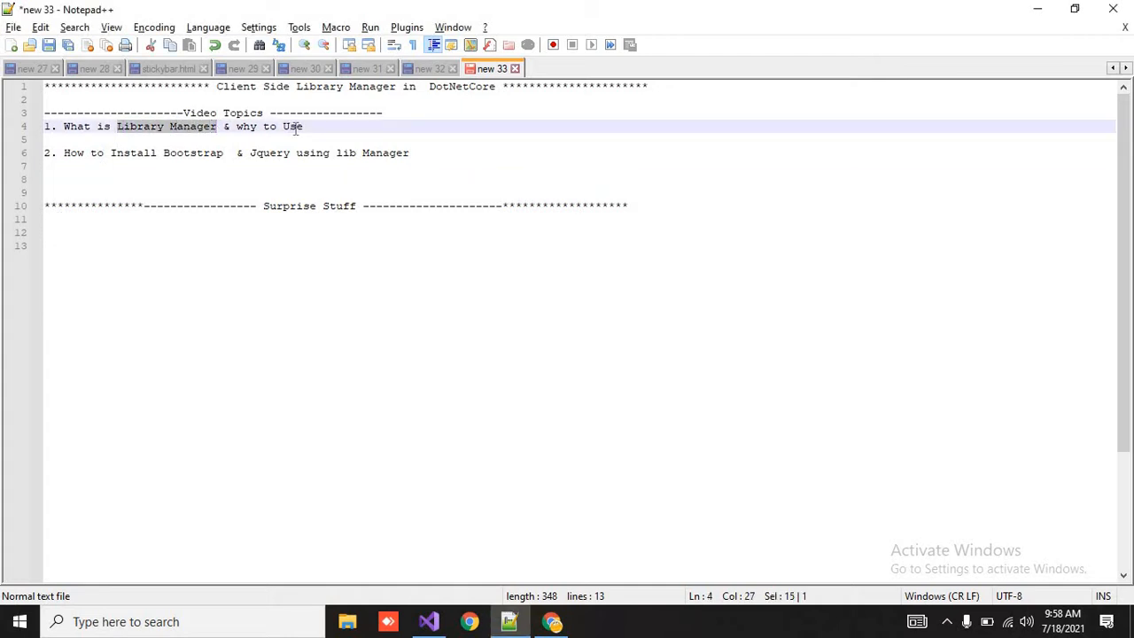
left_click(303, 126)
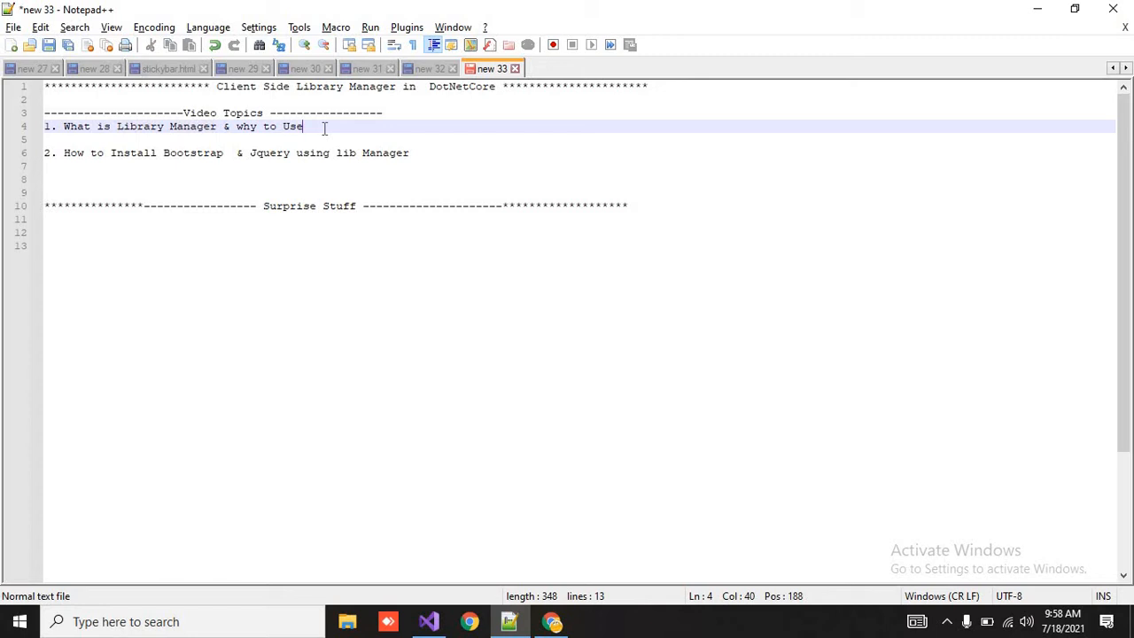
left_click(429, 621)
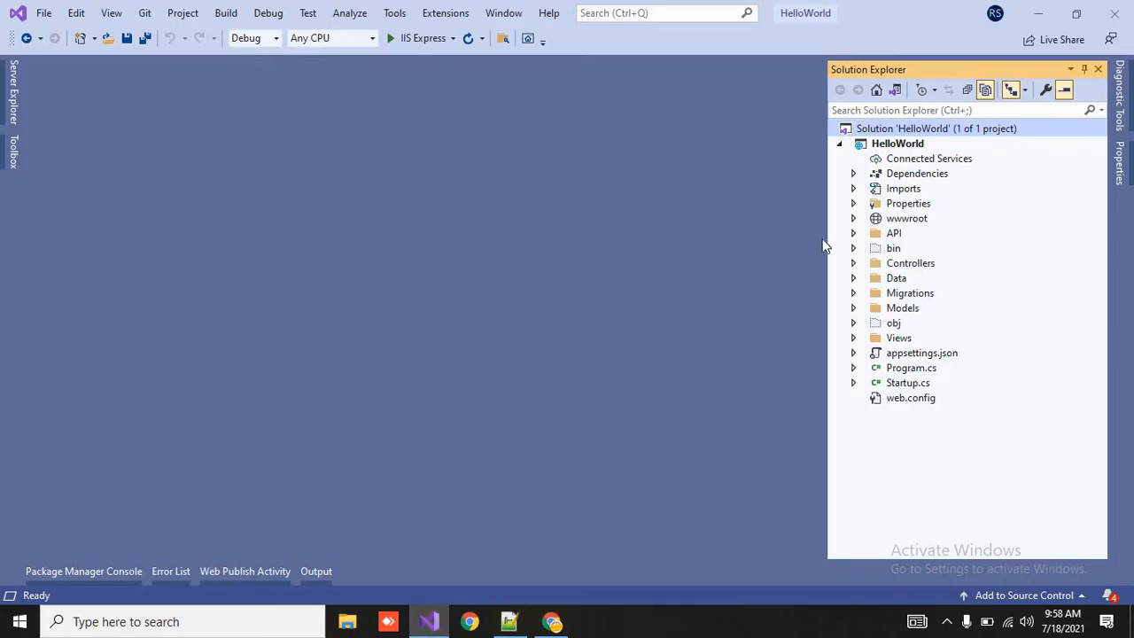
Step: Browse wwwroot > lib and its bootstrap folder in Solution Explorer, collapse them, and return to the notes
left_click(854, 218)
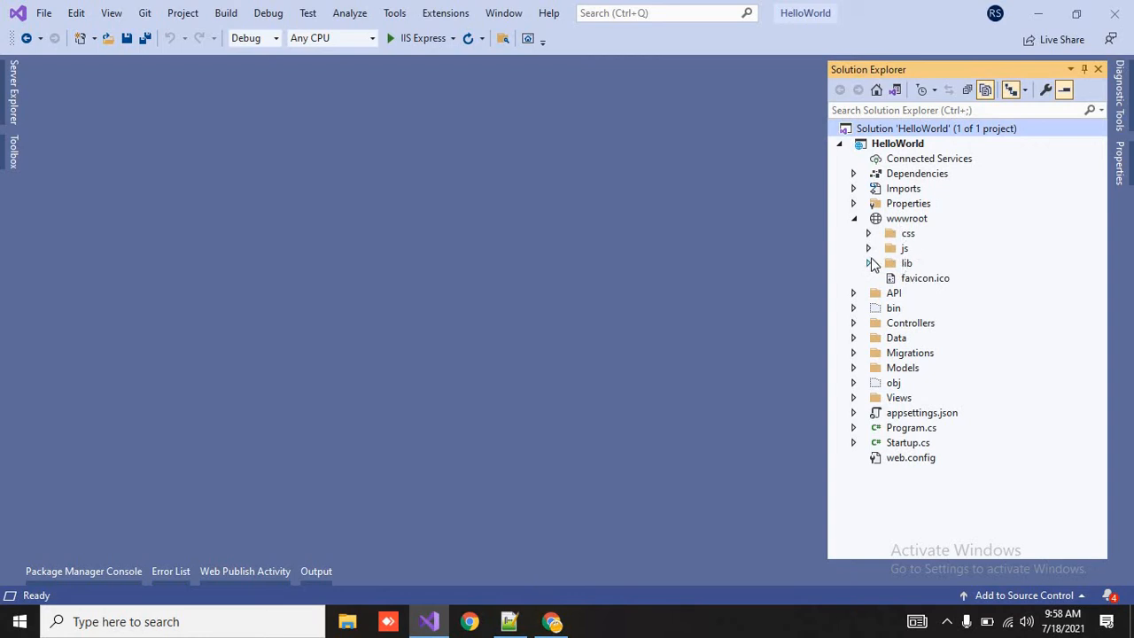
left_click(868, 262)
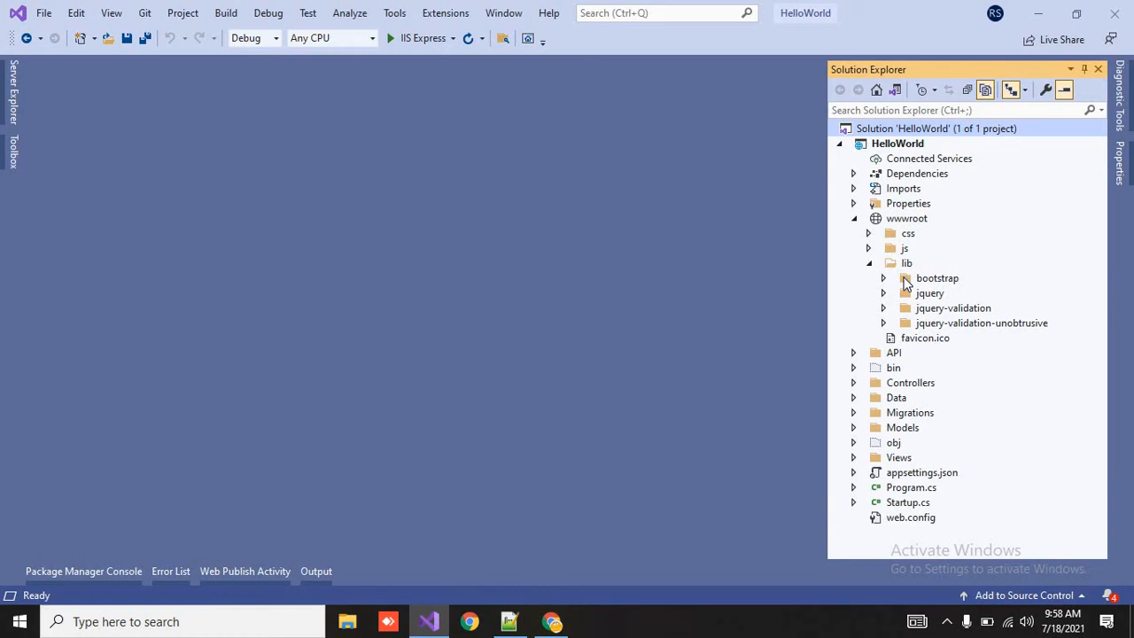
mouse_move(892, 283)
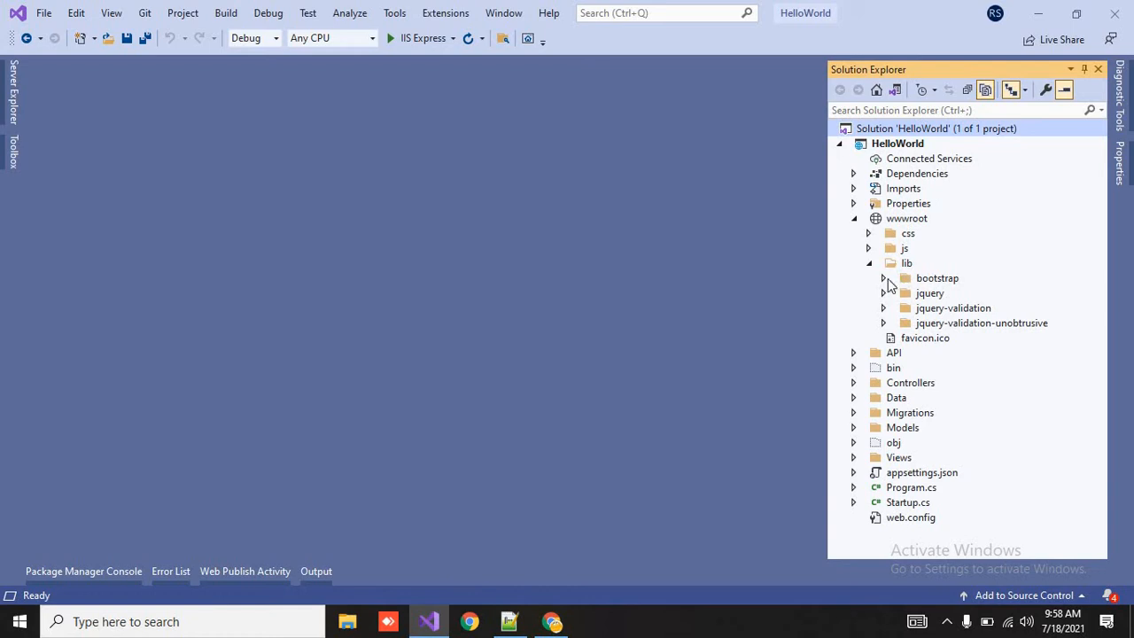
left_click(882, 276)
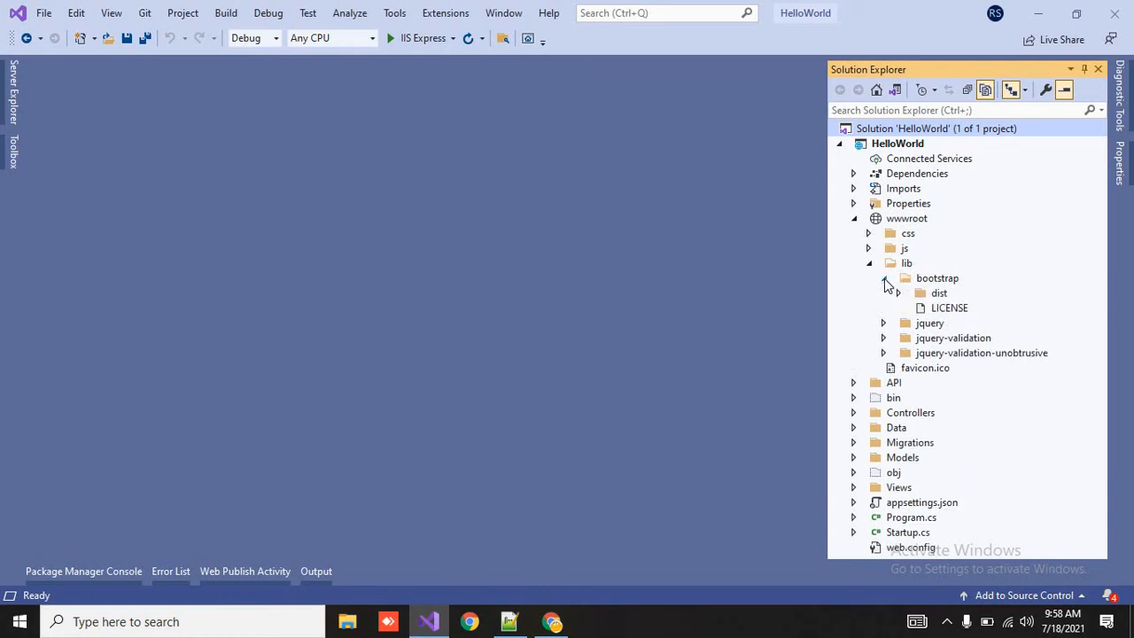
left_click(868, 276)
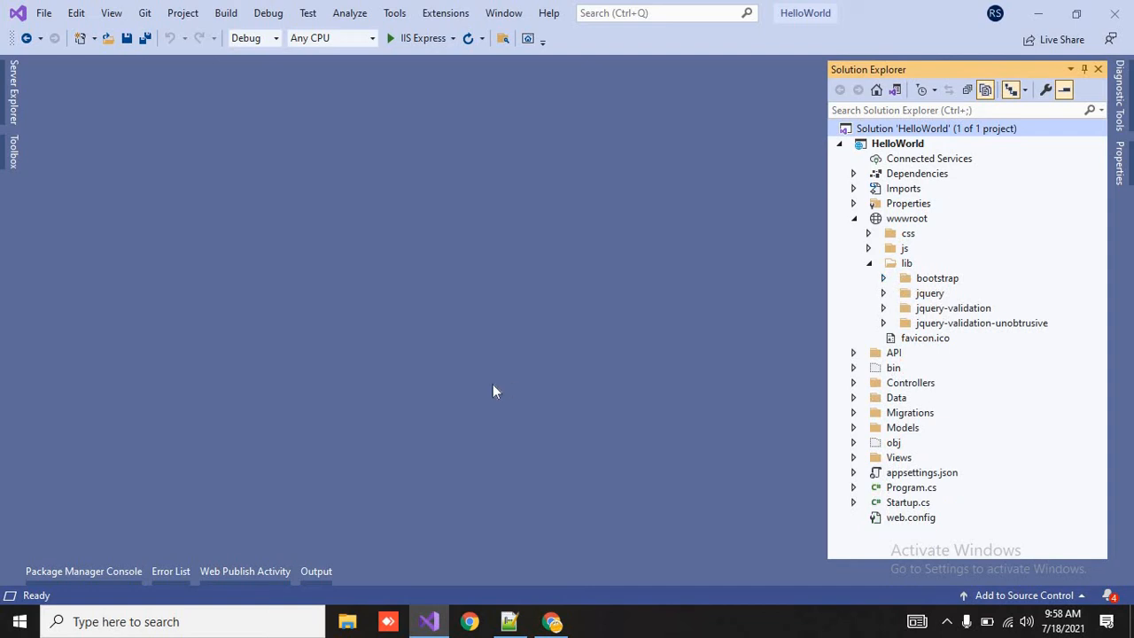
mouse_move(322, 294)
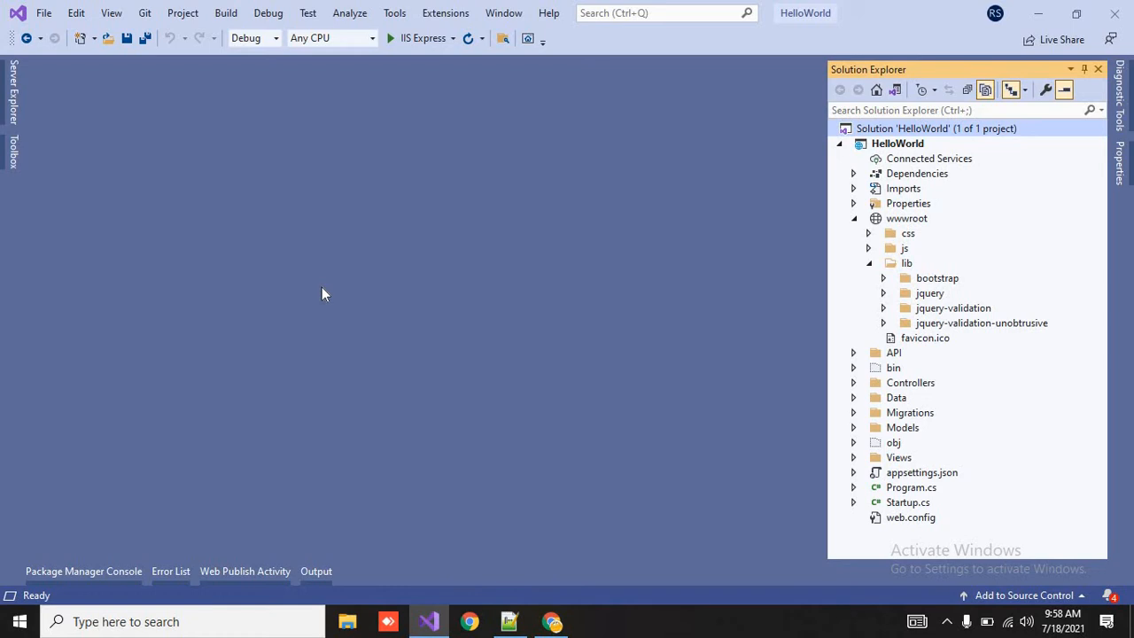
mouse_move(822, 290)
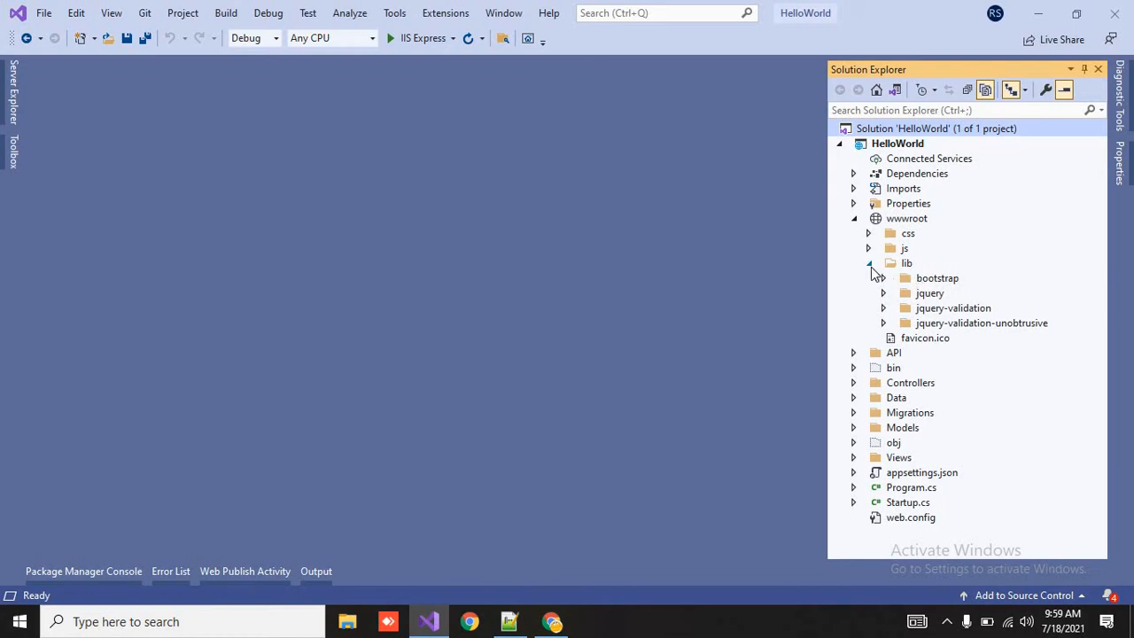
left_click(869, 262)
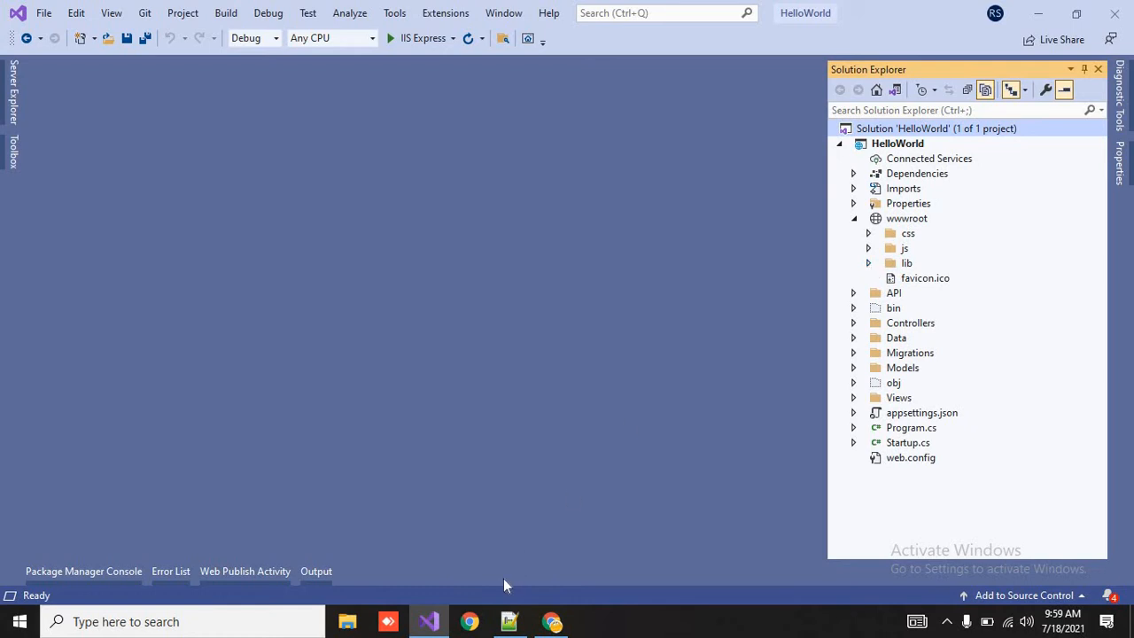
left_click(506, 620)
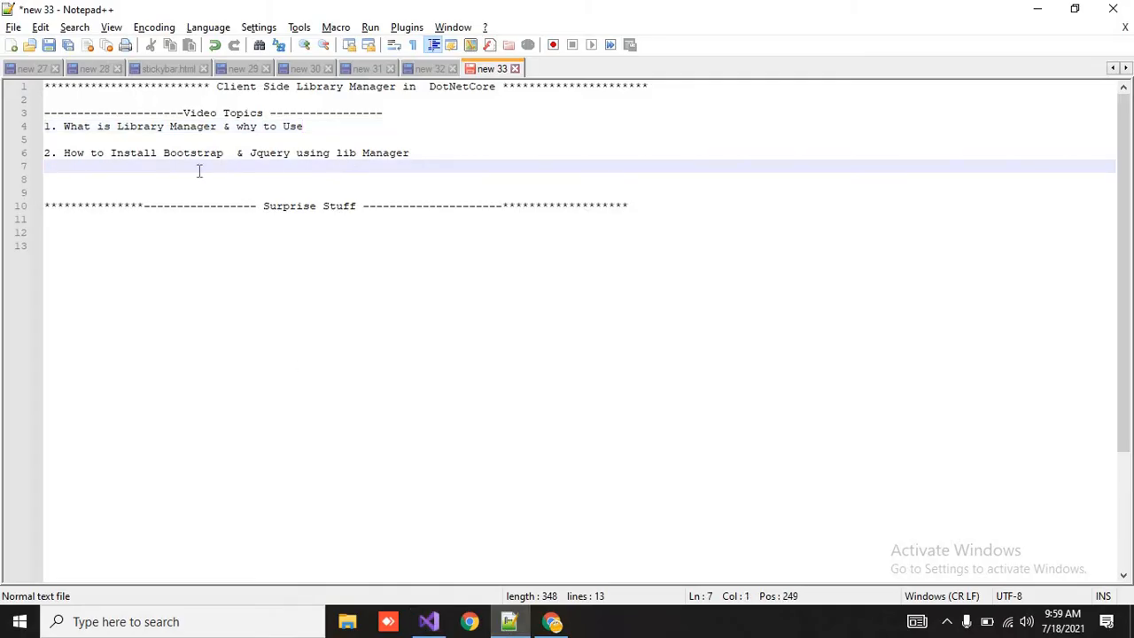
Step: Select both topic lines — Library Manager and installing Bootstrap and jQuery
left_click_drag(46, 170, 46, 126)
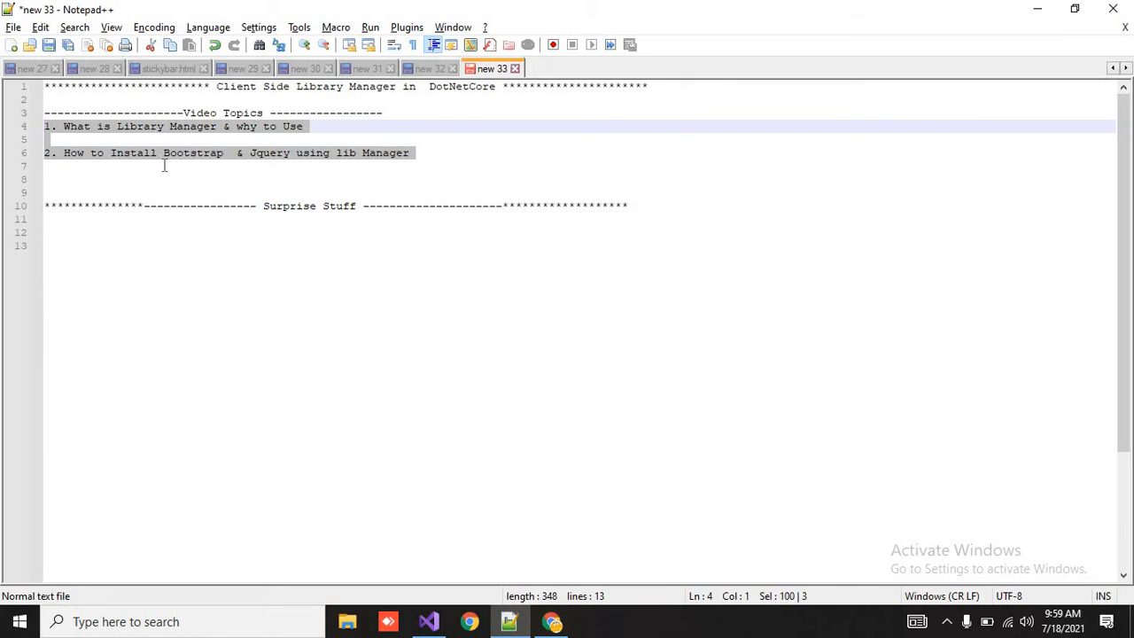
mouse_move(142, 142)
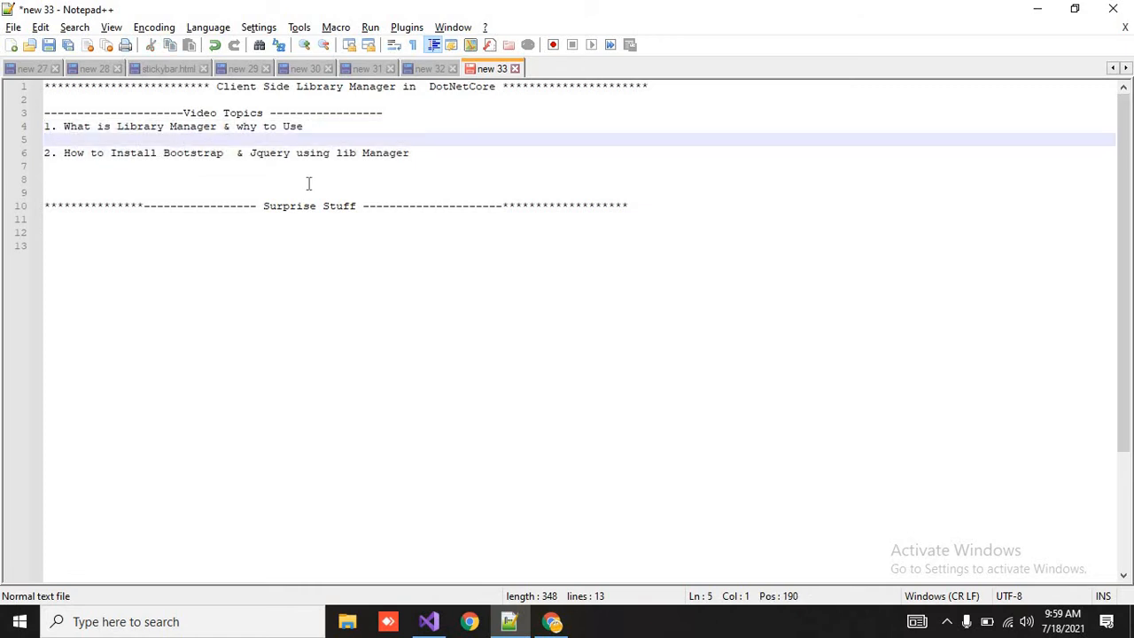
mouse_move(570, 479)
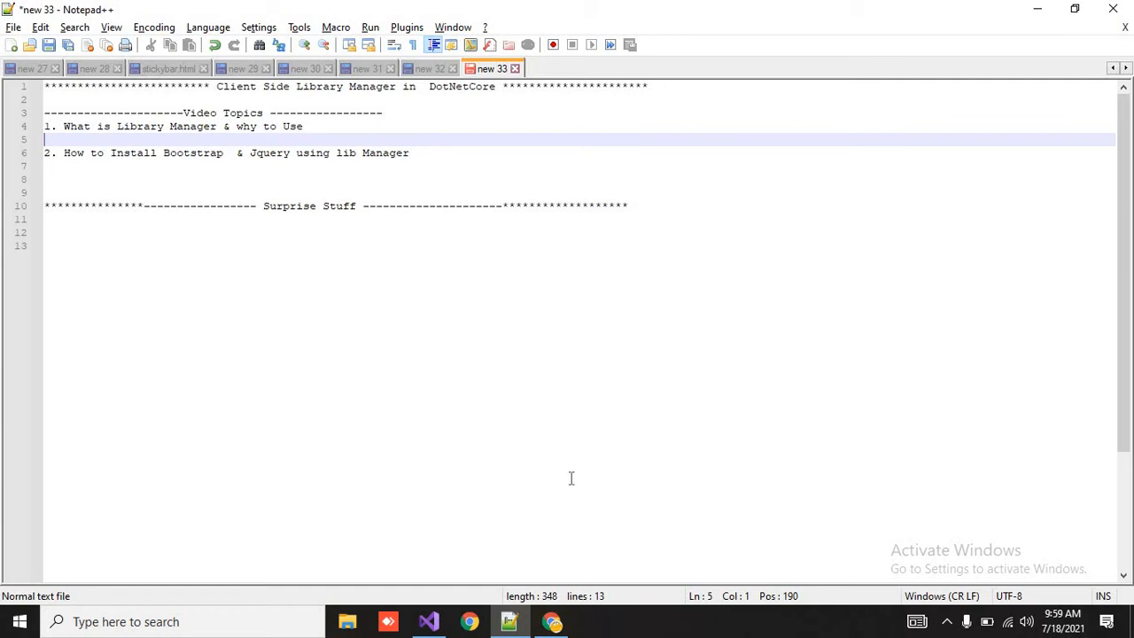
Step: Search Google in Chrome for 'library manager in dotnetcore'
left_click(553, 620)
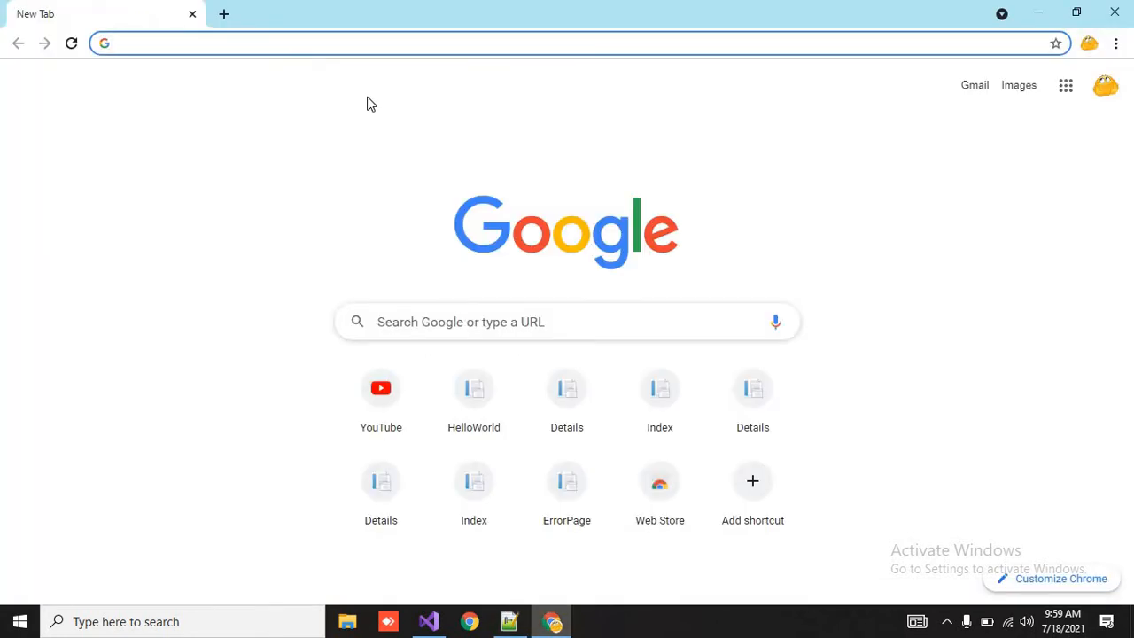
type("cl")
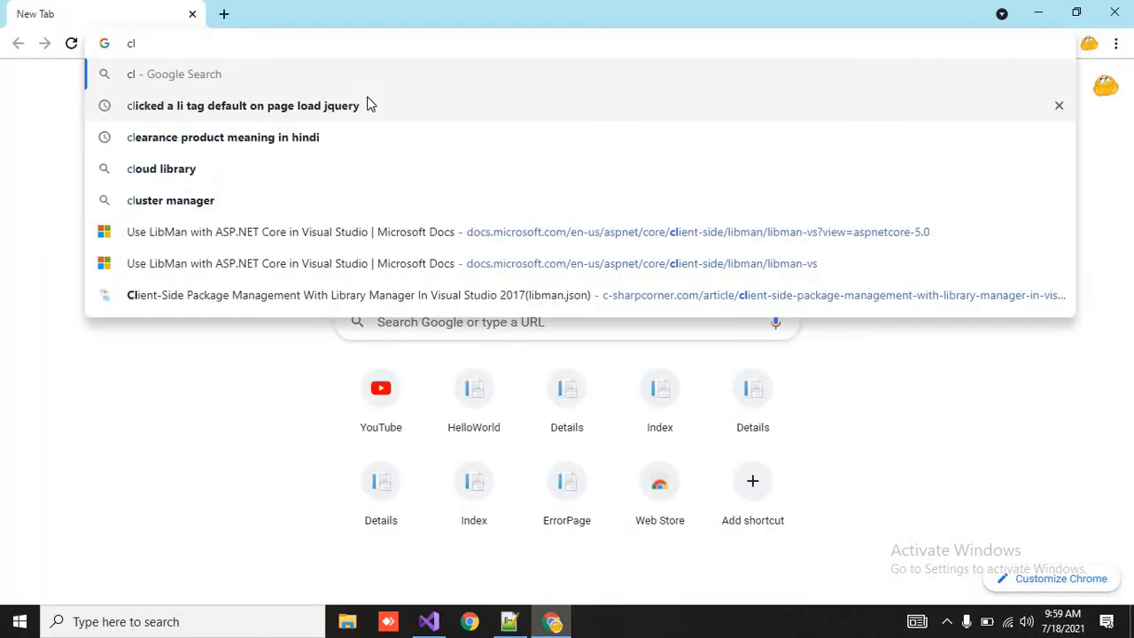
type("library manager in dotnetcore")
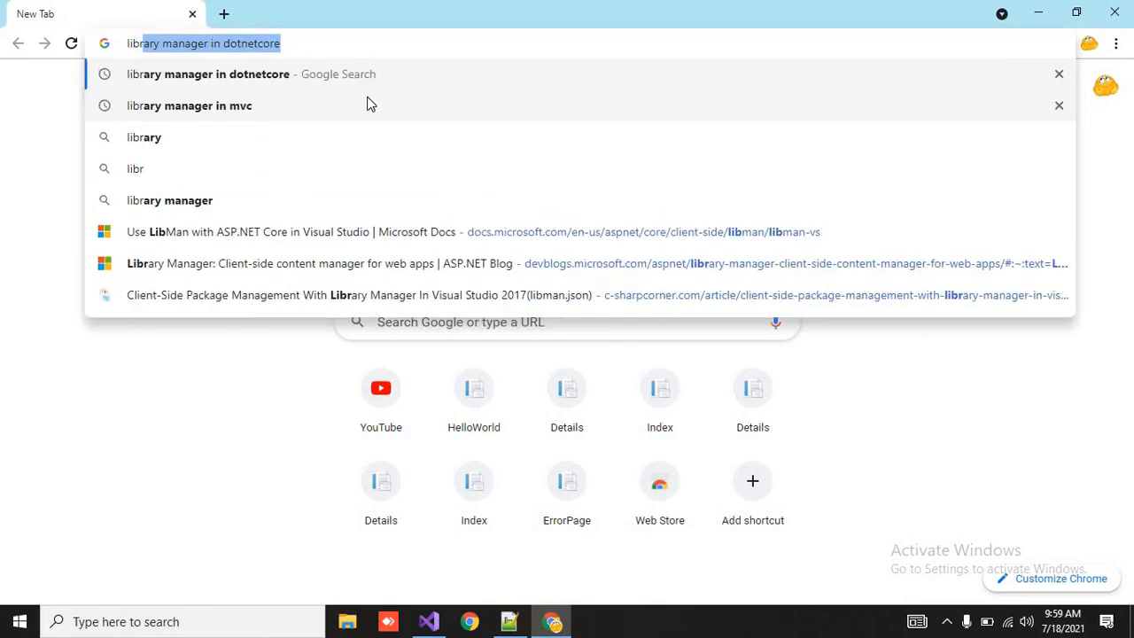
key("Return")
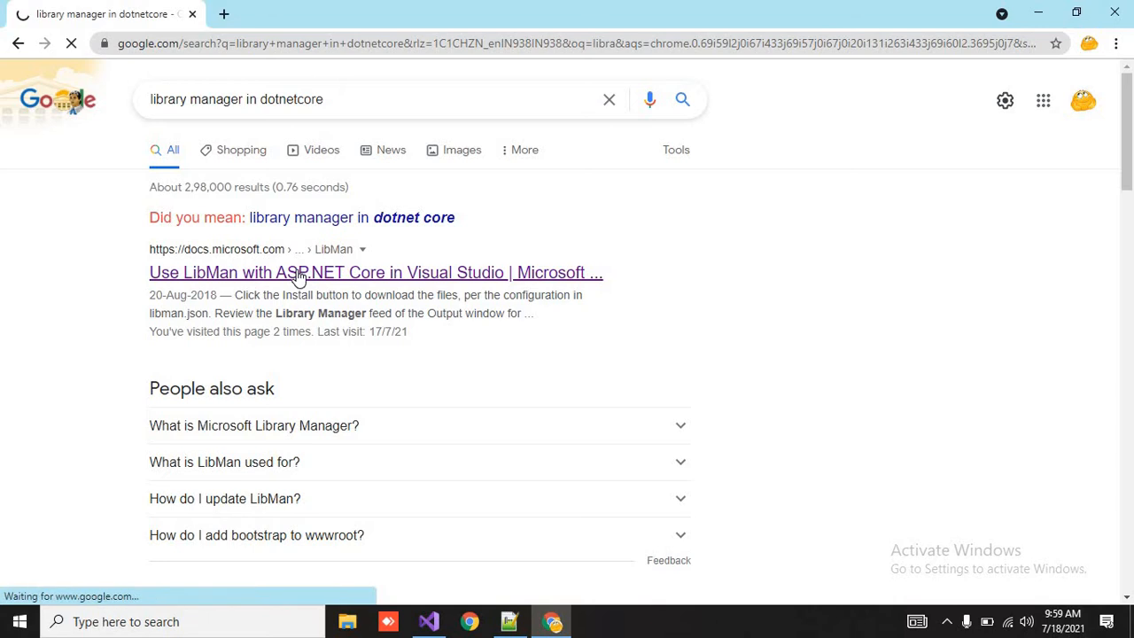
Step: Open the 'Use LibMan with ASP.NET Core' article and read down to the libman.json mention
left_click(376, 273)
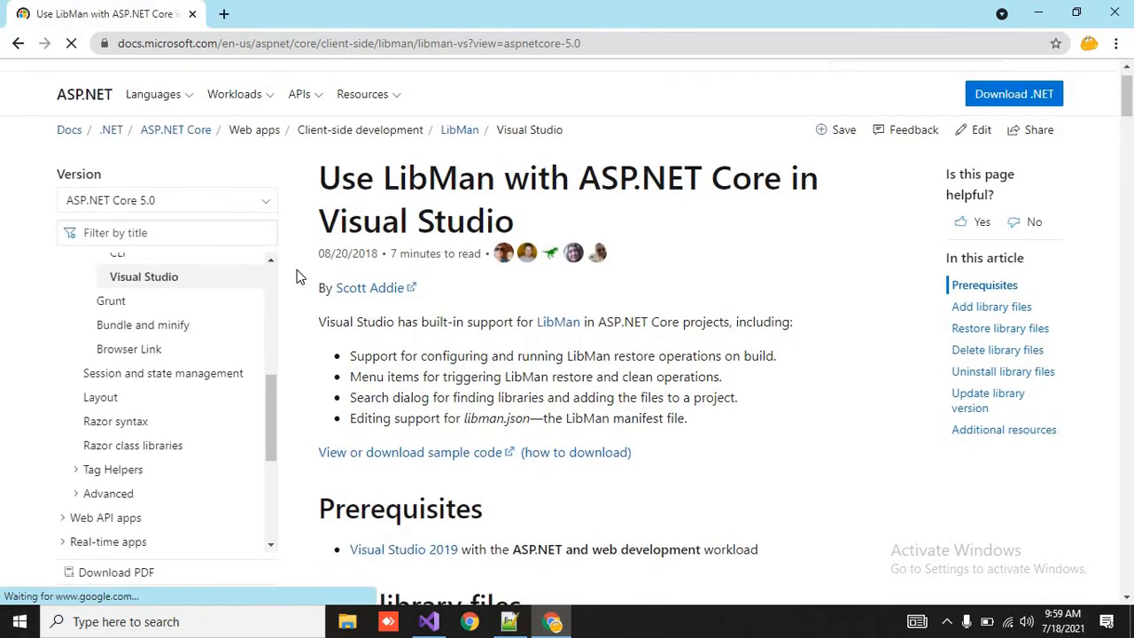
scroll("down", 3)
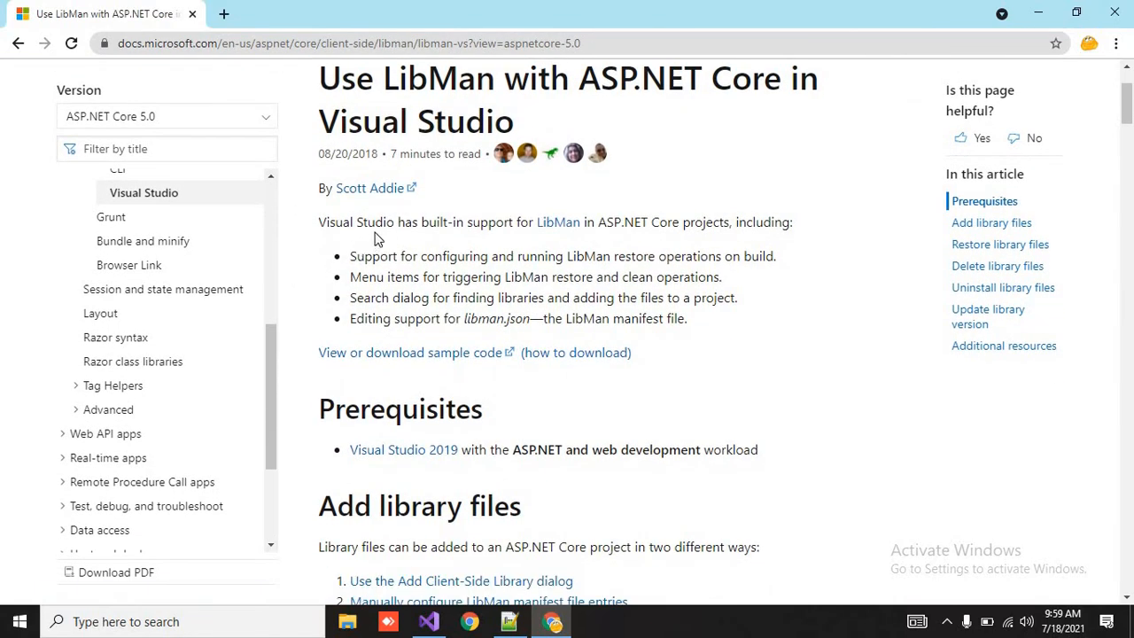
mouse_move(582, 223)
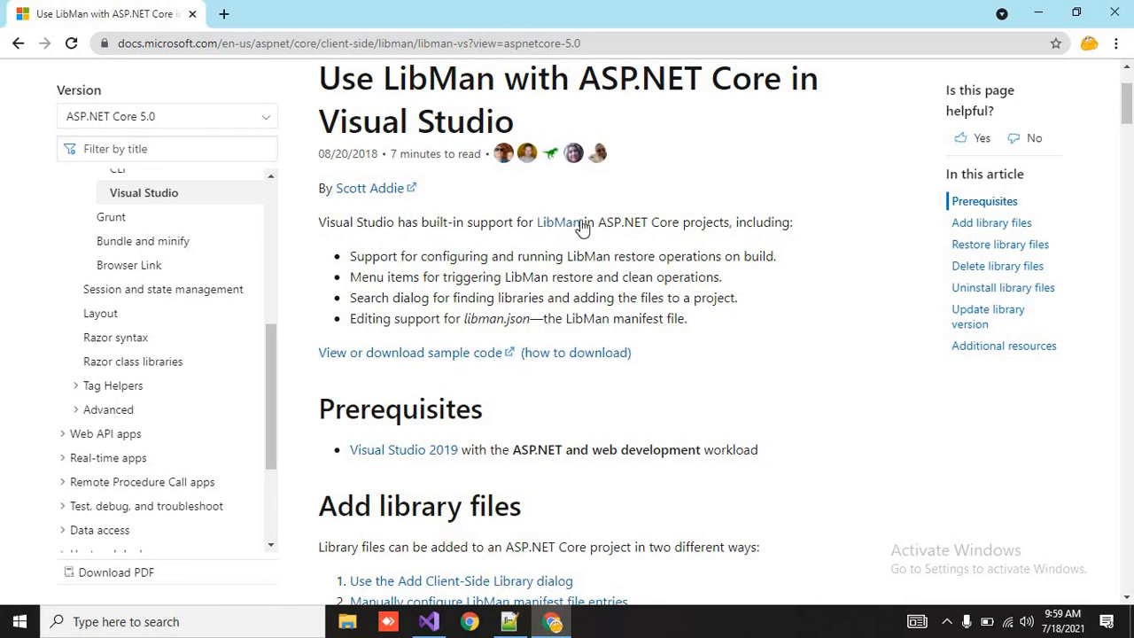
mouse_move(726, 220)
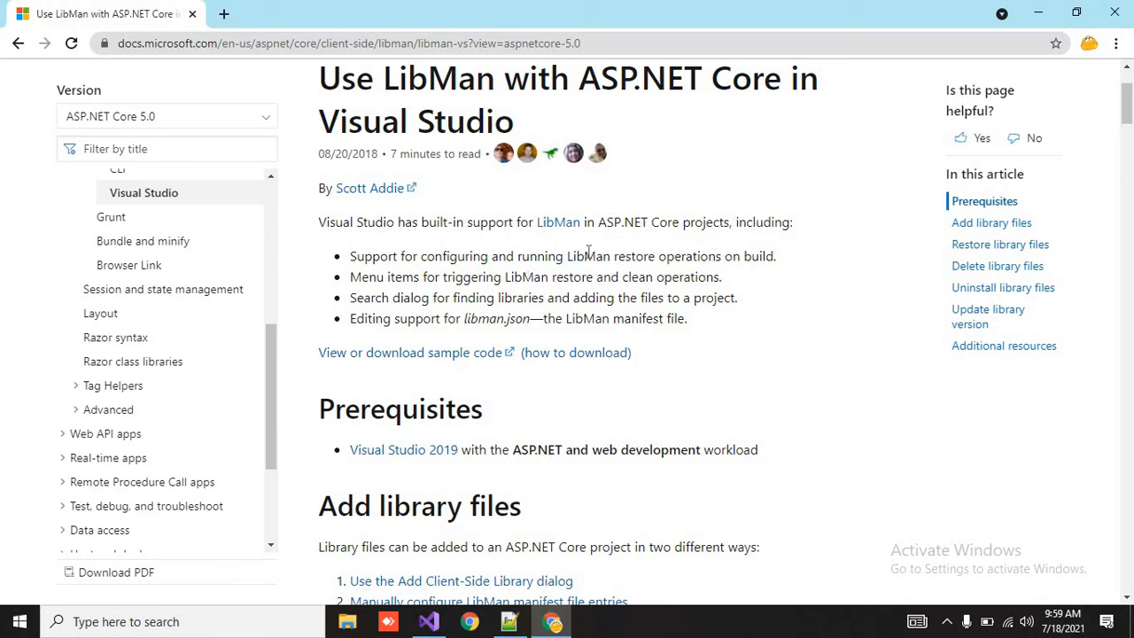
scroll("up", 3)
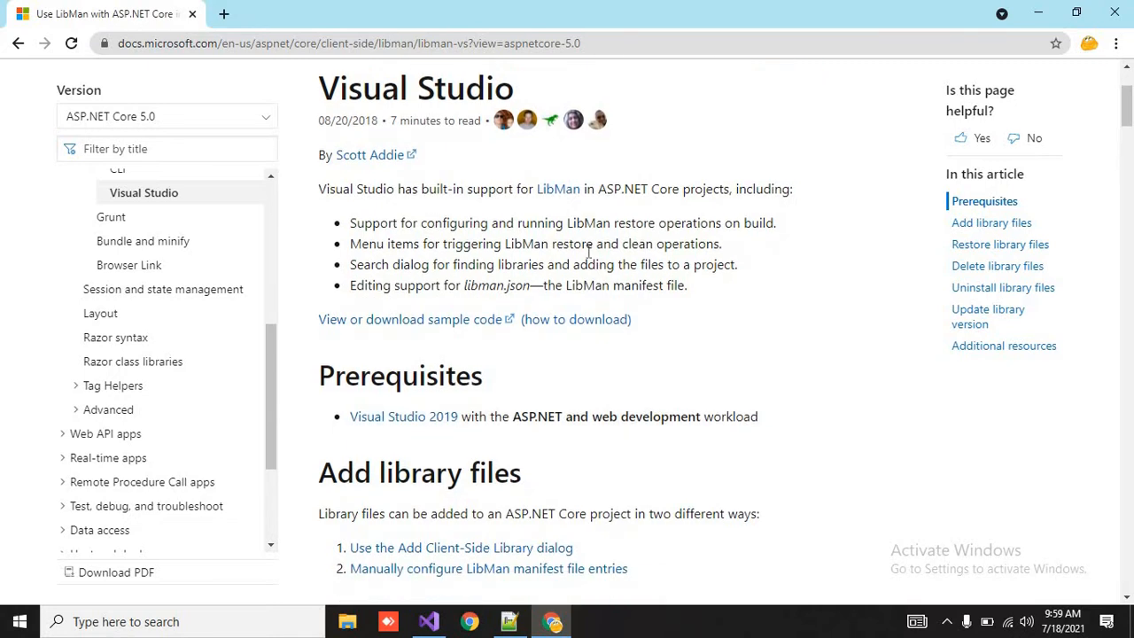
scroll("down", 3)
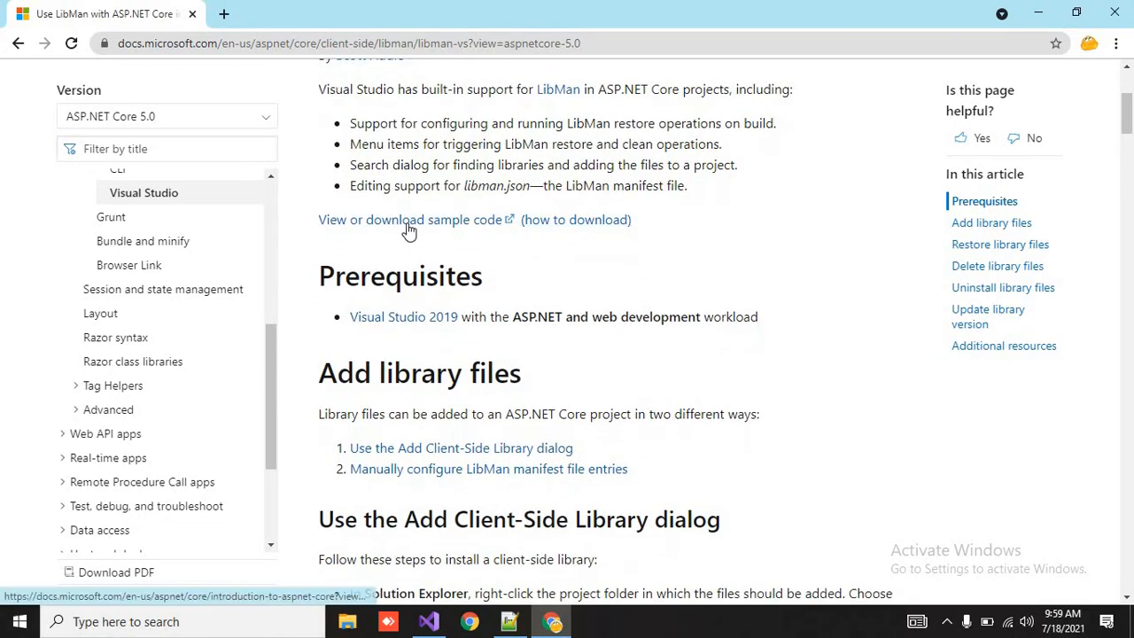
double_click(482, 186)
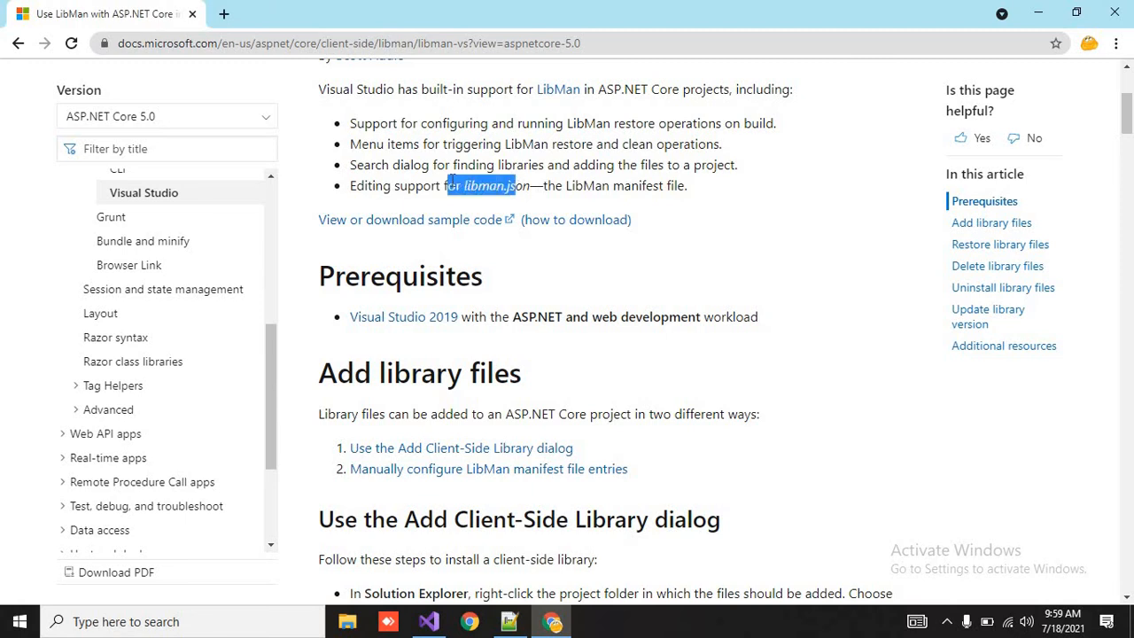
scroll("down", 3)
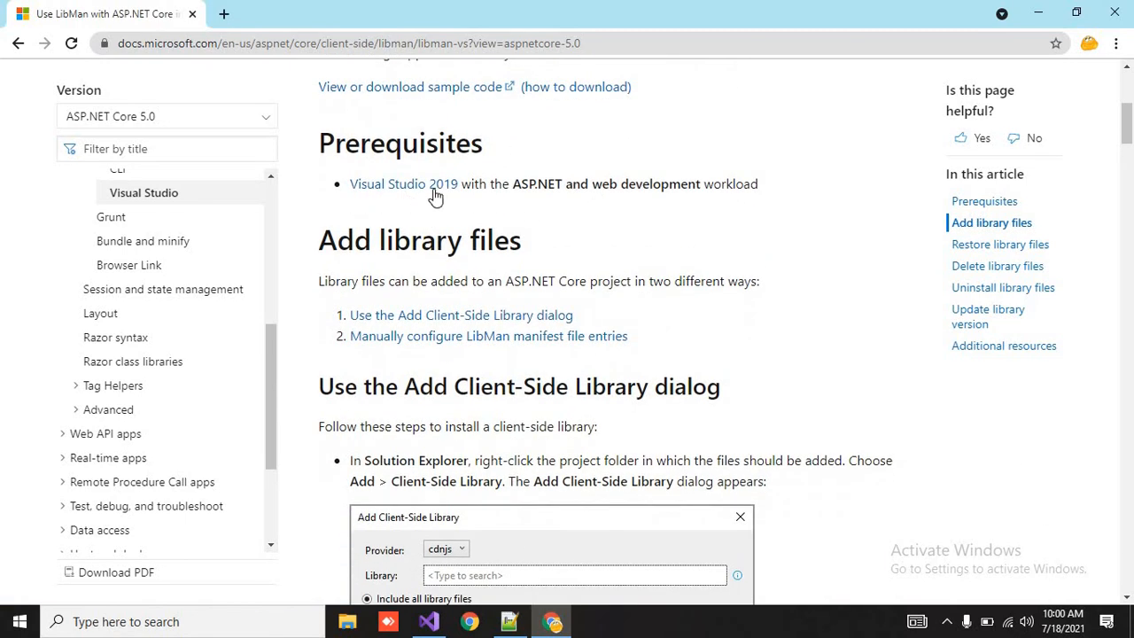
Step: Continue past Prerequisites to the 'Use the Add Client-Side Library dialog' steps
double_click(535, 182)
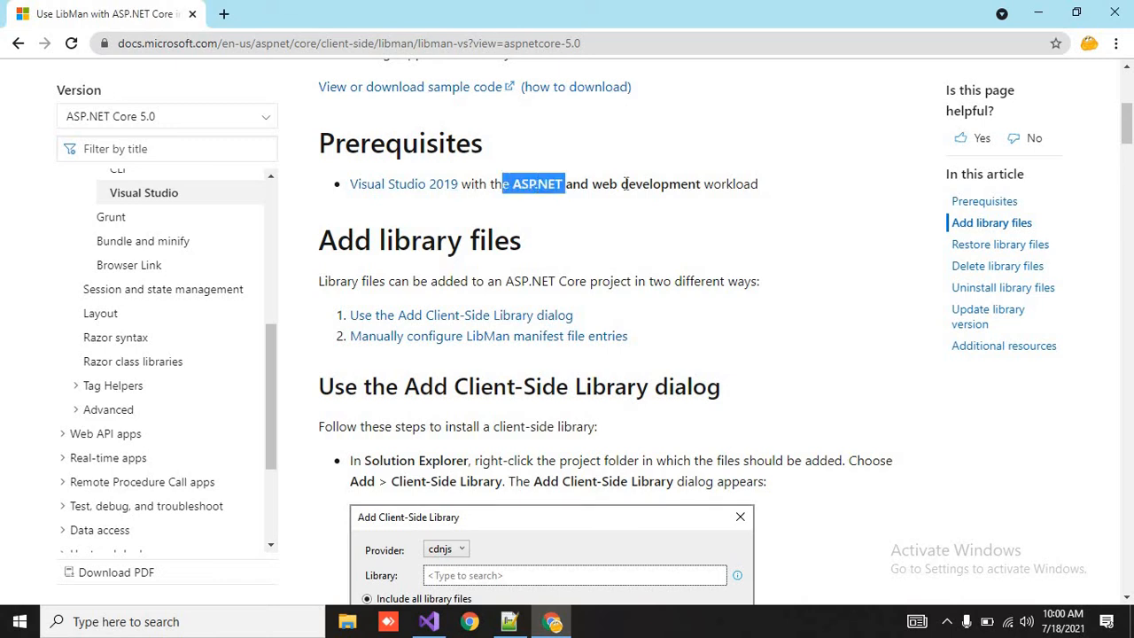
scroll("down", 3)
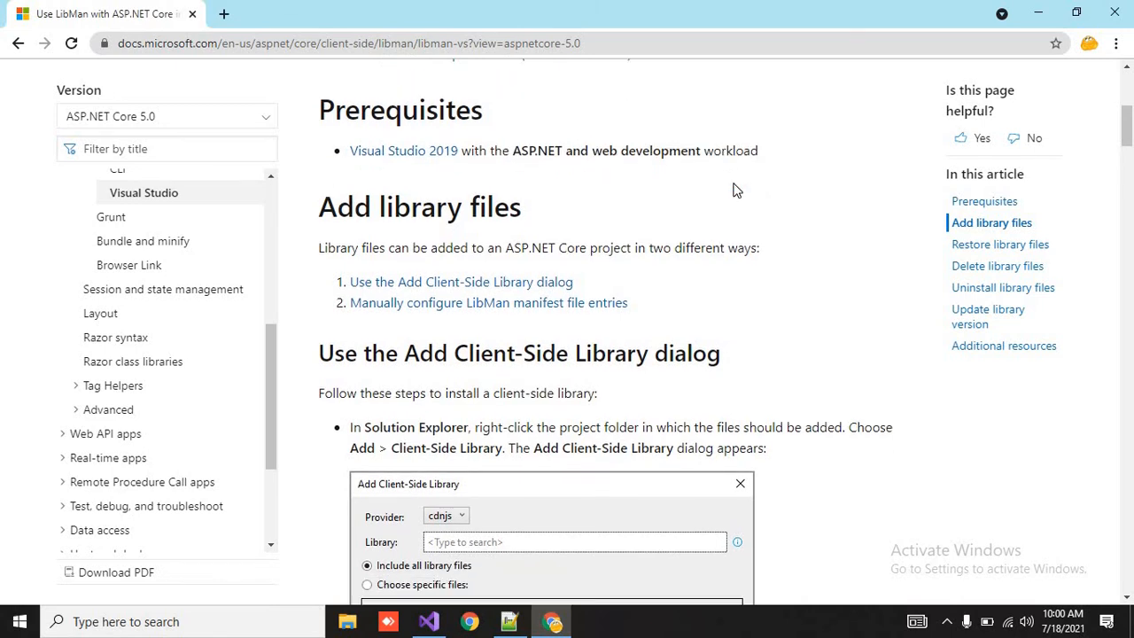
scroll("down", 3)
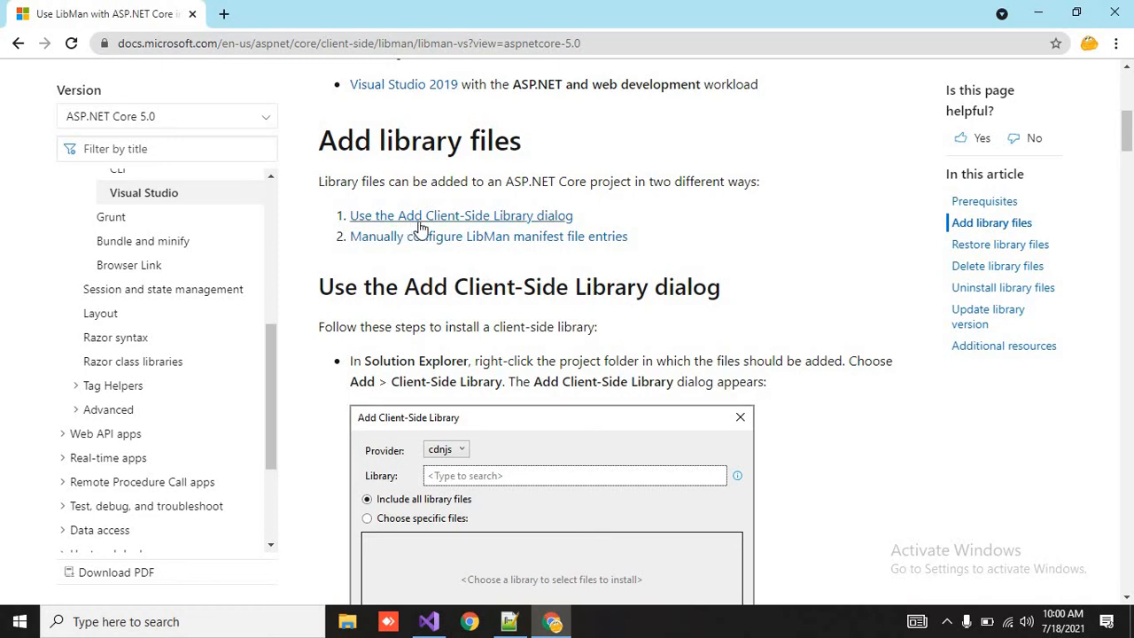
mouse_move(594, 230)
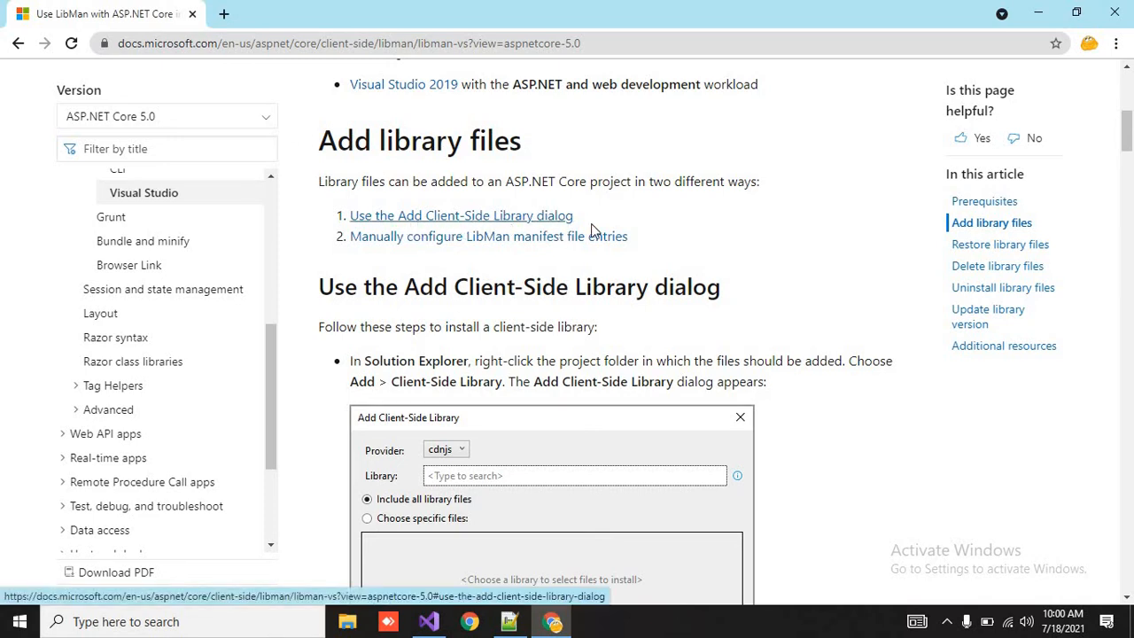
mouse_move(504, 259)
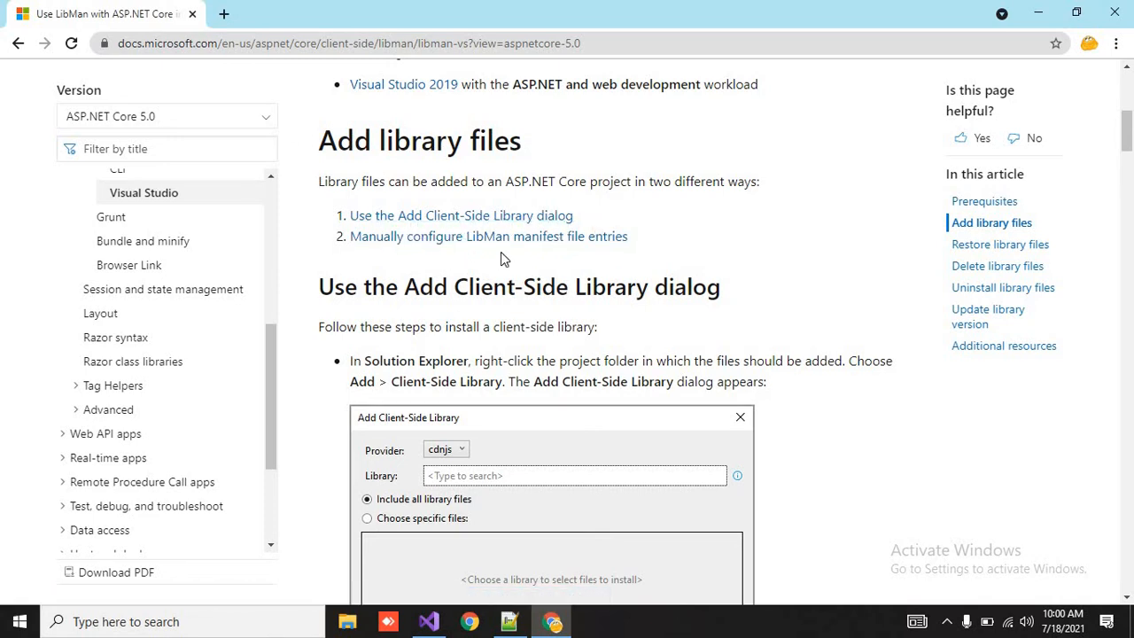
scroll("down", 3)
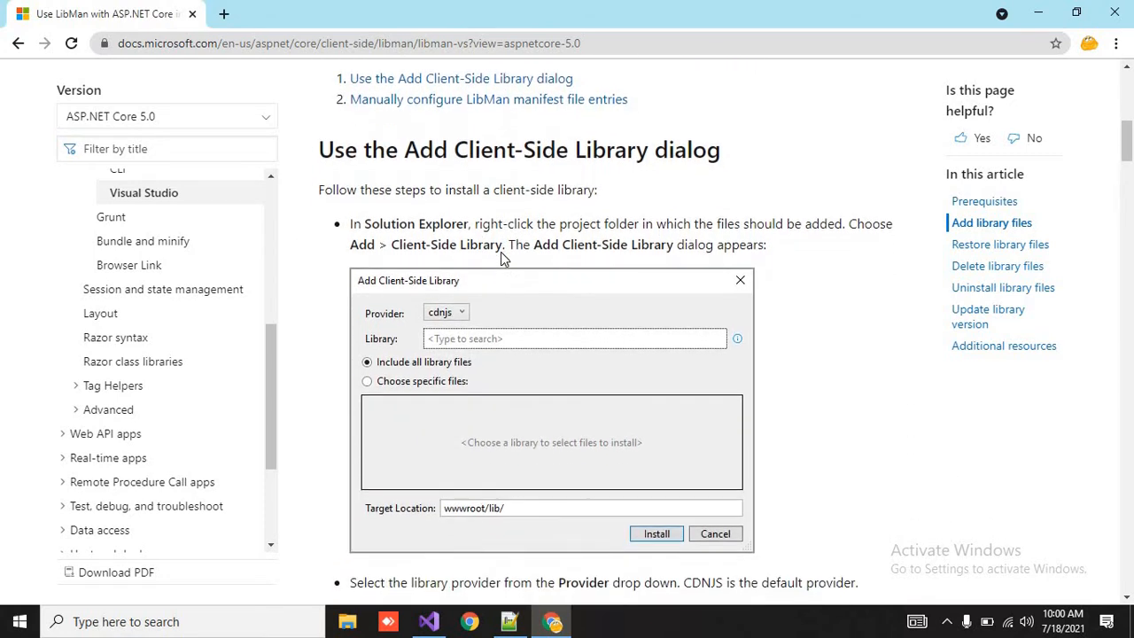
scroll("down", 3)
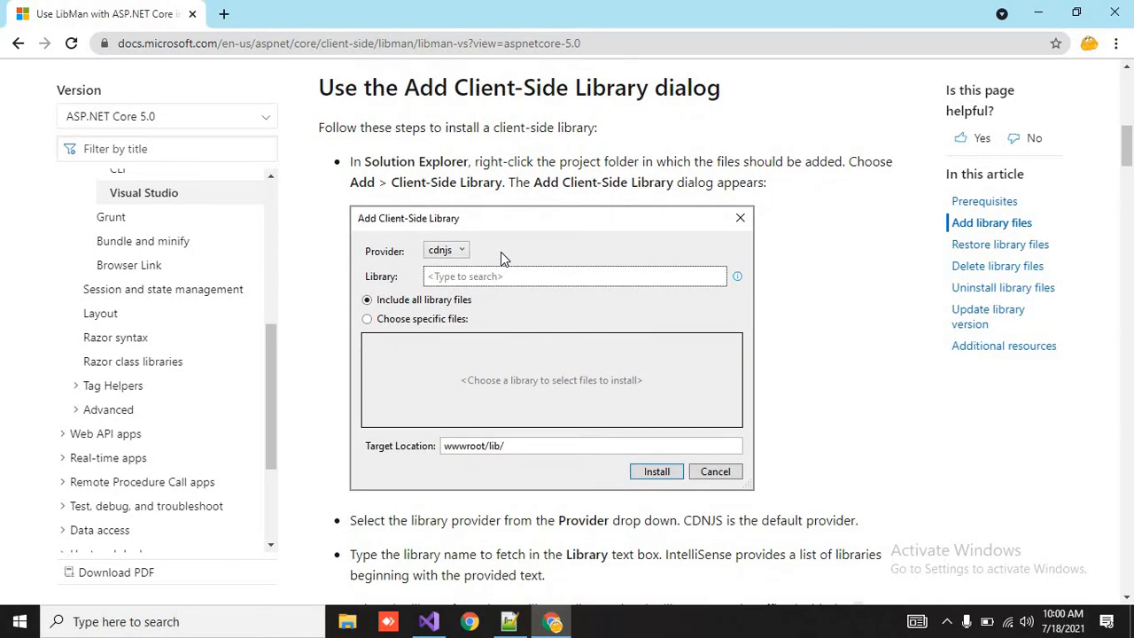
Step: Delete the wwwroot/lib folder with bootstrap, jquery and jquery-validation from HelloWorld
left_click(428, 620)
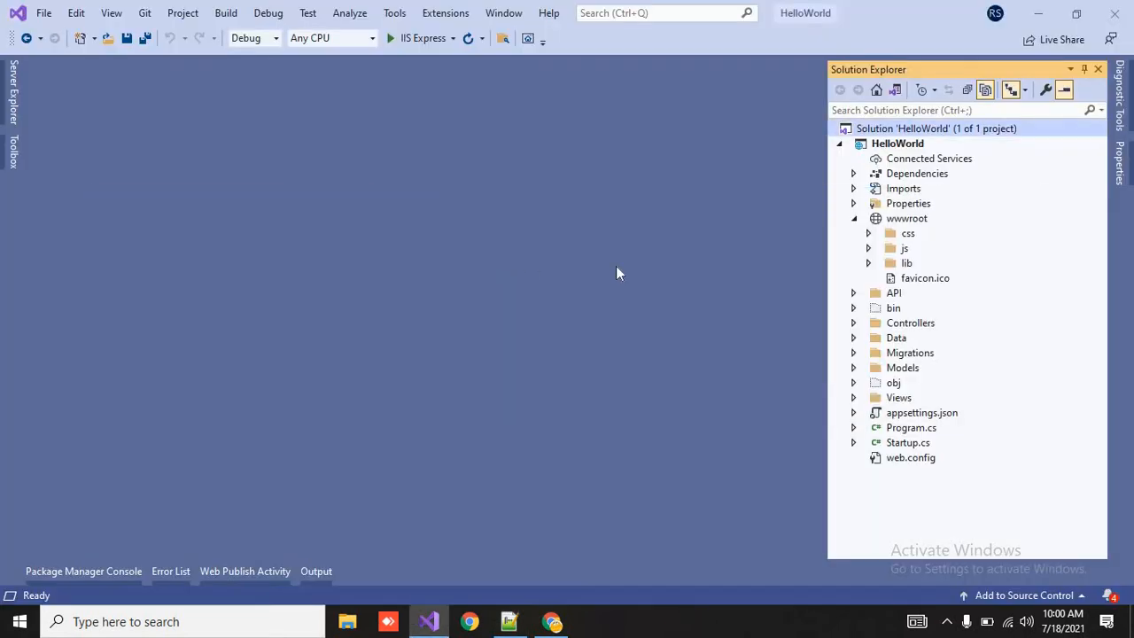
mouse_move(856, 220)
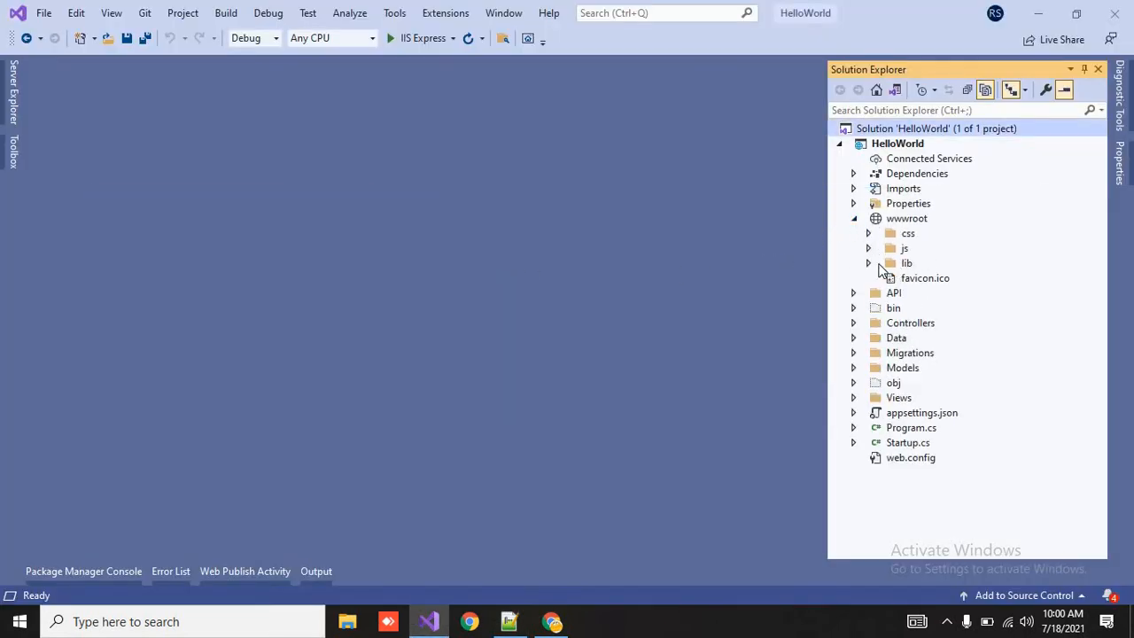
left_click(869, 262)
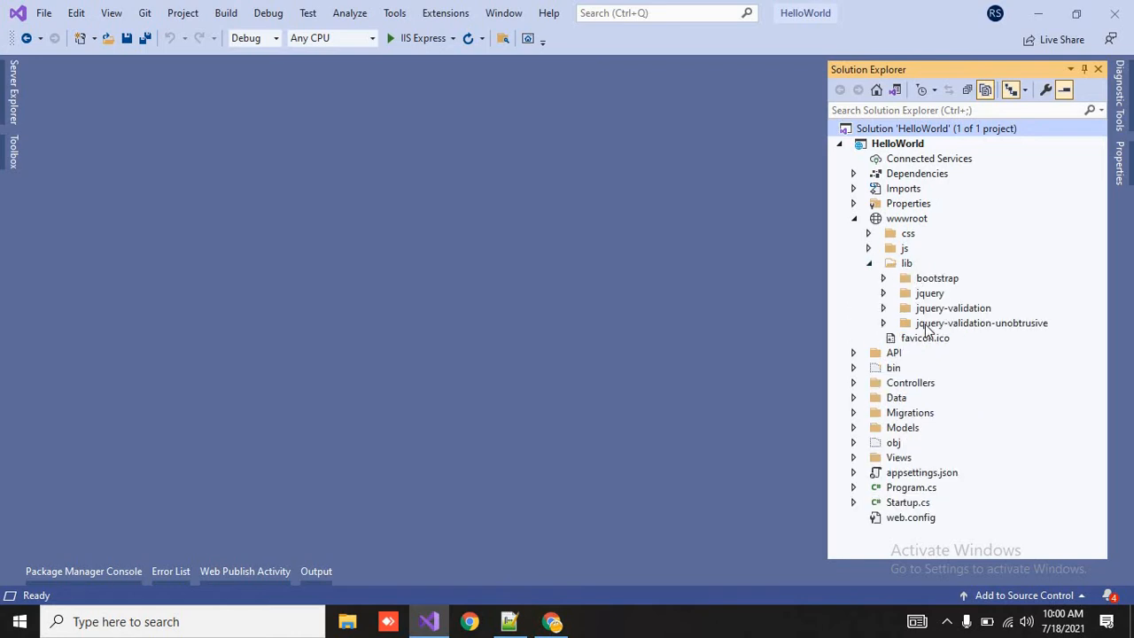
left_click(907, 263)
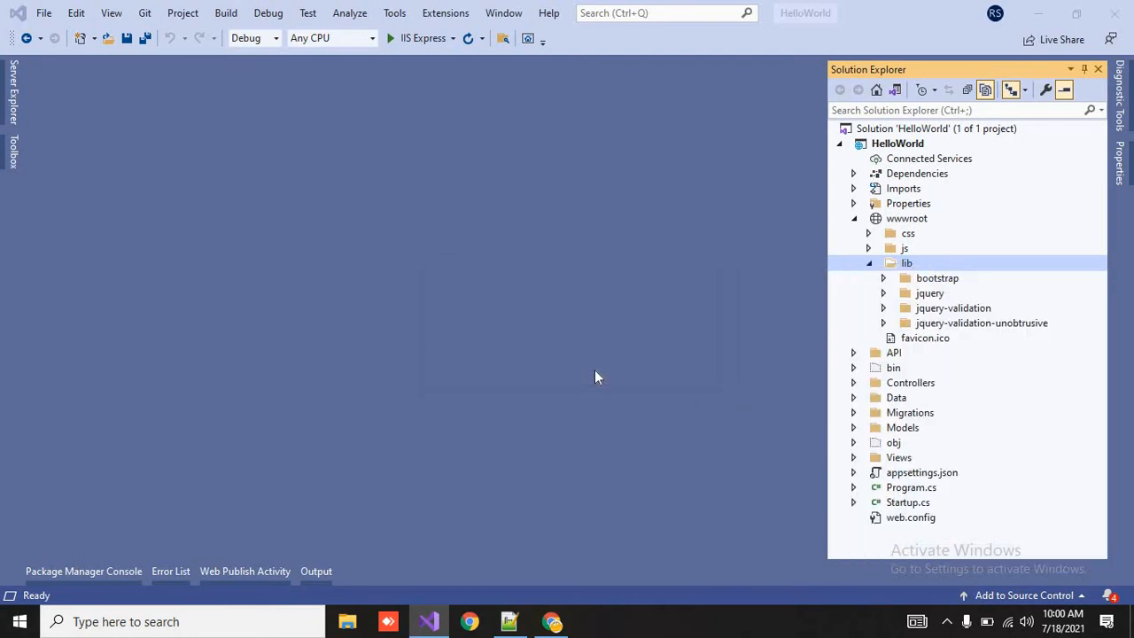
left_click(868, 262)
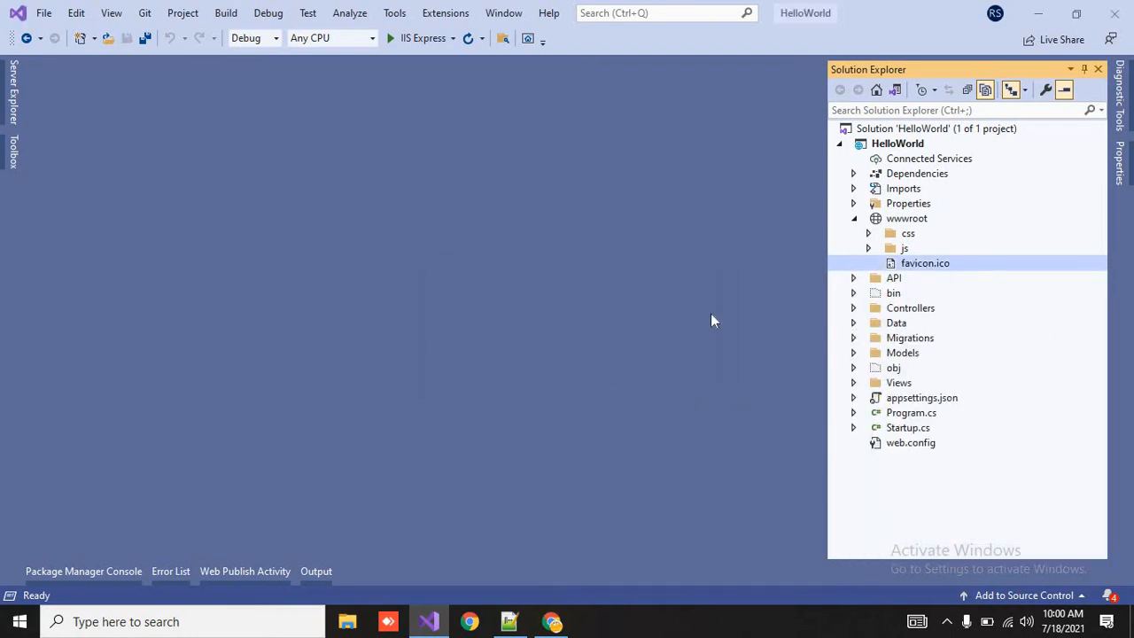
mouse_move(840, 144)
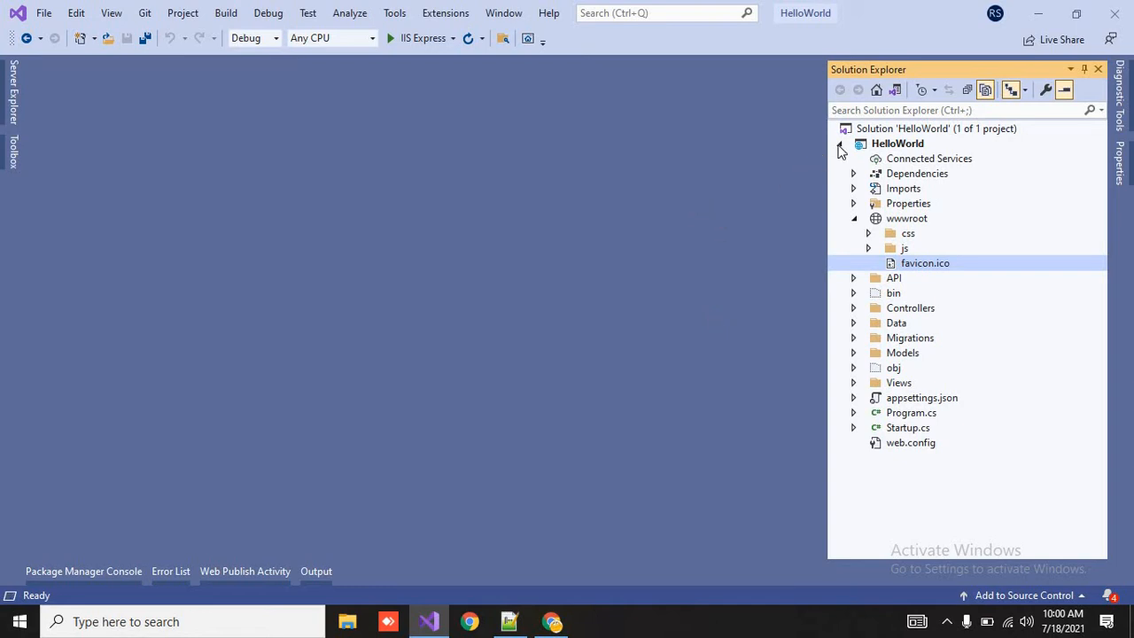
right_click(896, 141)
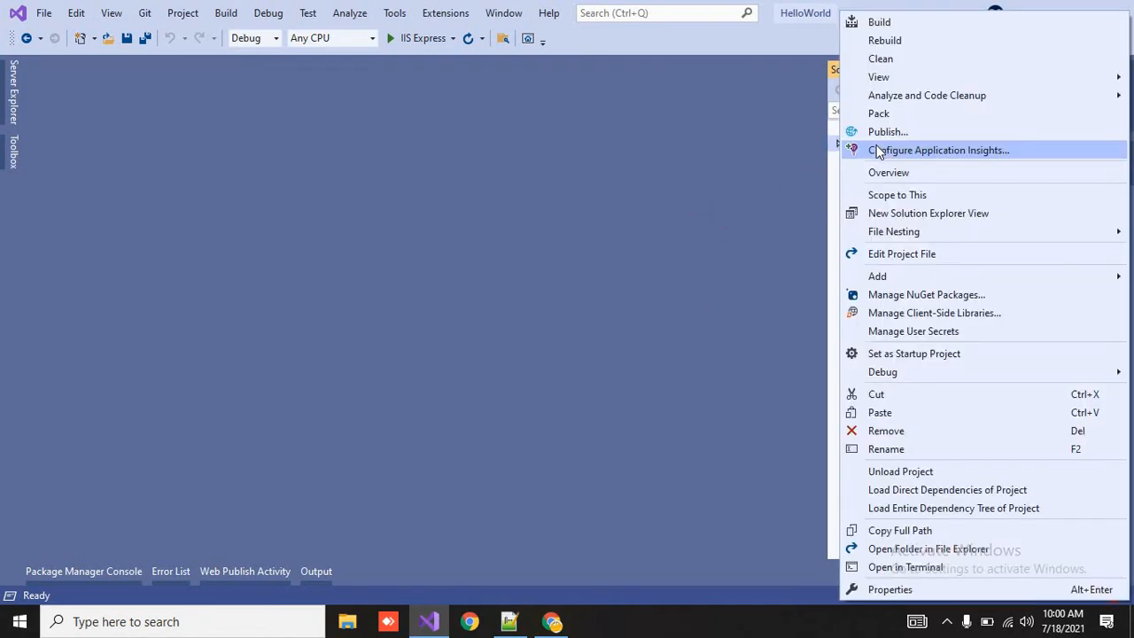
left_click(877, 276)
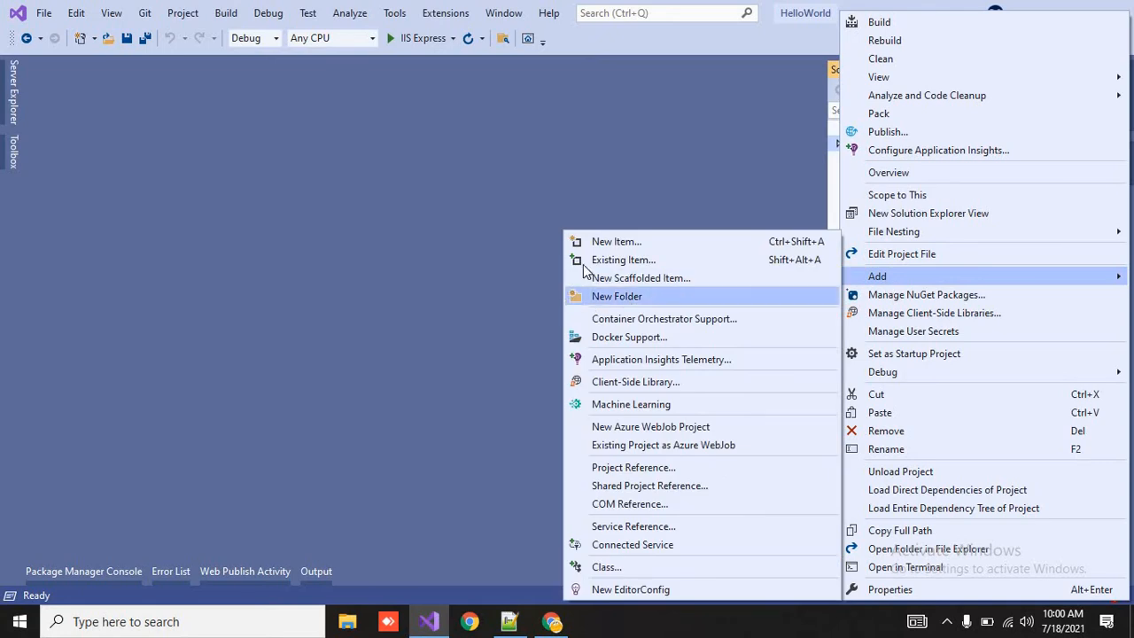
left_click(634, 381)
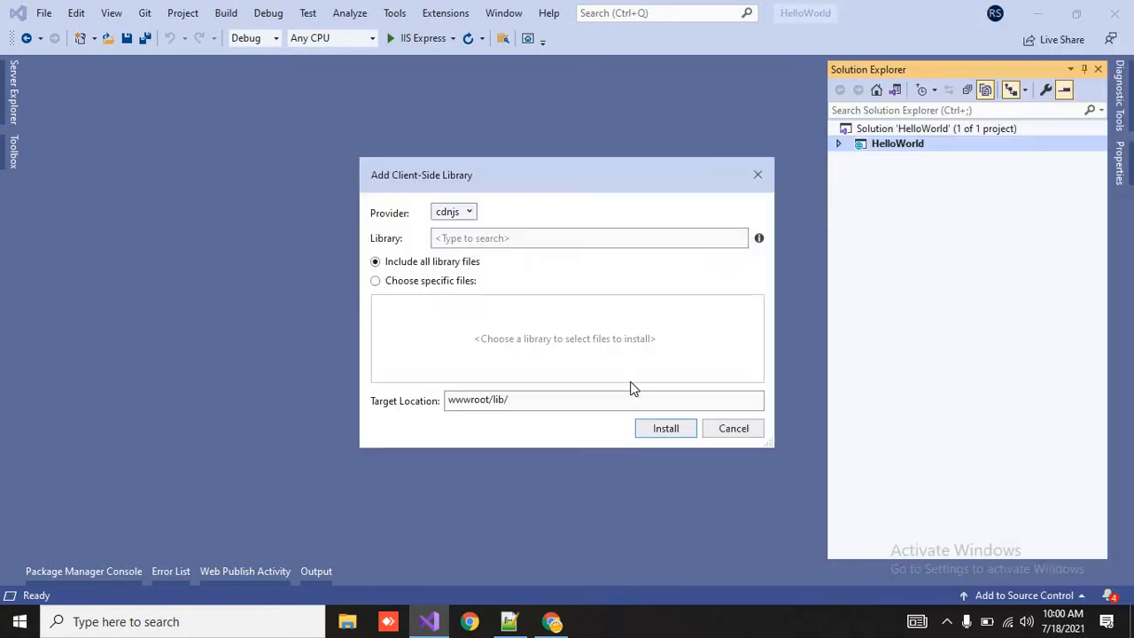
left_click(454, 213)
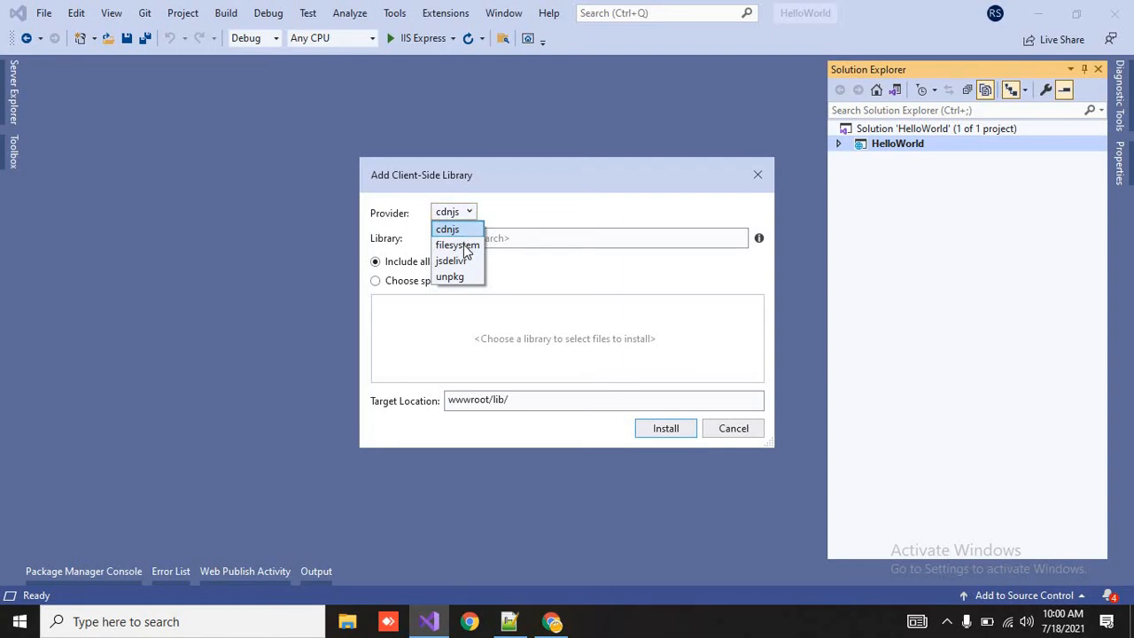
mouse_move(450, 260)
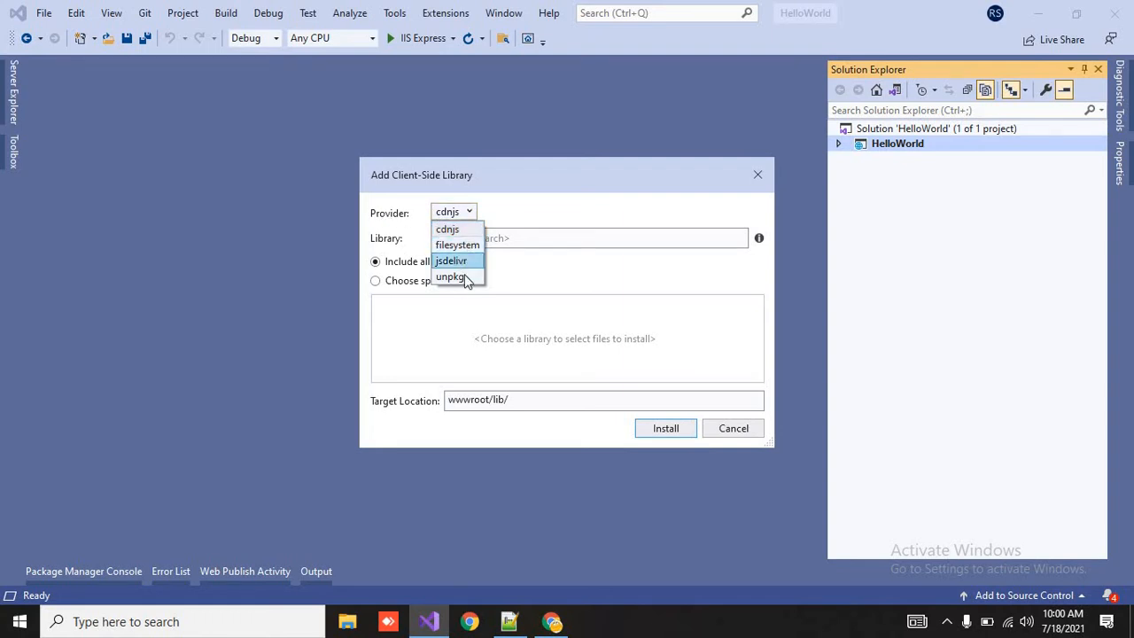
mouse_move(447, 230)
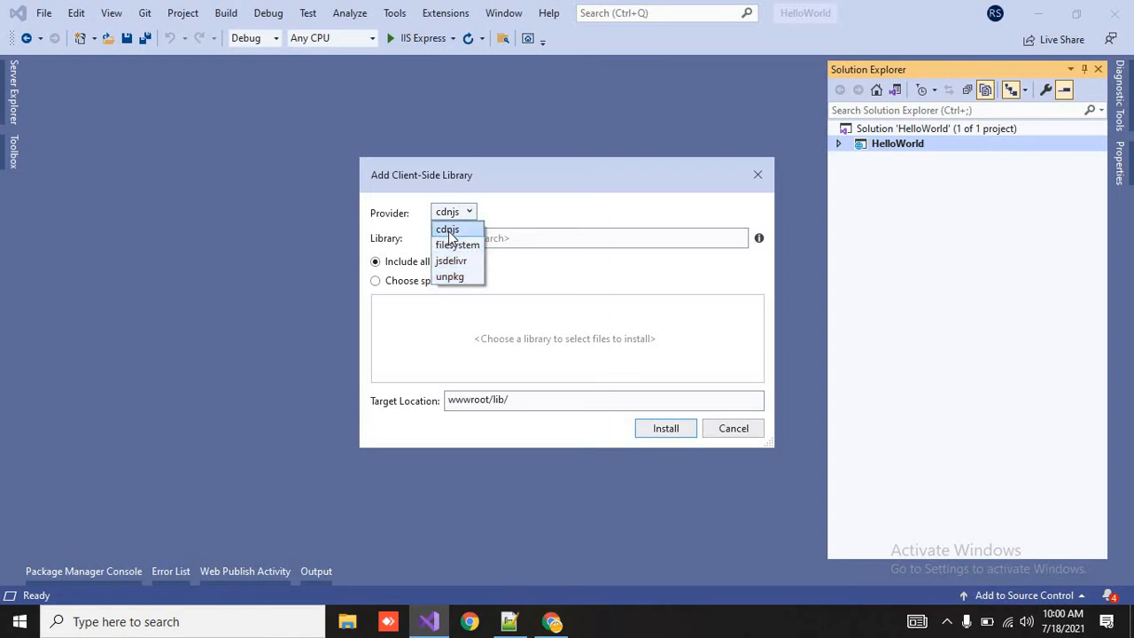
left_click(447, 228)
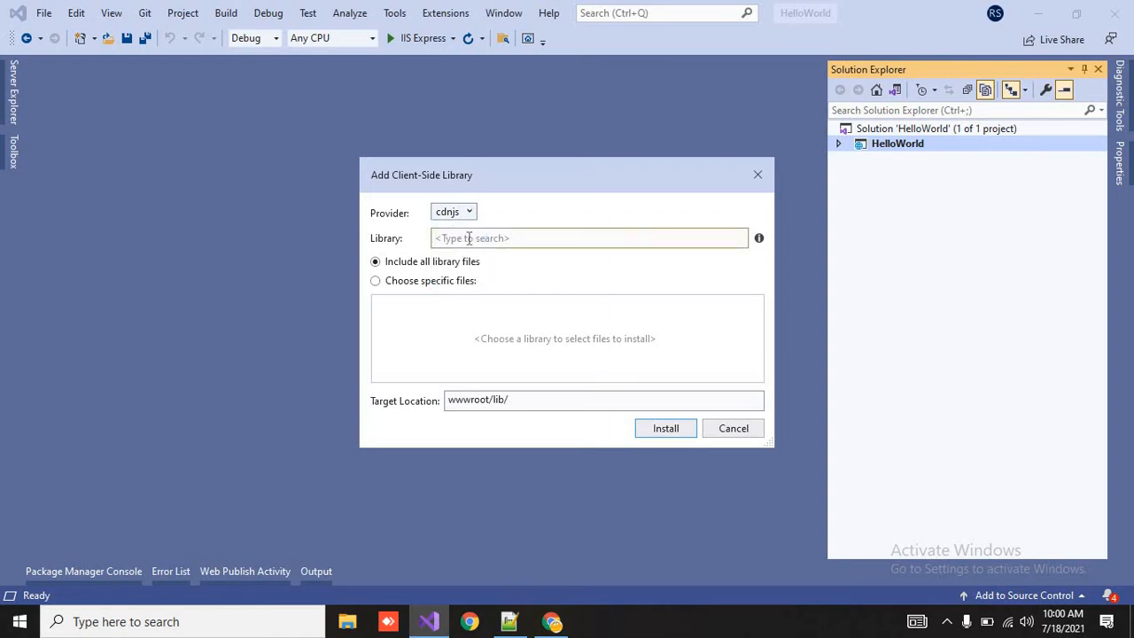
type("jqu")
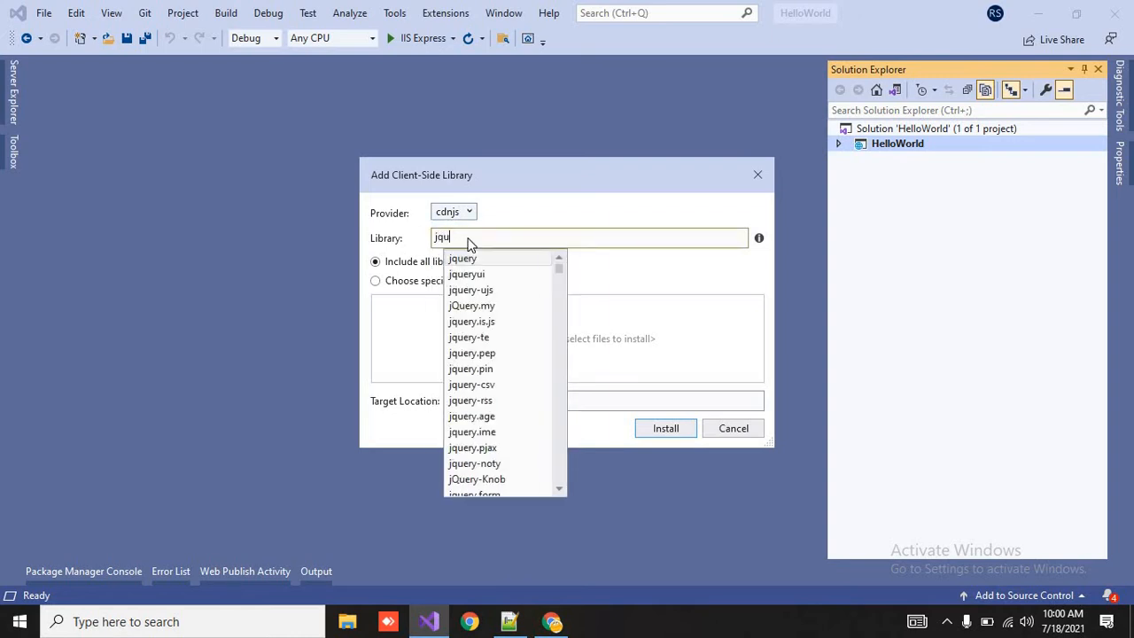
type("ery")
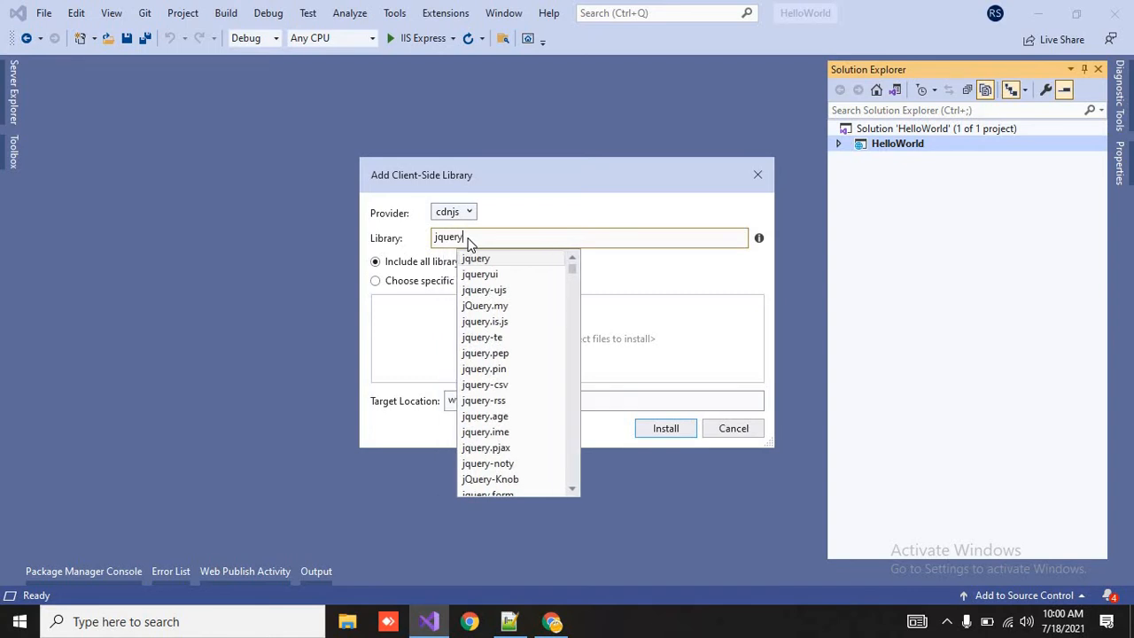
mouse_move(486, 305)
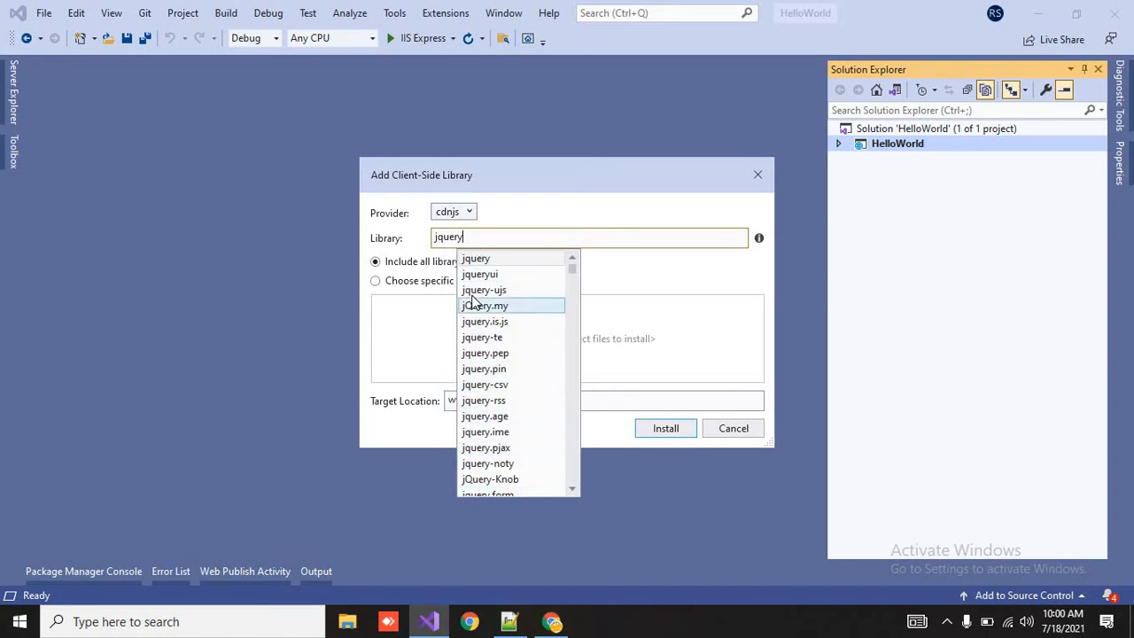
left_click(475, 259)
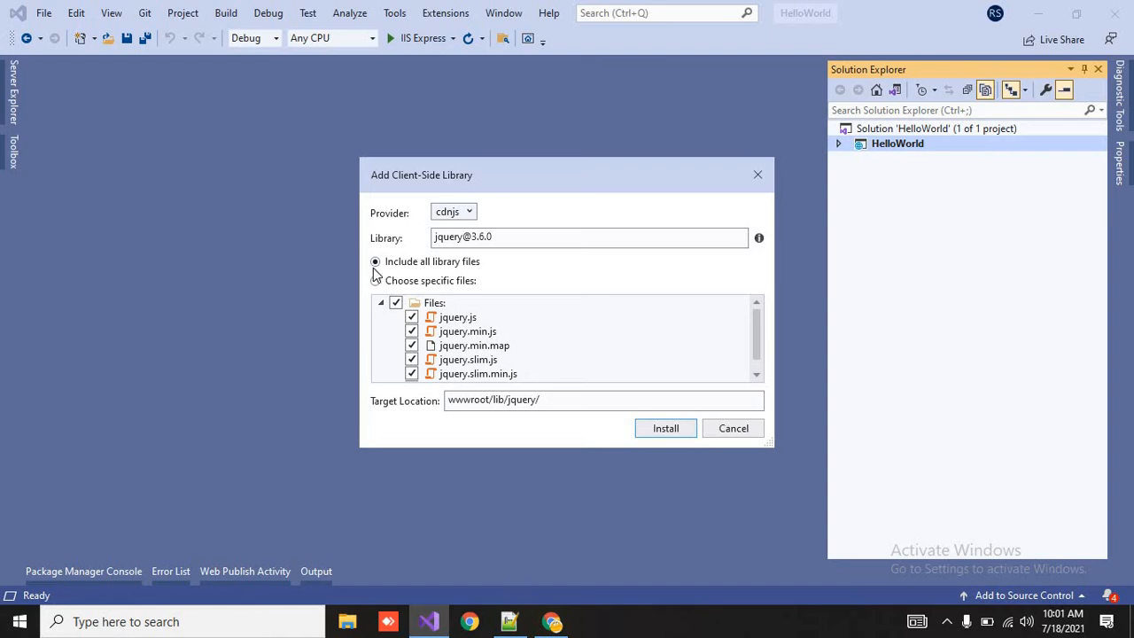
Step: Briefly try choosing specific files, then keep all library files included for wwwroot/lib/jquery/
left_click(375, 262)
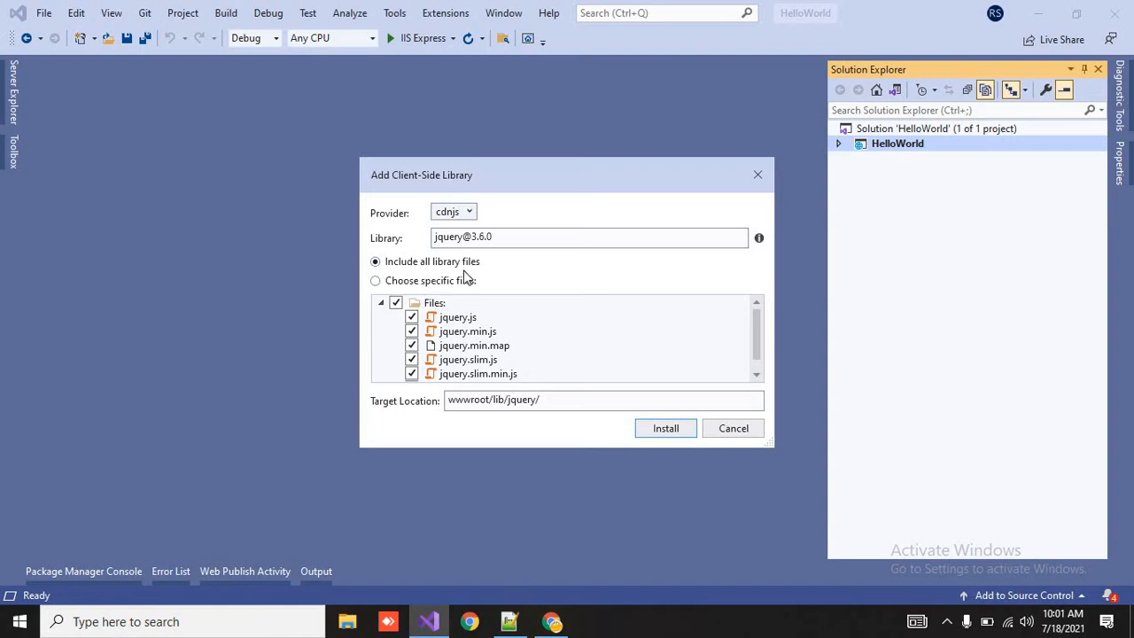
mouse_move(482, 290)
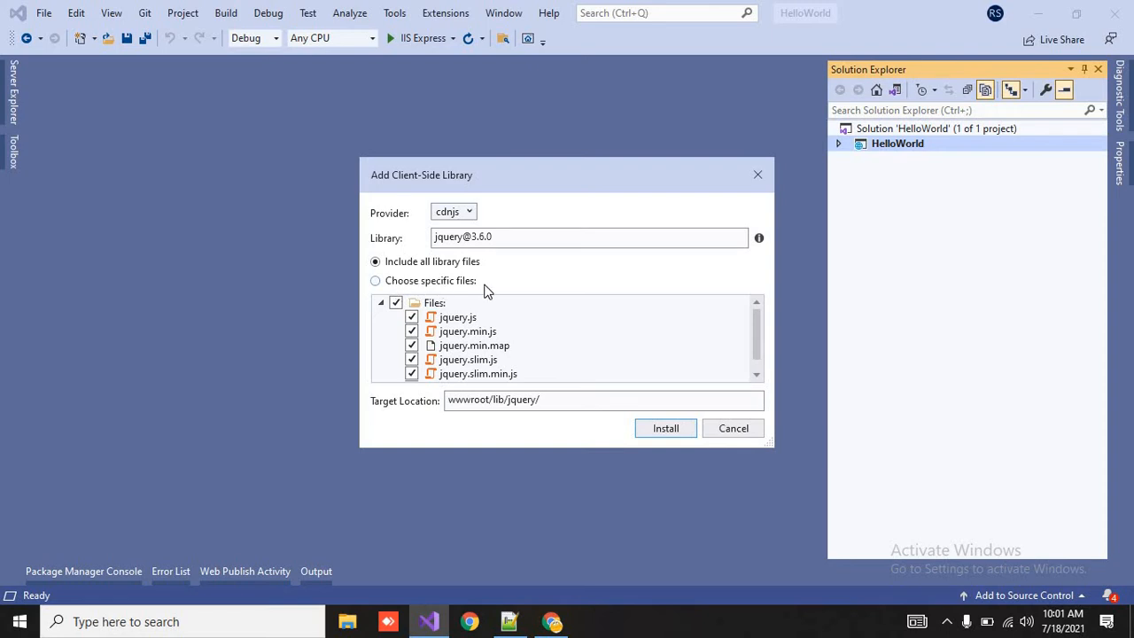
scroll("down", 3)
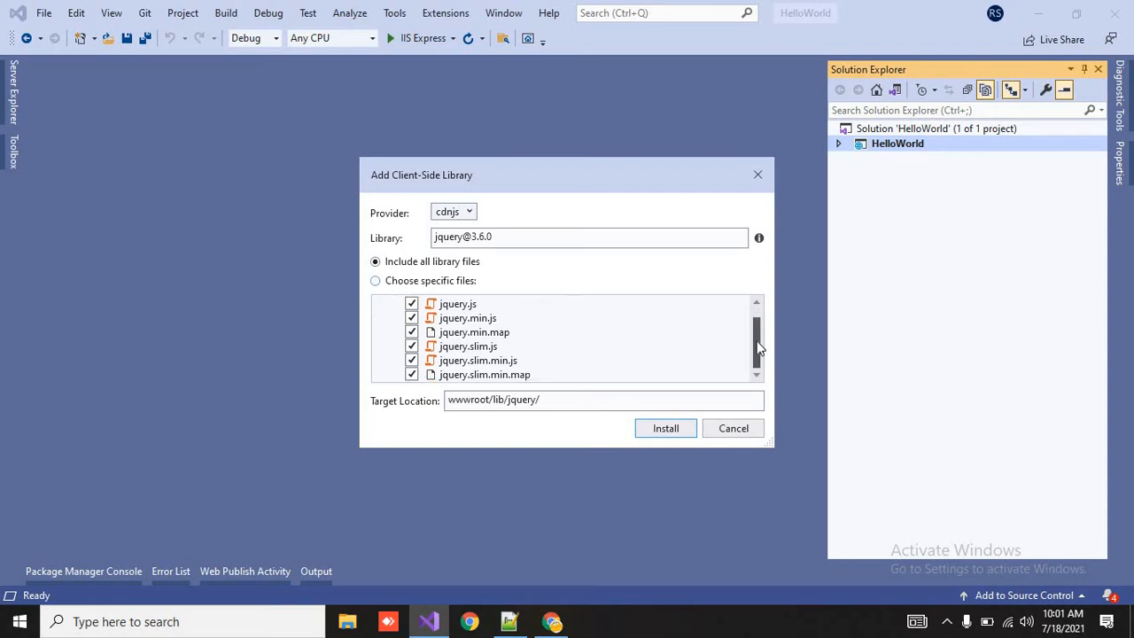
mouse_move(535, 276)
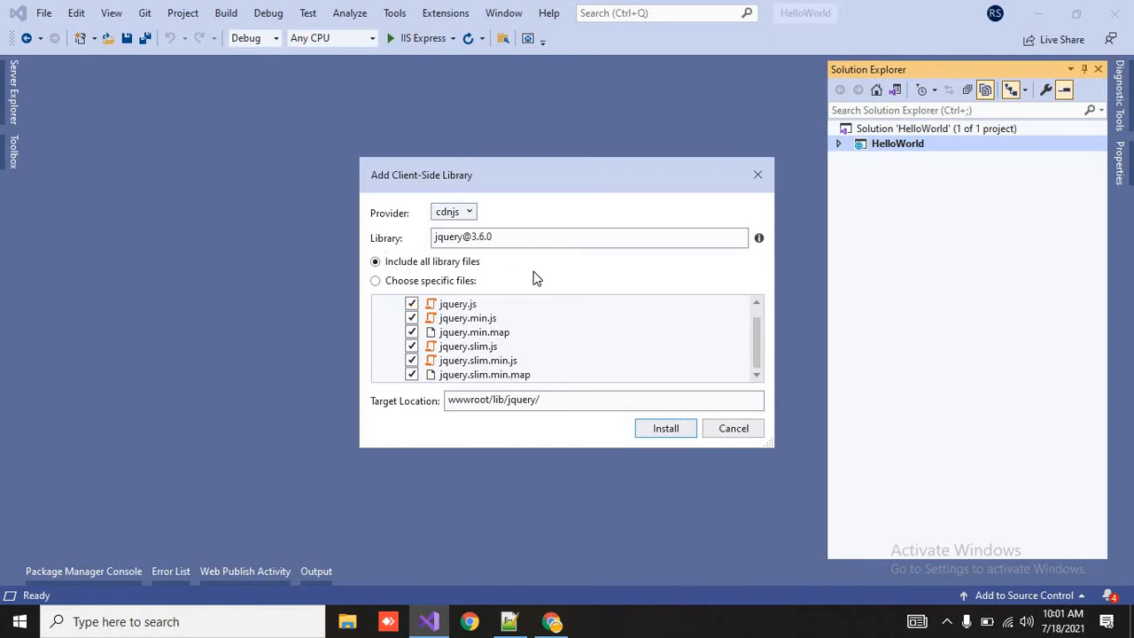
left_click(376, 279)
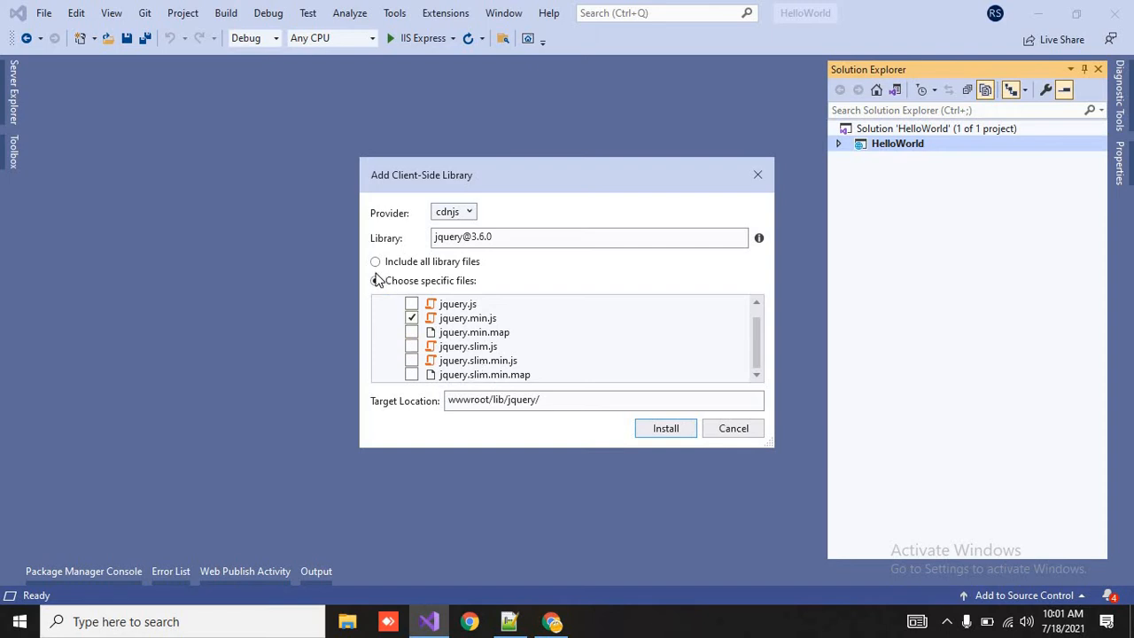
left_click(375, 262)
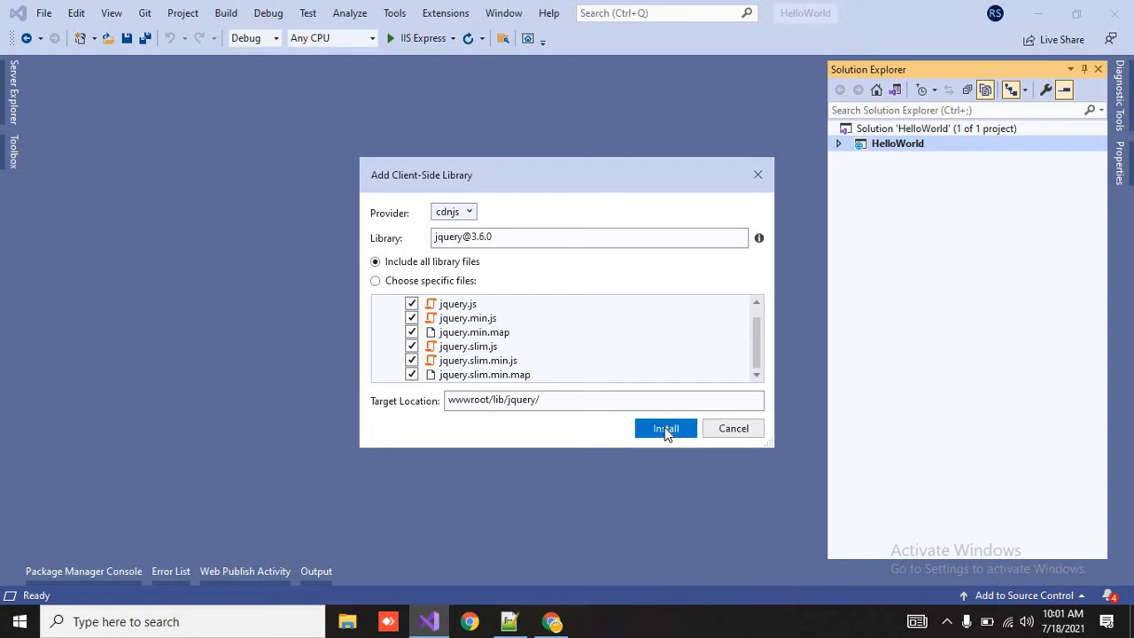
Step: Install jQuery, then open wwwroot/lib/jquery/jquery.js and check its header reads v3.6.0
left_click(667, 427)
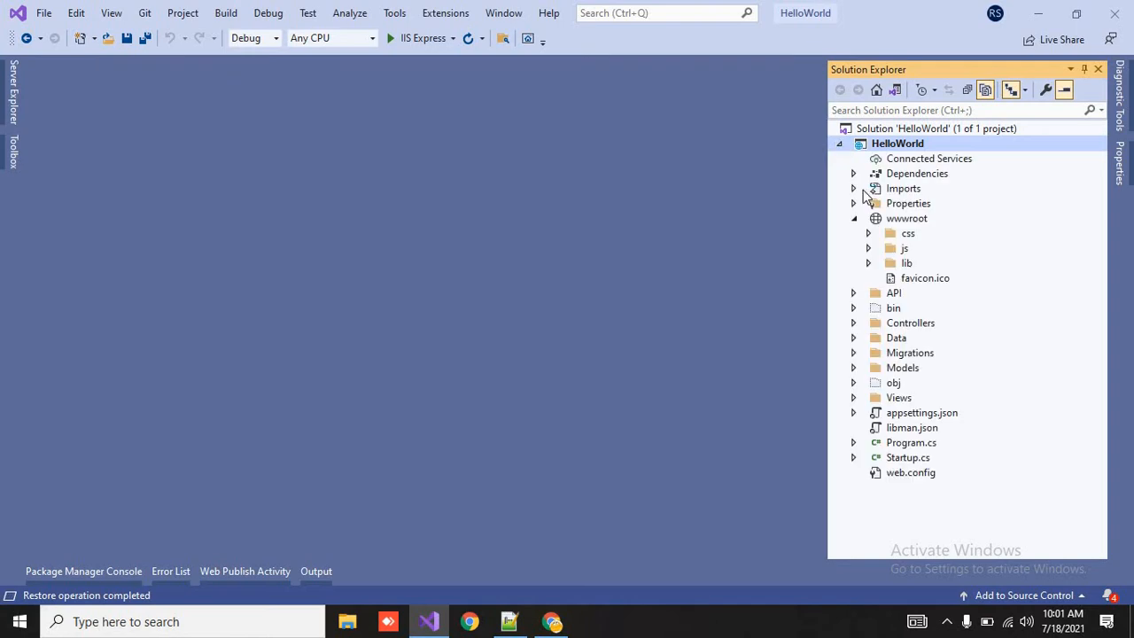
mouse_move(872, 269)
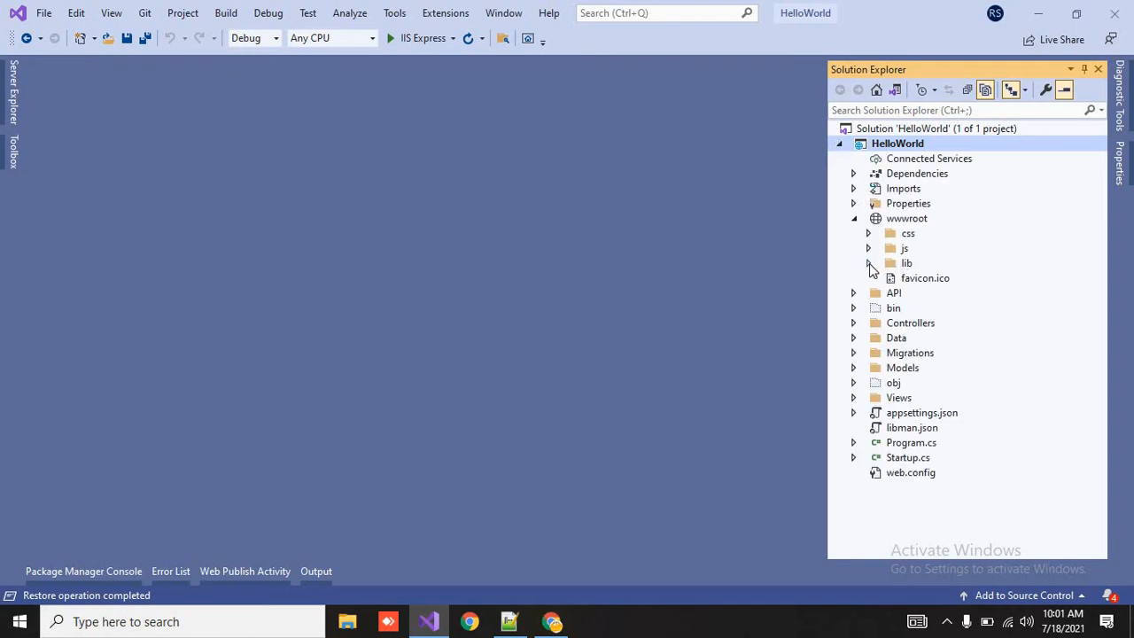
left_click(868, 262)
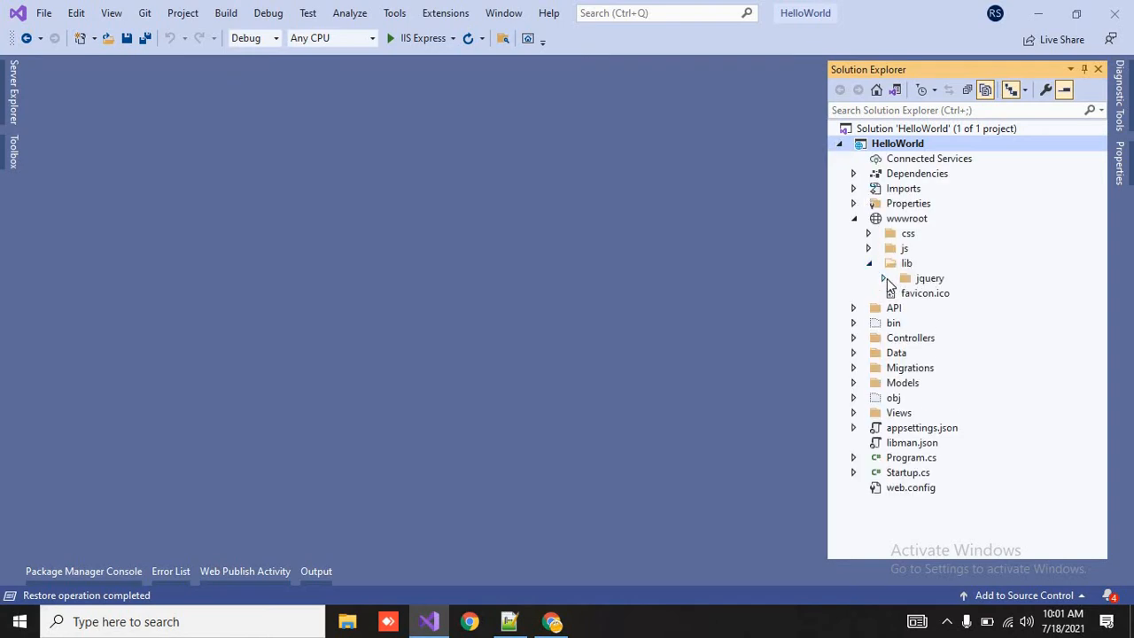
left_click(883, 276)
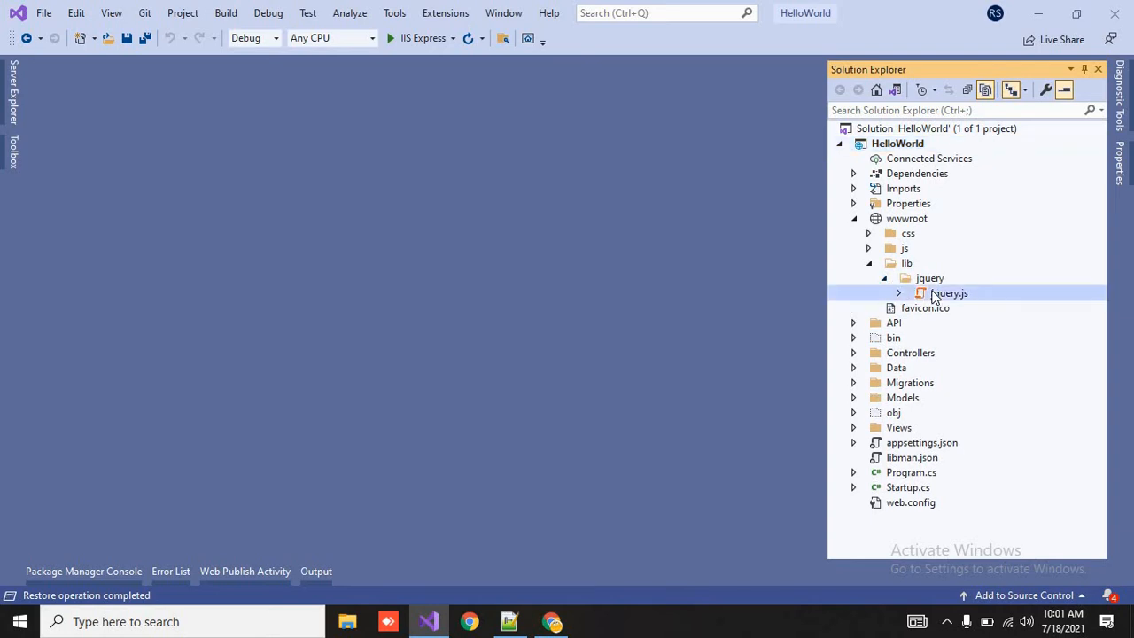
double_click(949, 294)
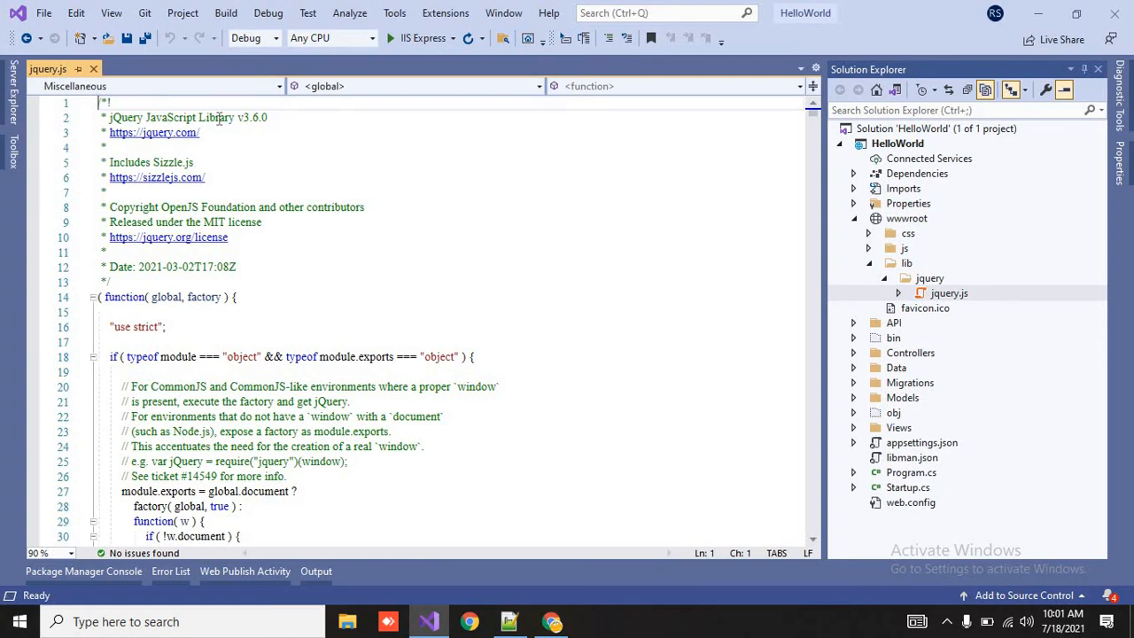
double_click(251, 117)
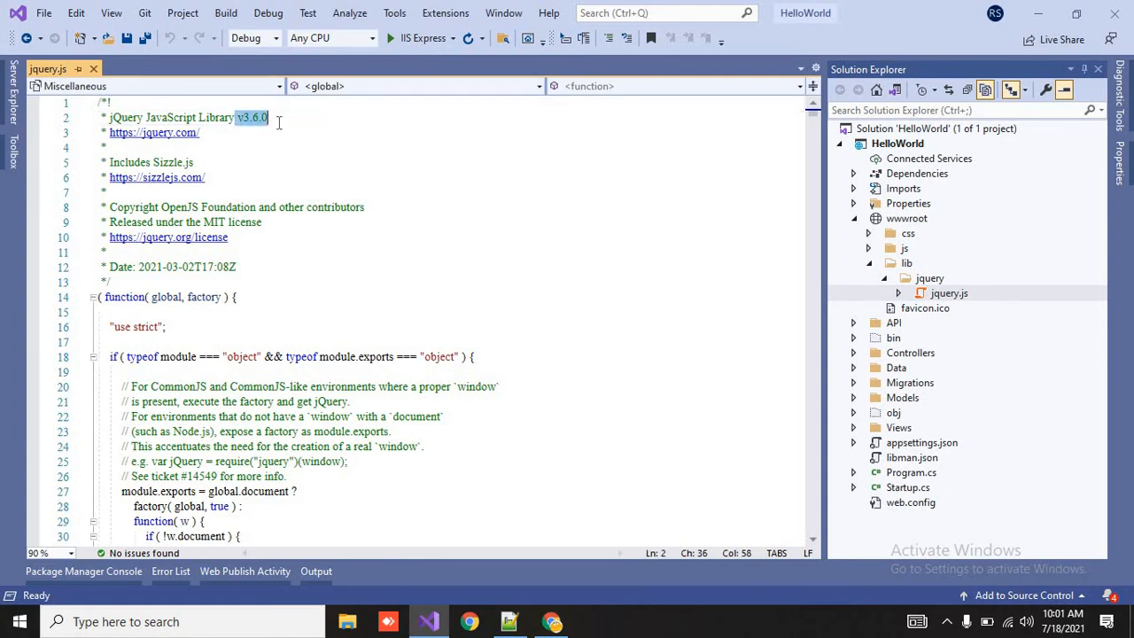
left_click(444, 224)
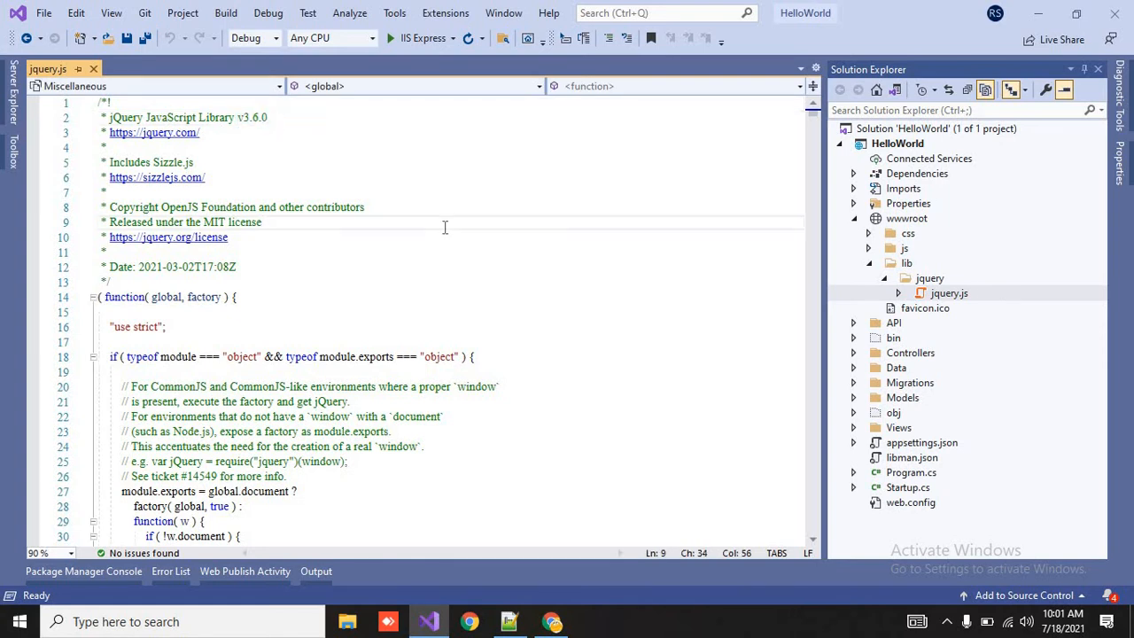
mouse_move(910, 467)
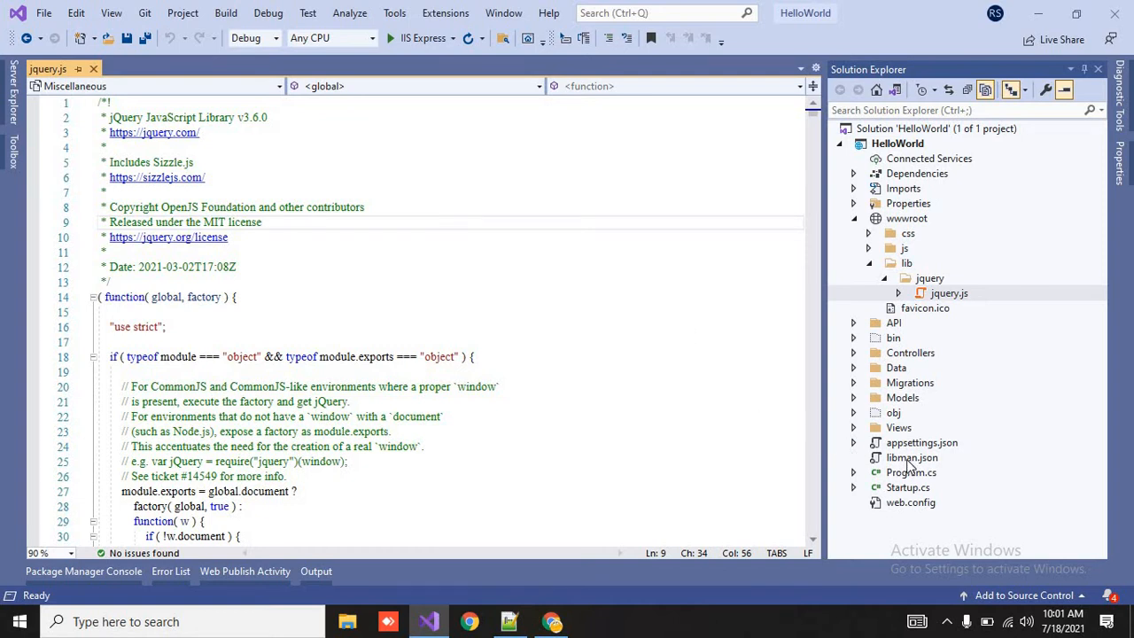
double_click(911, 457)
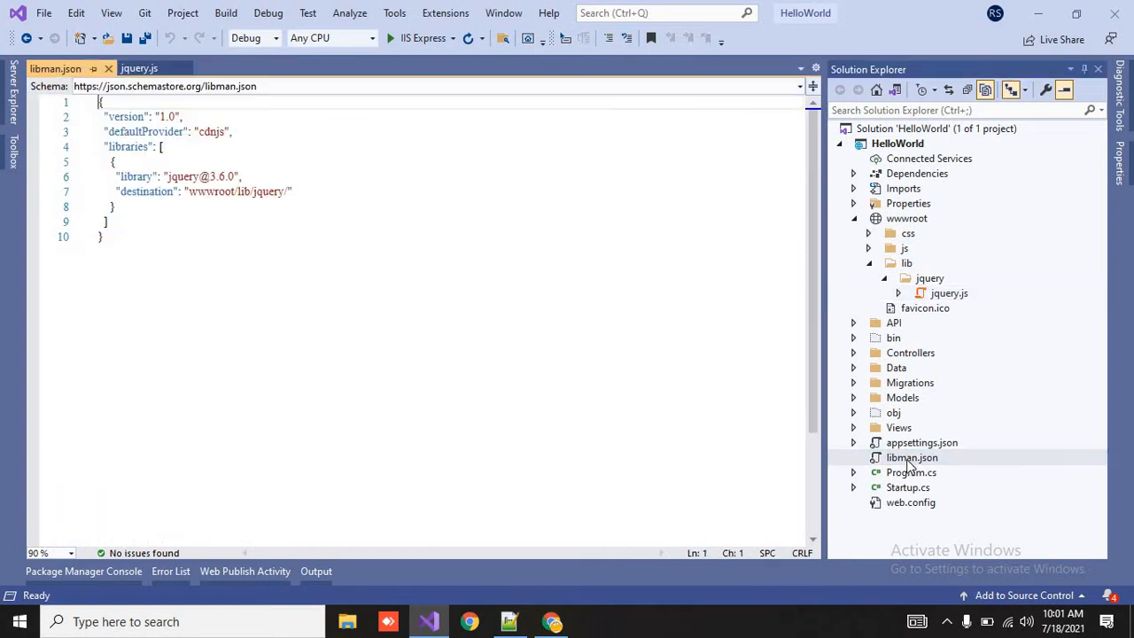
left_click(173, 238)
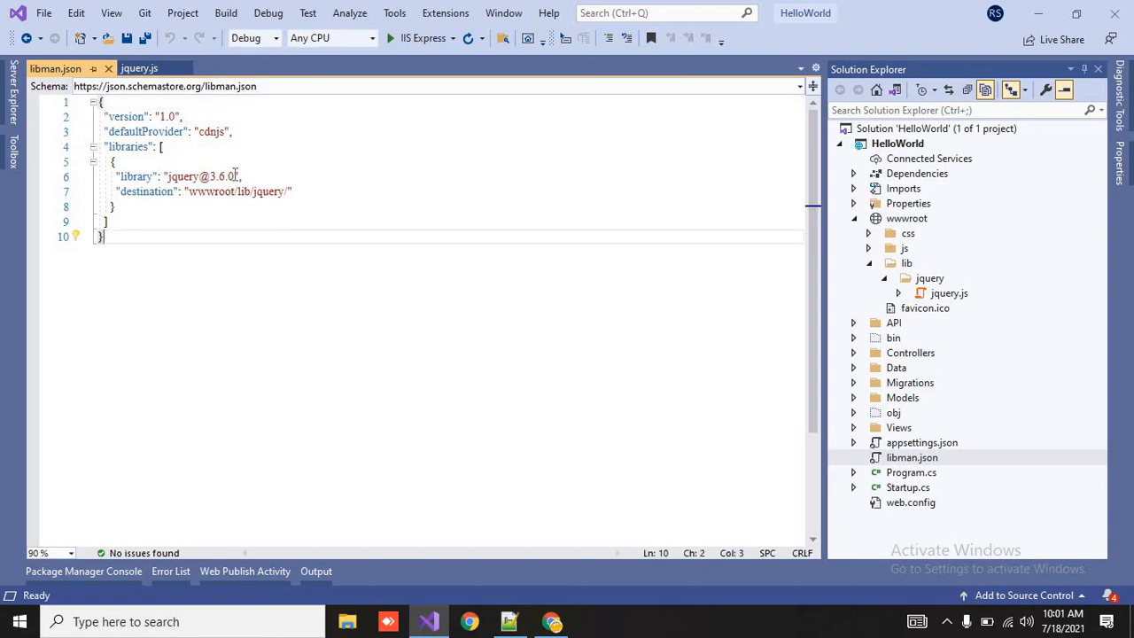
double_click(223, 178)
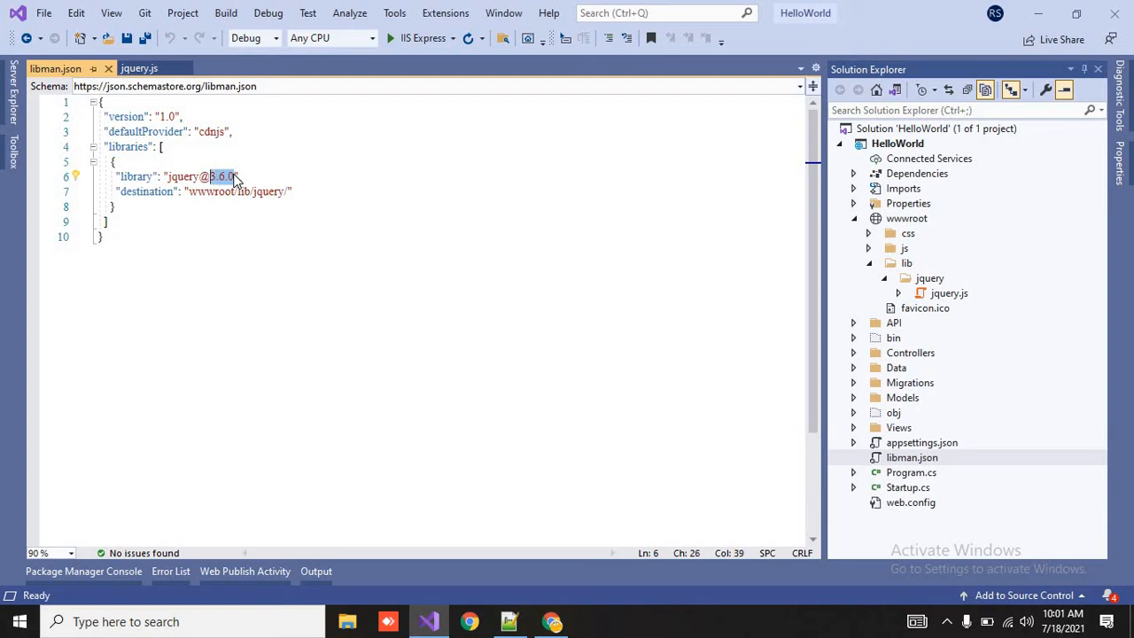
key("Backspace")
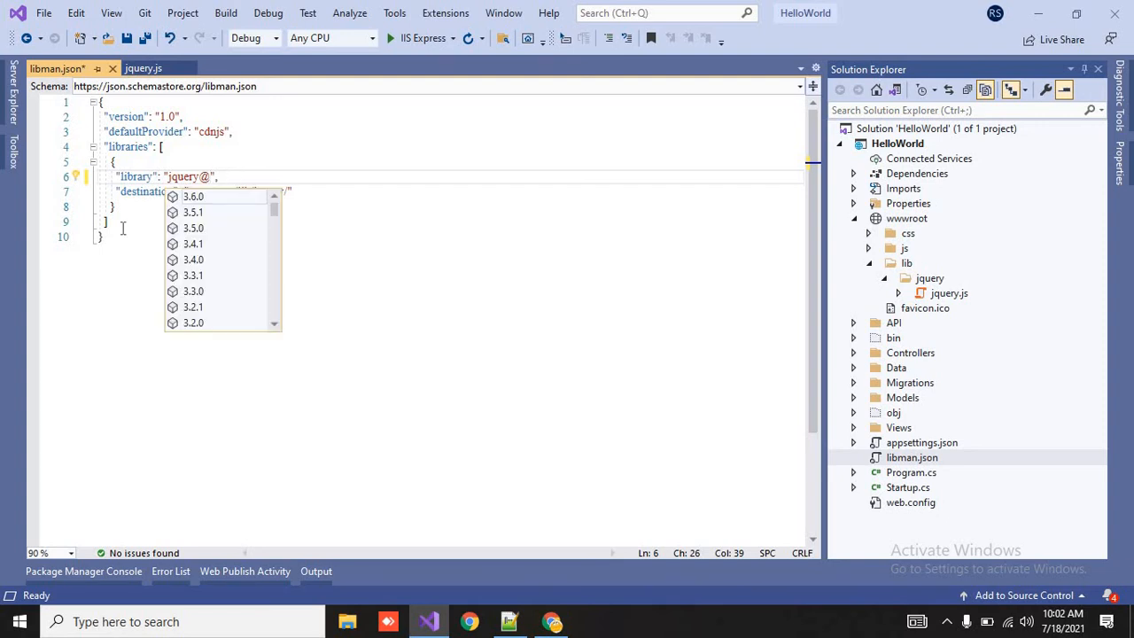
mouse_move(39, 234)
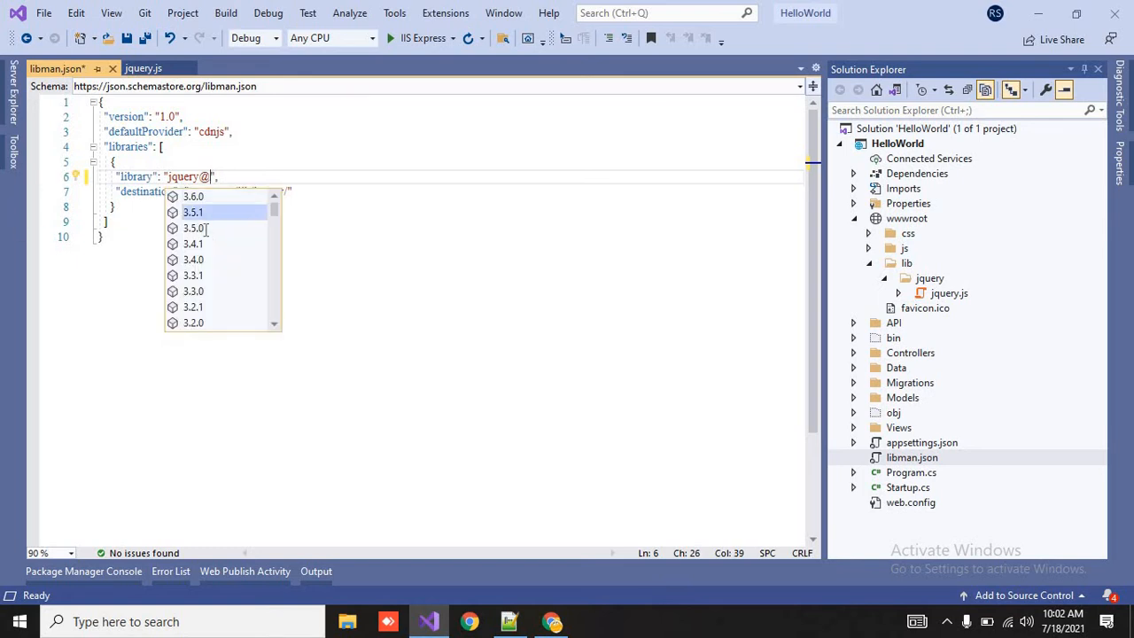
left_click(193, 213)
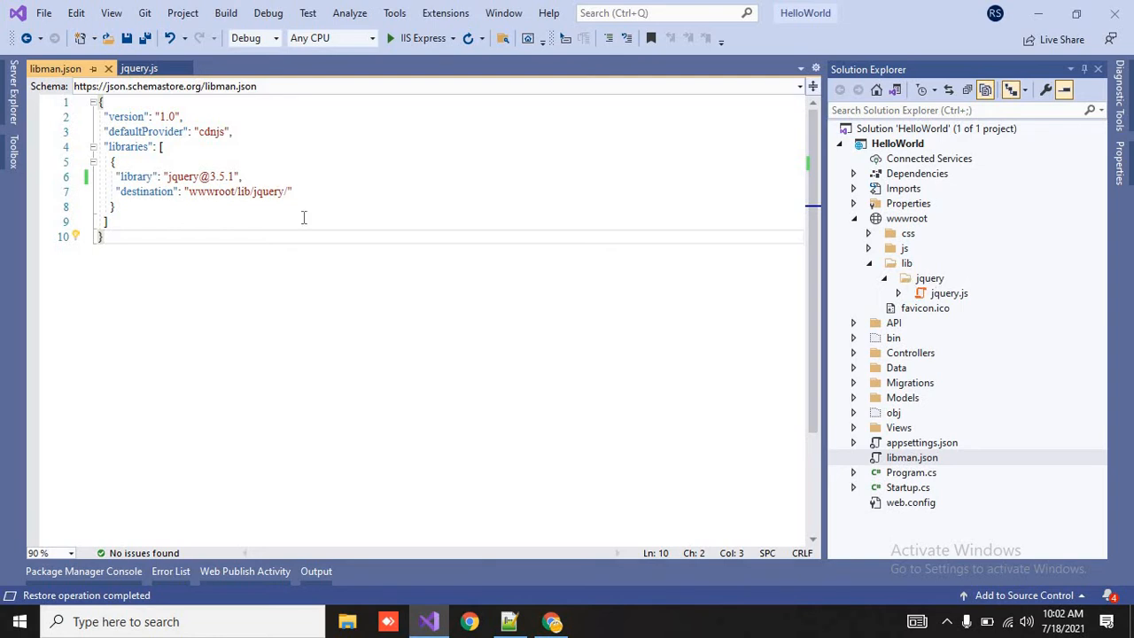
mouse_move(218, 244)
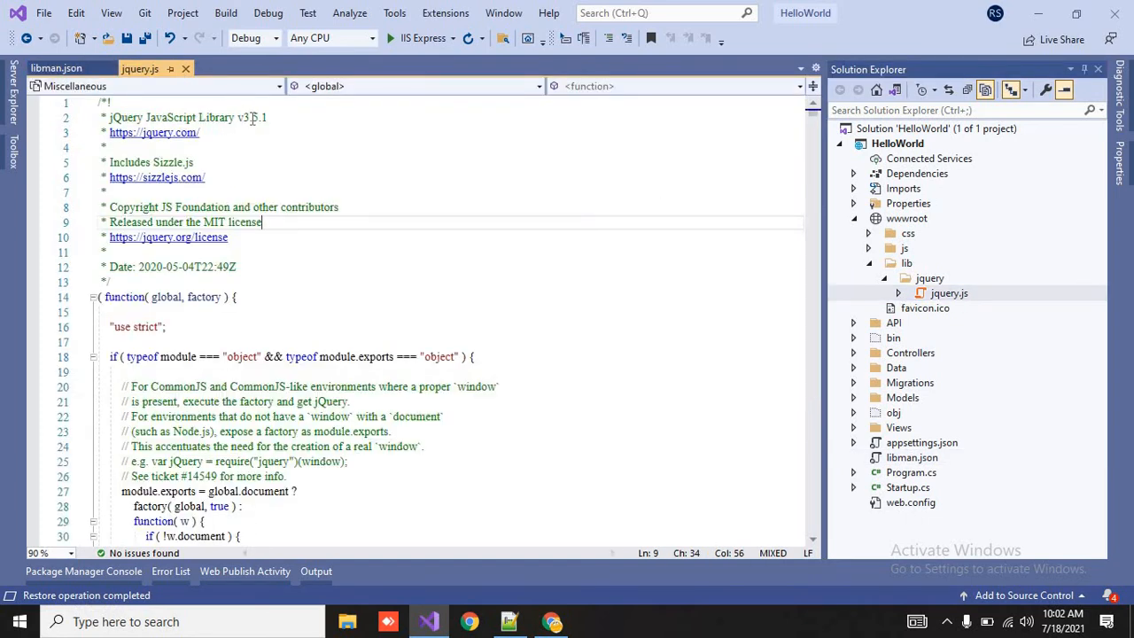
left_click(57, 67)
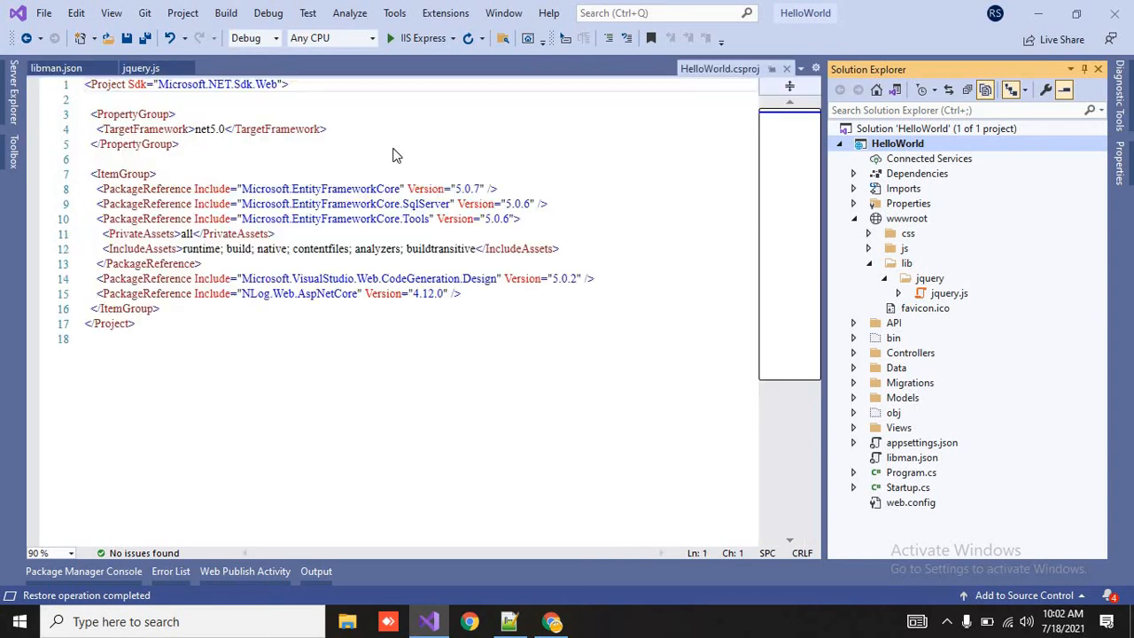
right_click(896, 142)
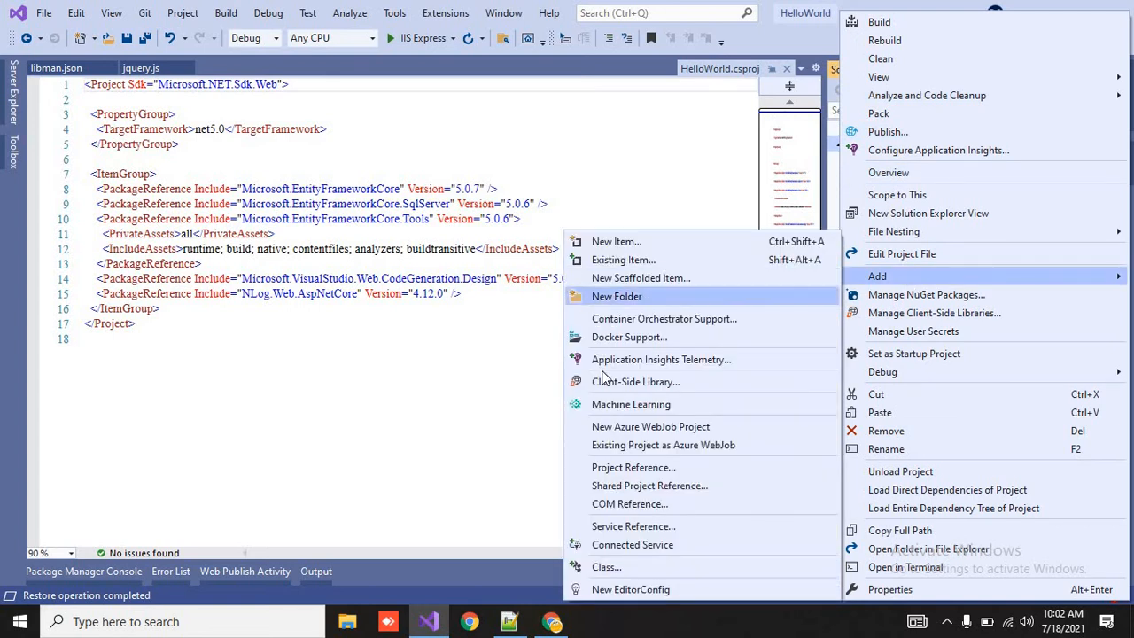
left_click(634, 381)
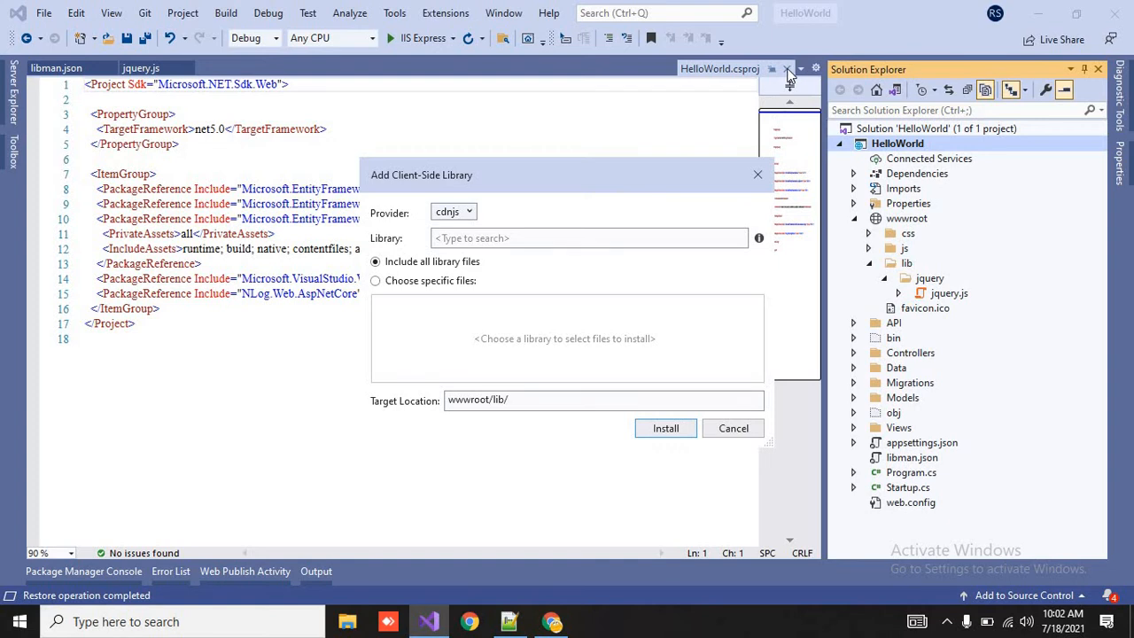
left_click(733, 427)
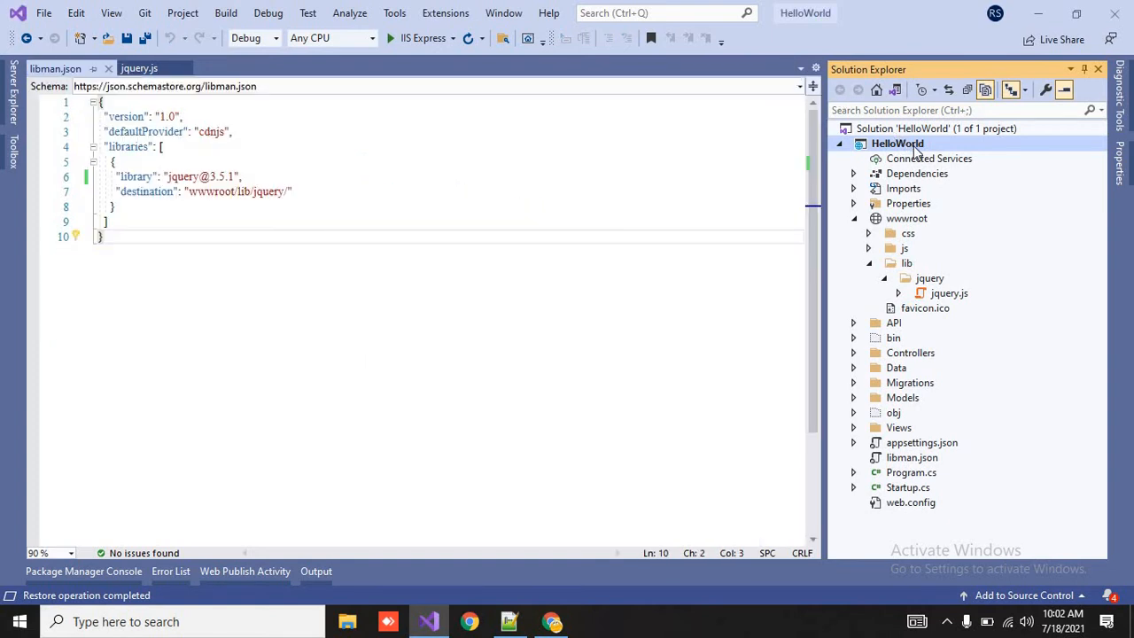
right_click(896, 142)
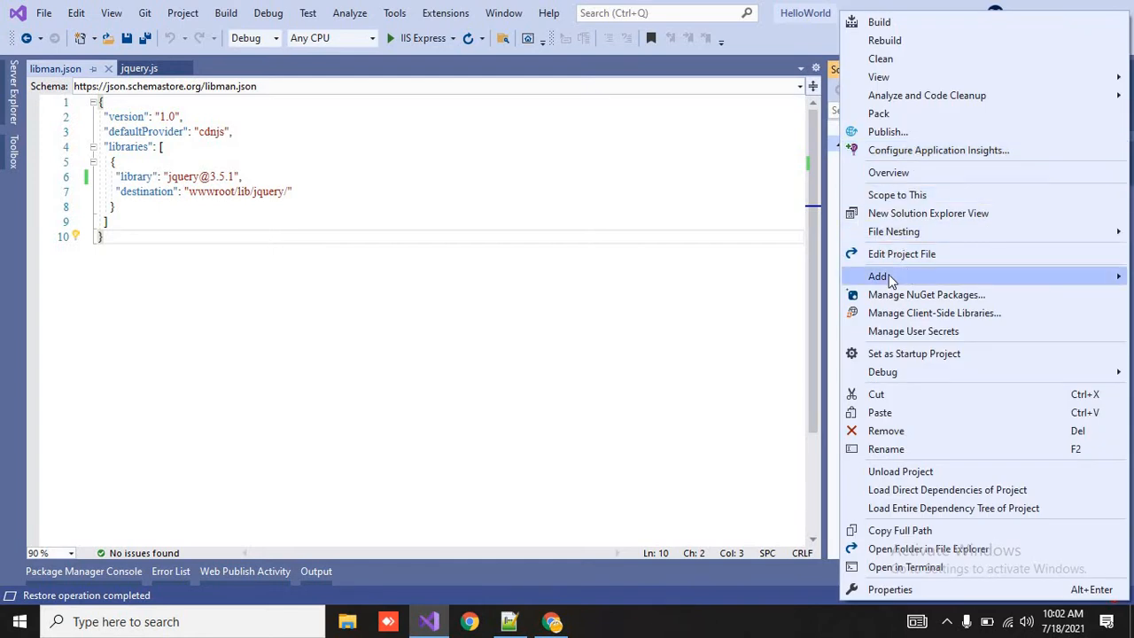
left_click(935, 312)
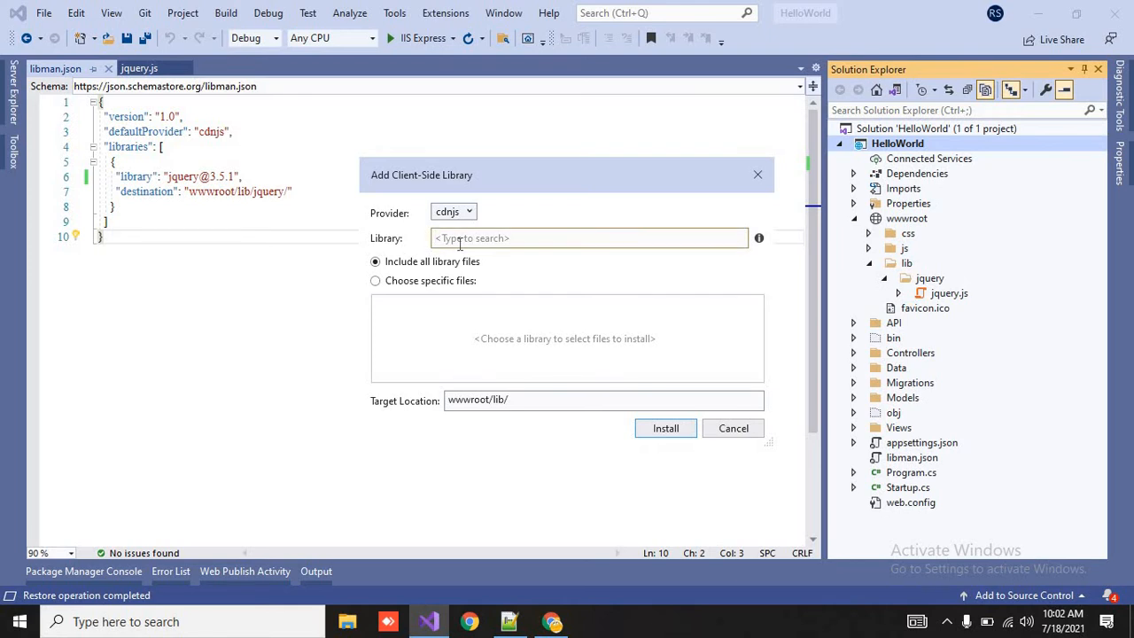
type("twitter")
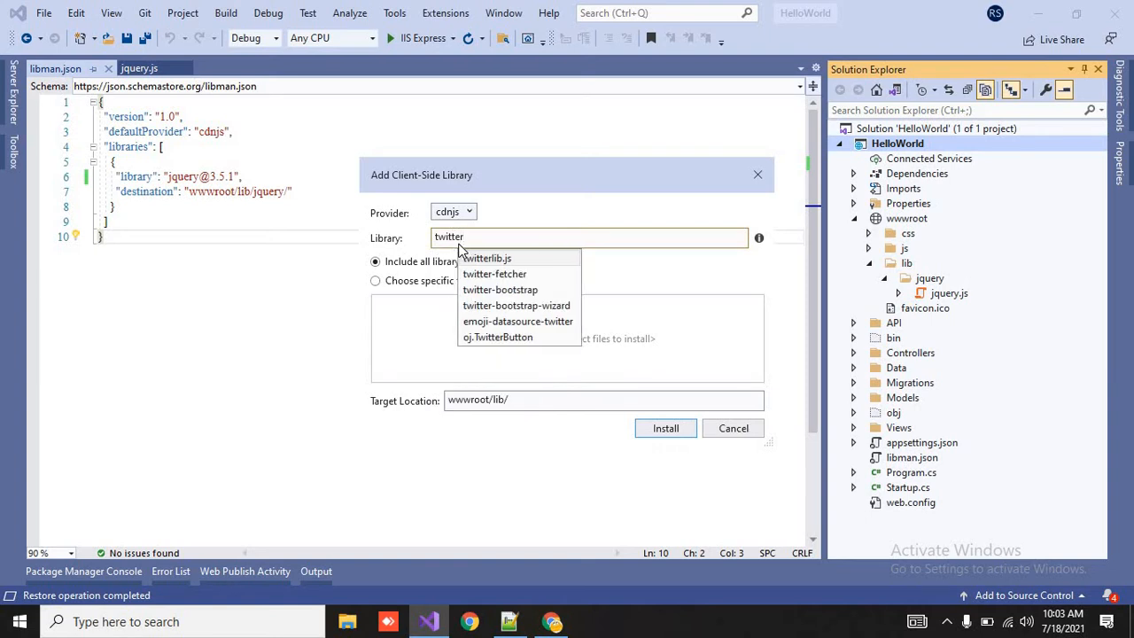
mouse_move(500, 290)
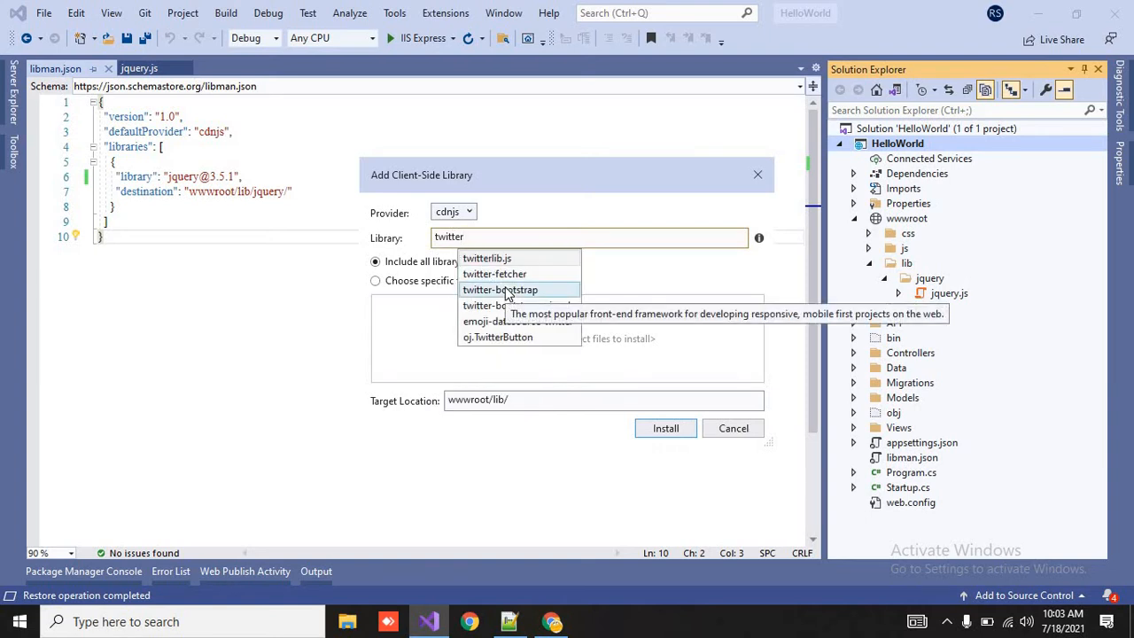
left_click(500, 291)
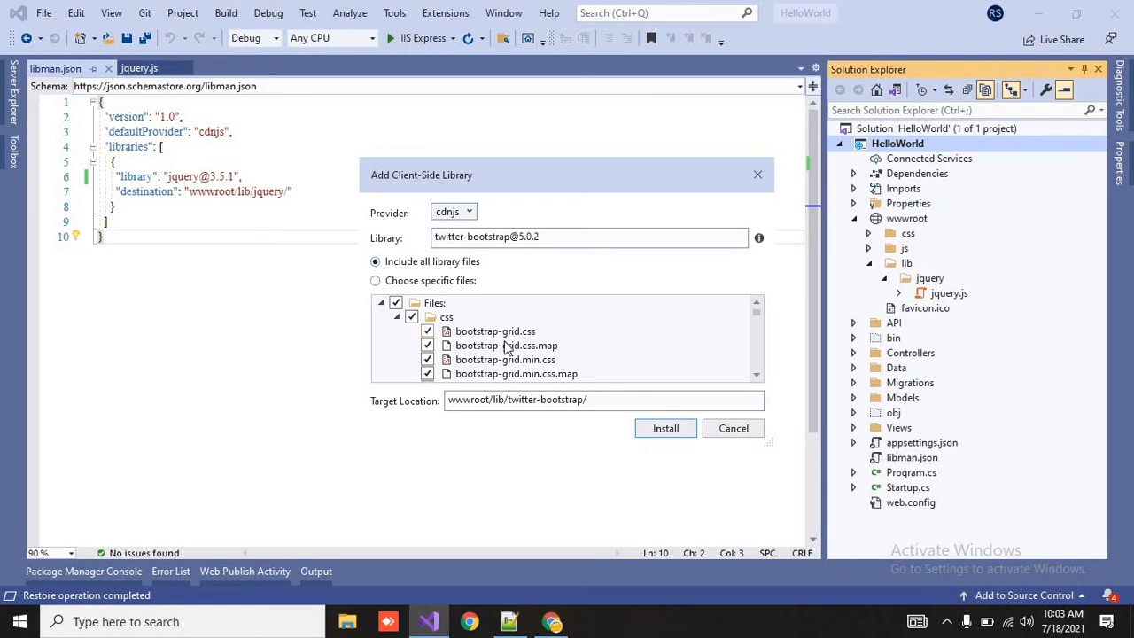
mouse_move(758, 313)
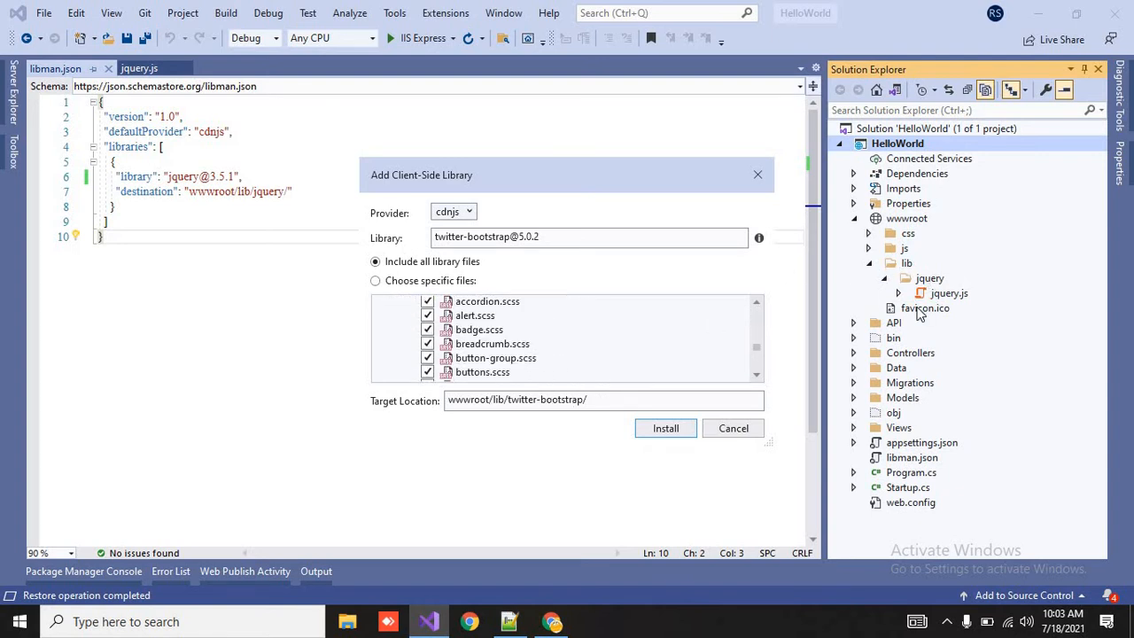
mouse_move(667, 427)
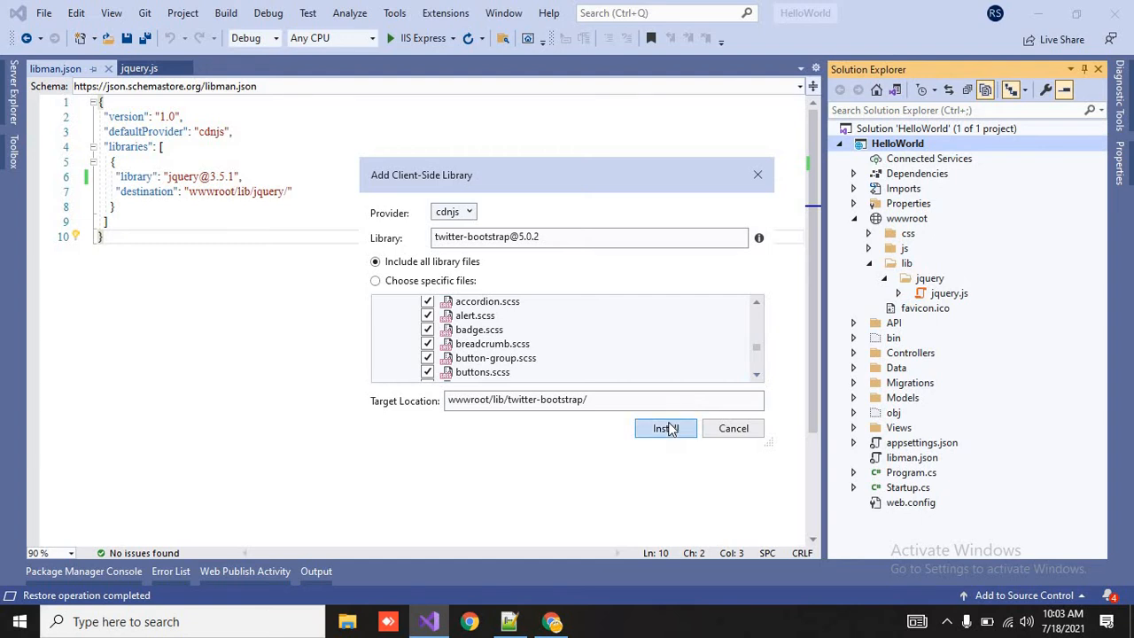
left_click(664, 427)
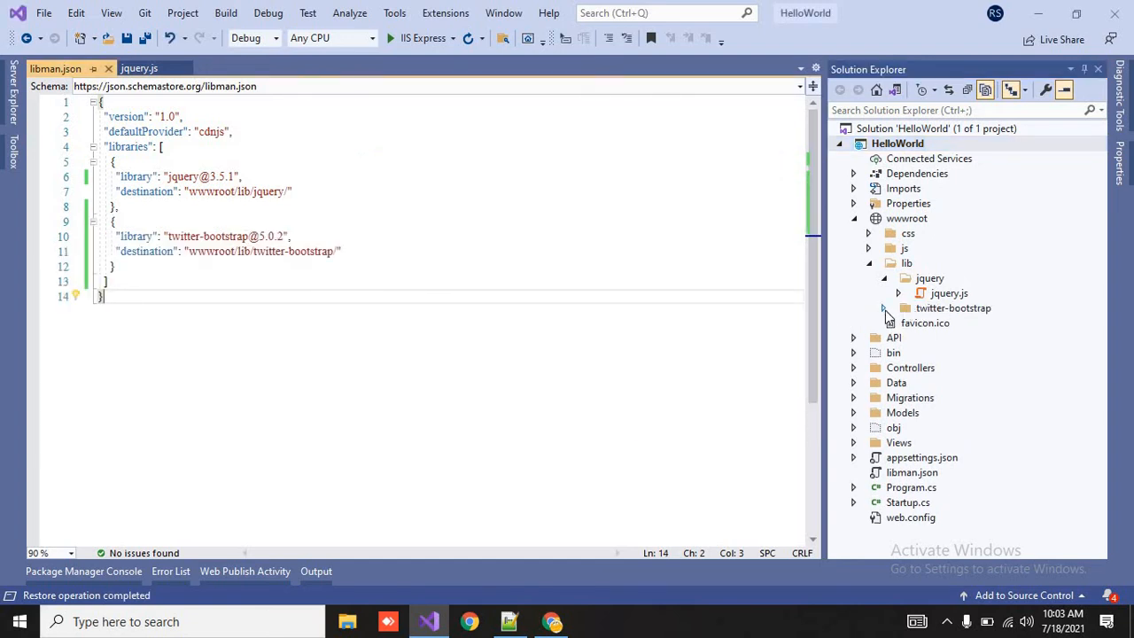
left_click(882, 308)
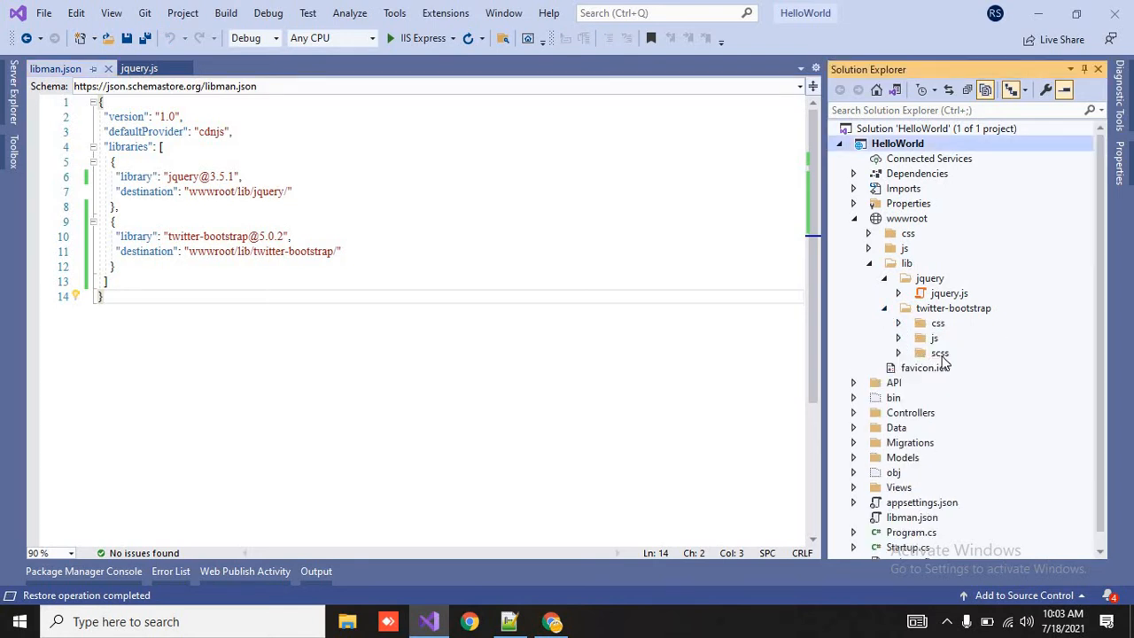
left_click(883, 308)
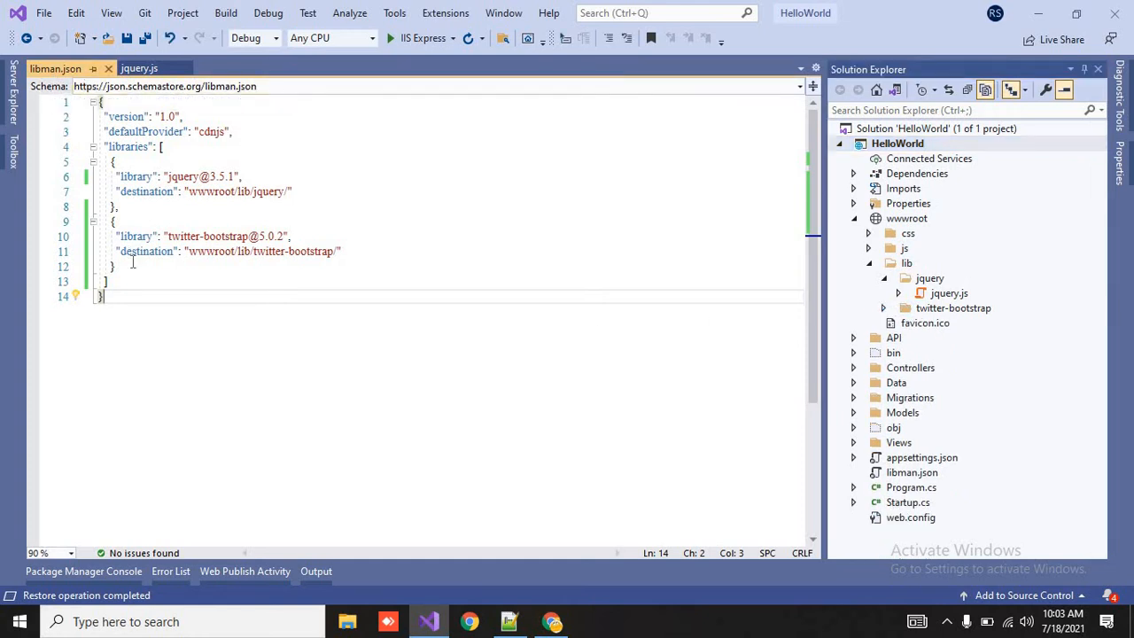
left_click_drag(121, 235, 340, 252)
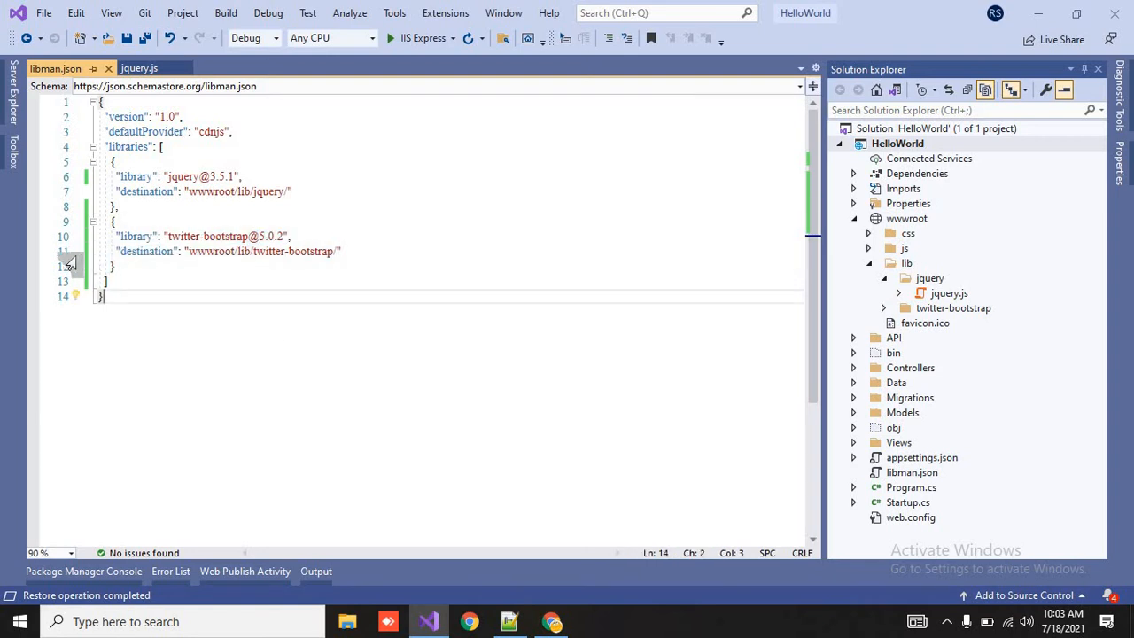
mouse_move(148, 251)
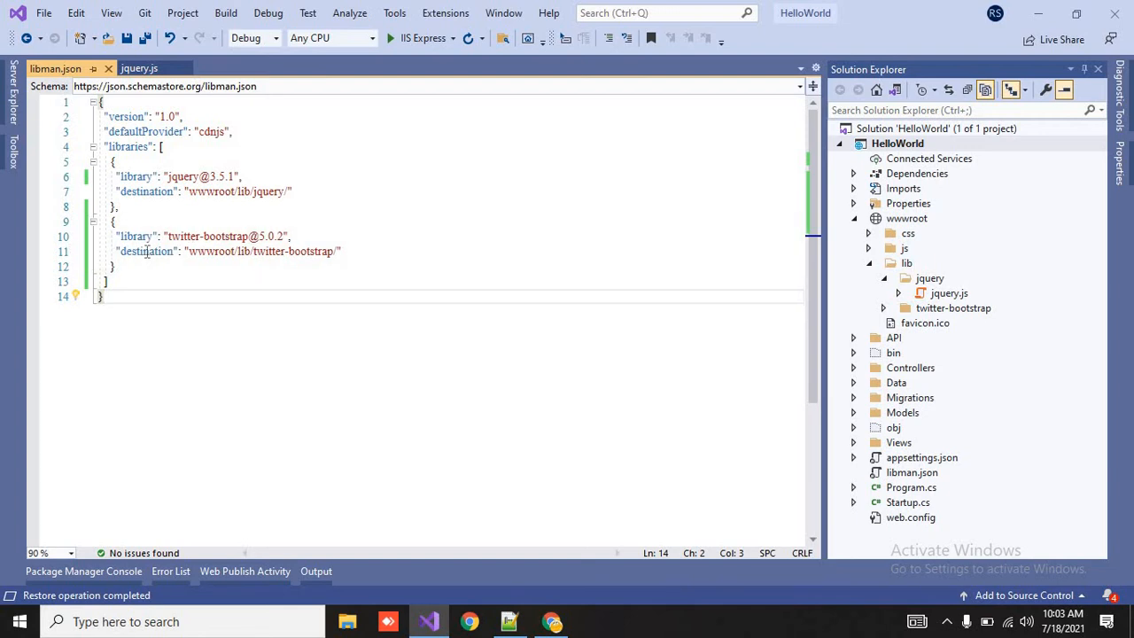
left_click(103, 252)
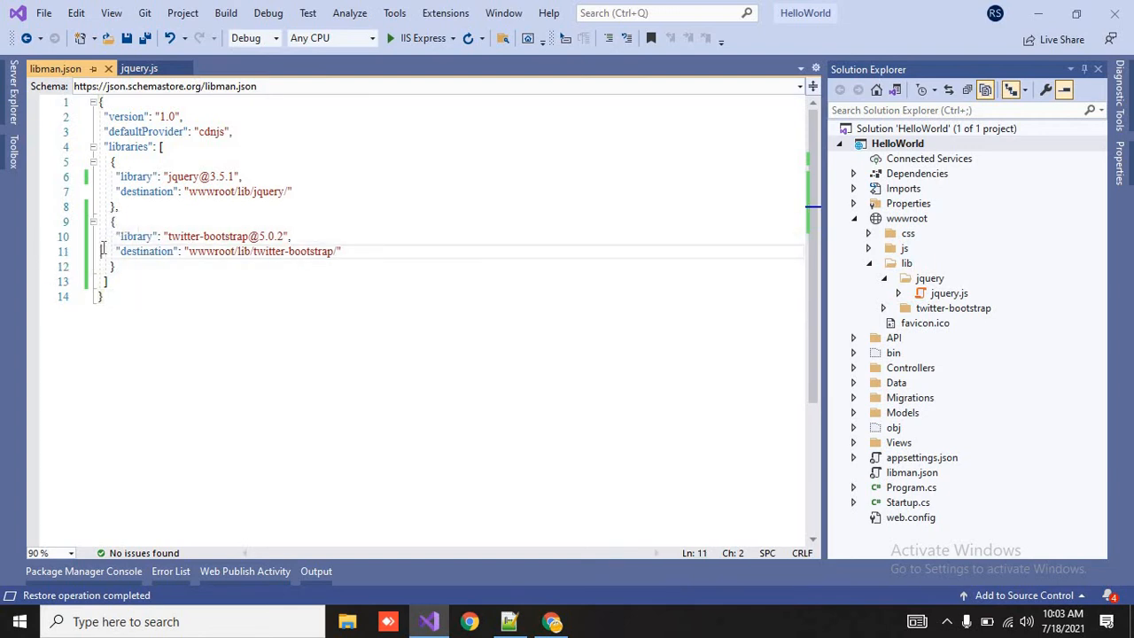
mouse_move(85, 257)
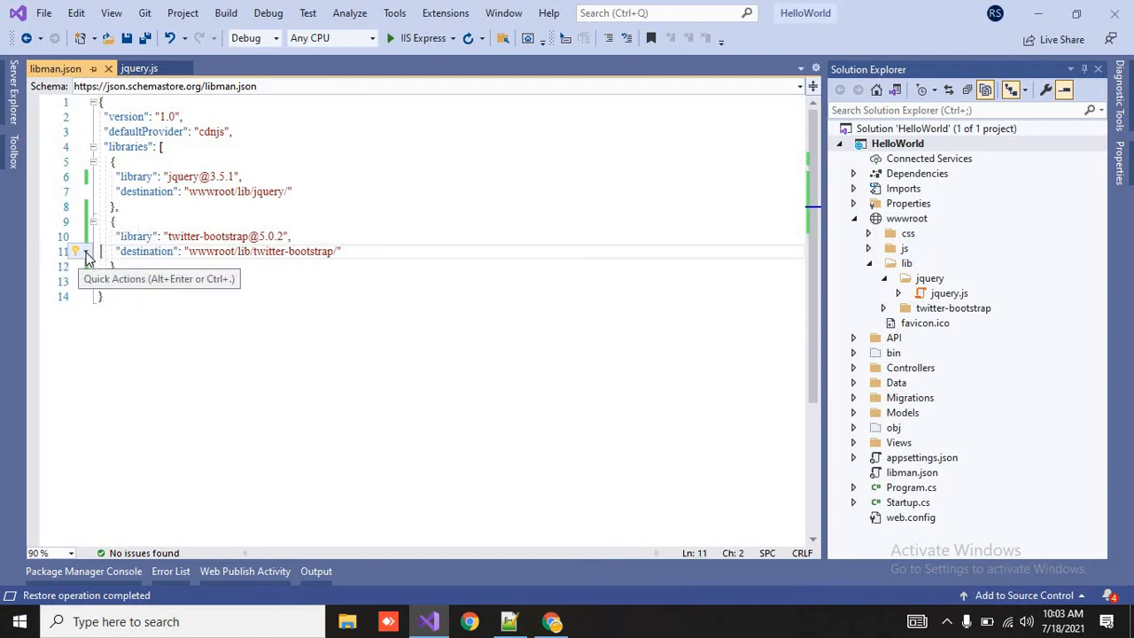
left_click(75, 252)
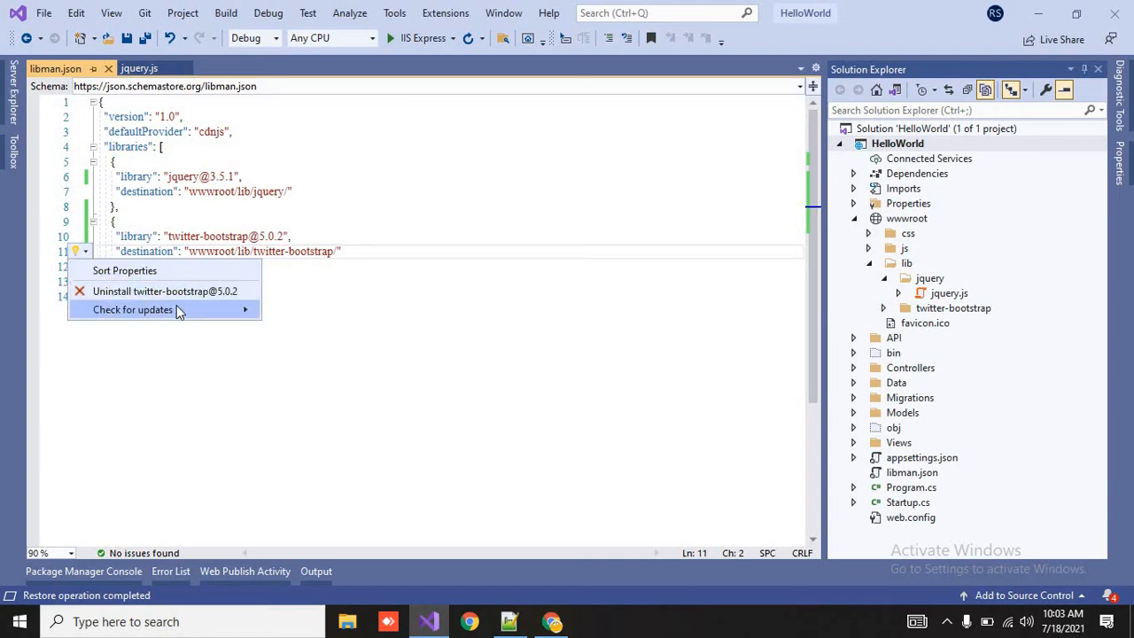
left_click(133, 308)
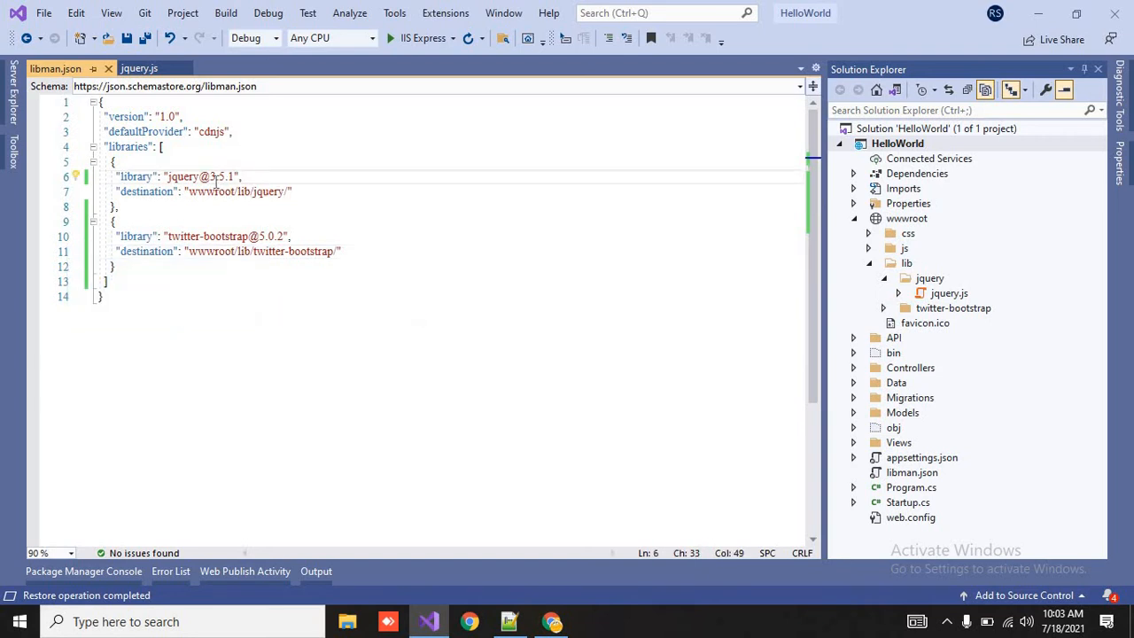
mouse_move(74, 175)
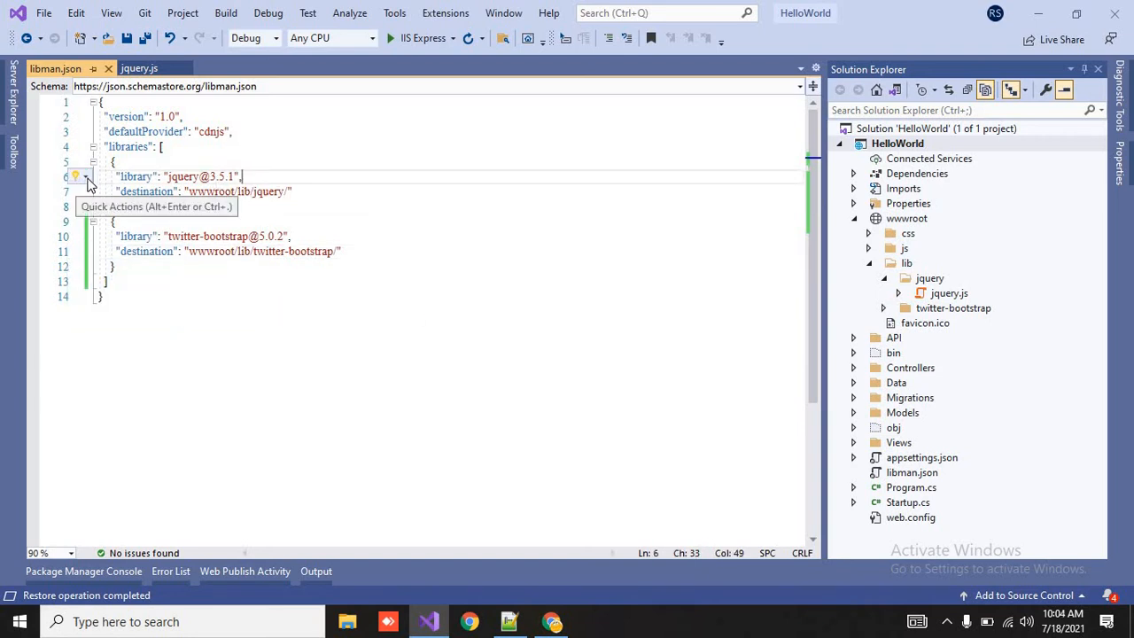
left_click(74, 176)
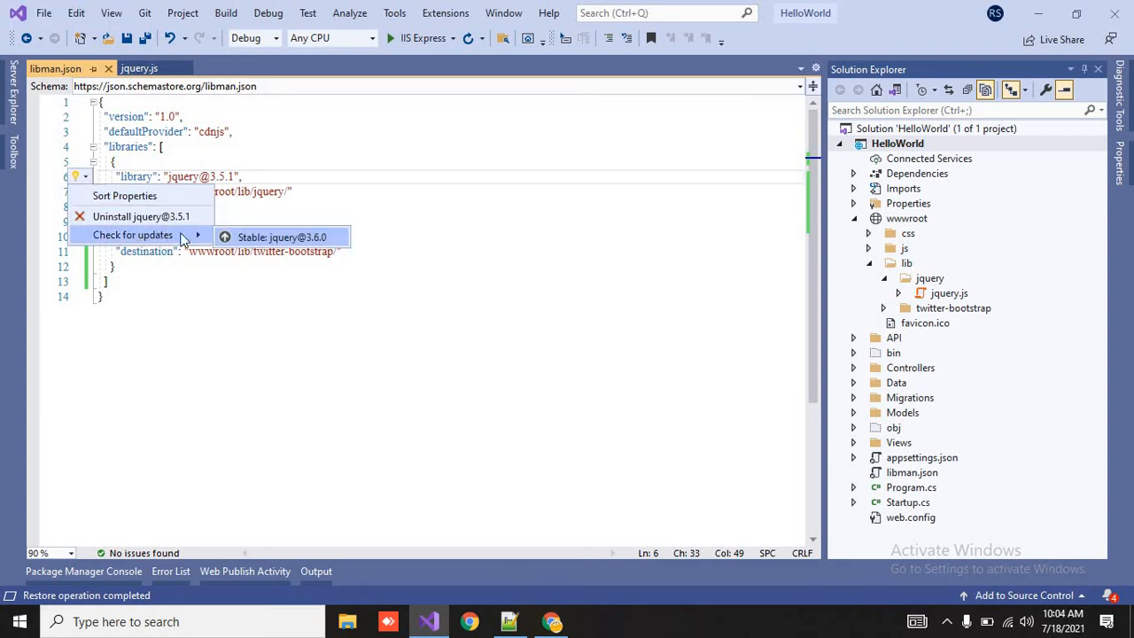
mouse_move(304, 237)
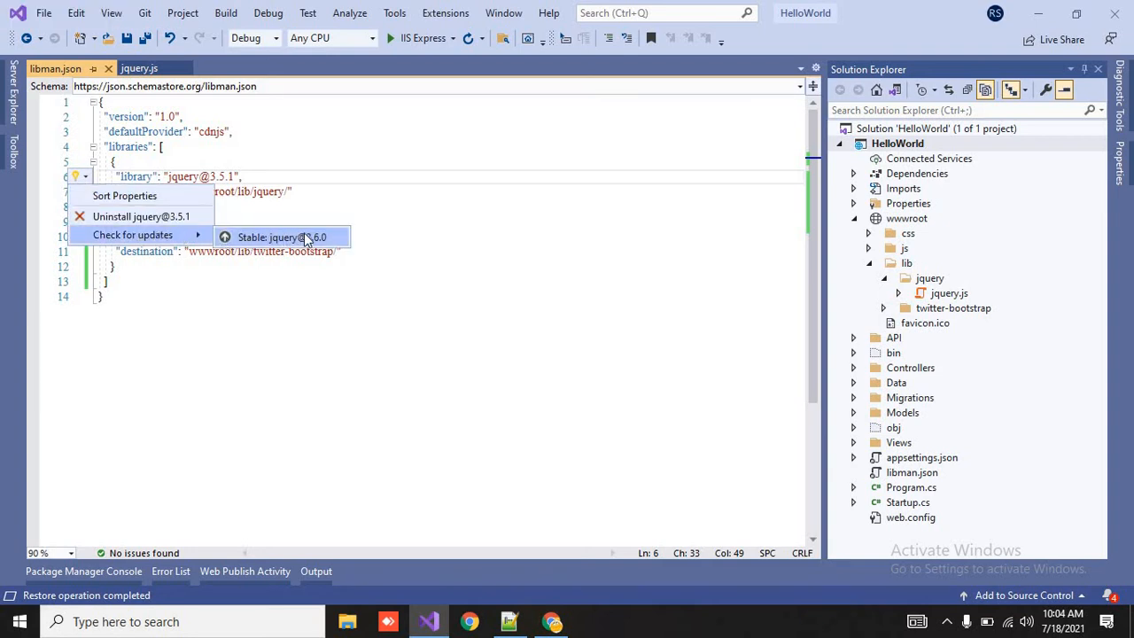
left_click(280, 237)
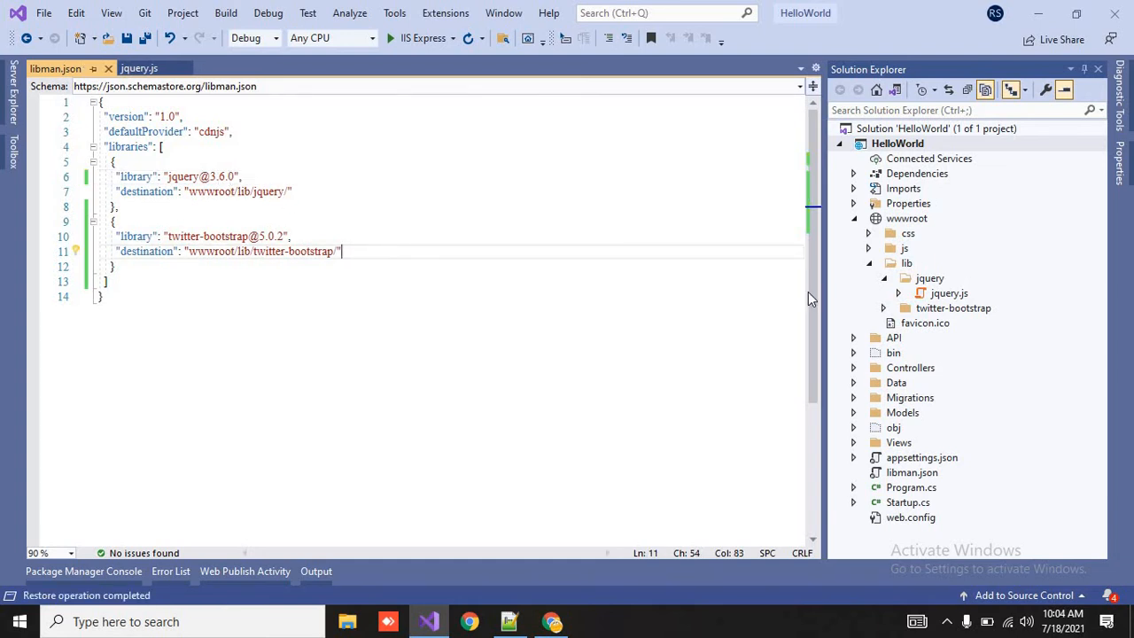
left_click(138, 67)
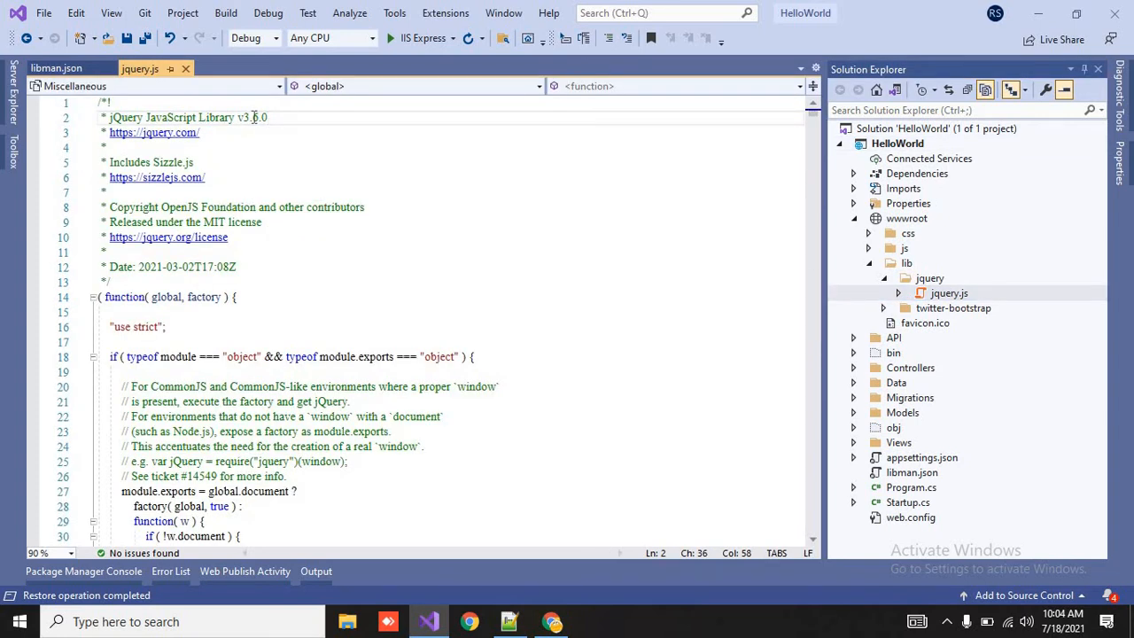
Step: Return to the libman.json tab and collapse the wwwroot lib folder in Solution Explorer
left_click(55, 68)
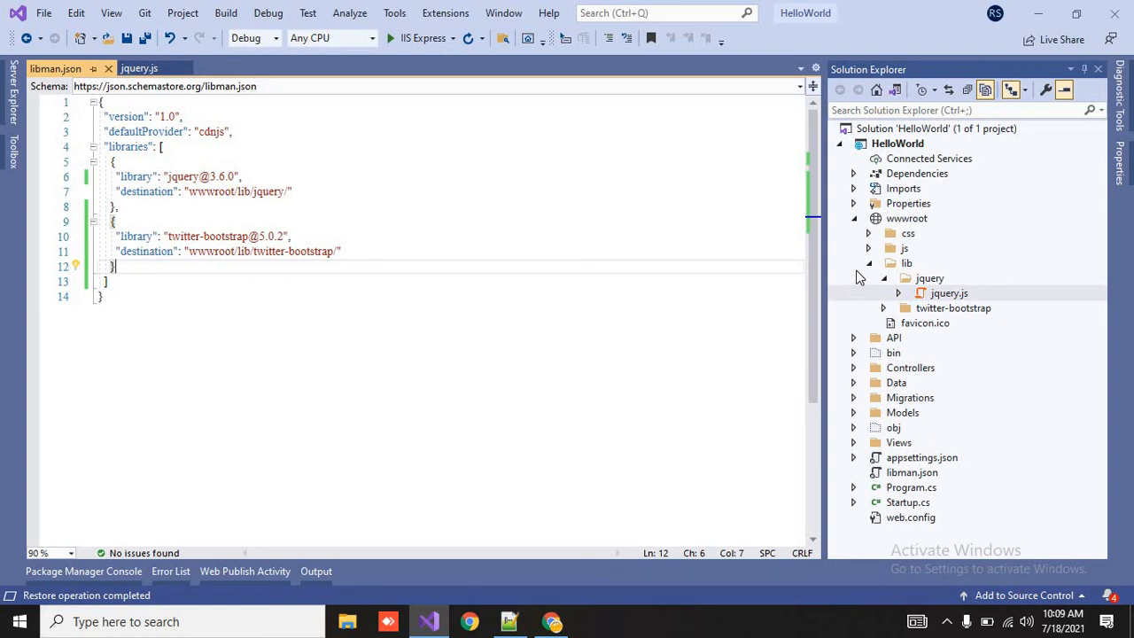
left_click(868, 262)
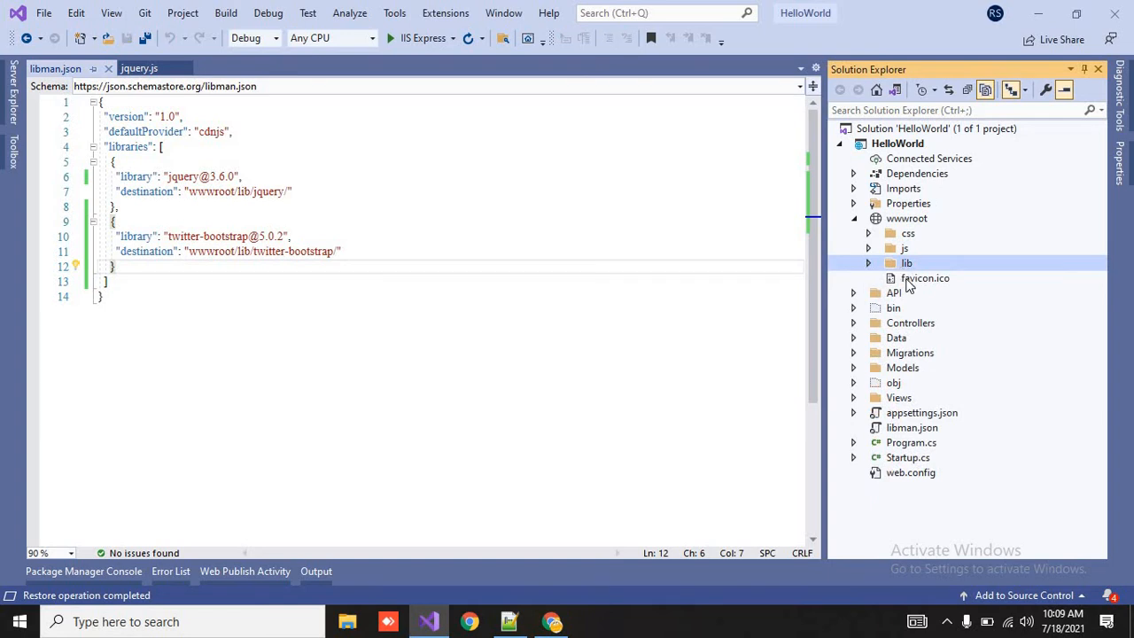
left_click(911, 427)
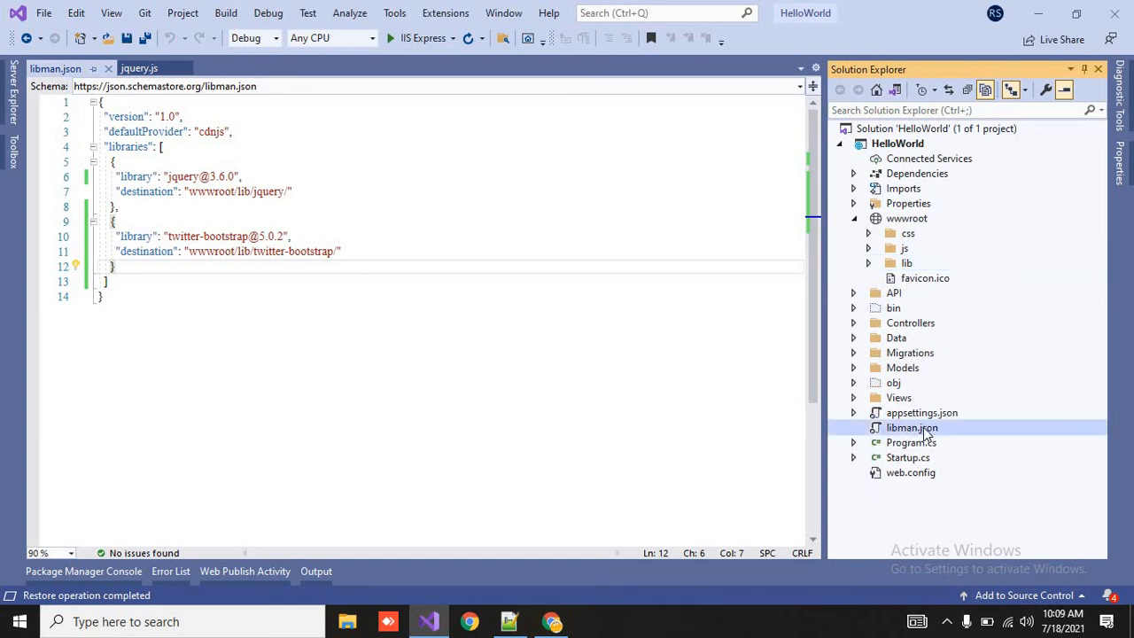
mouse_move(904, 436)
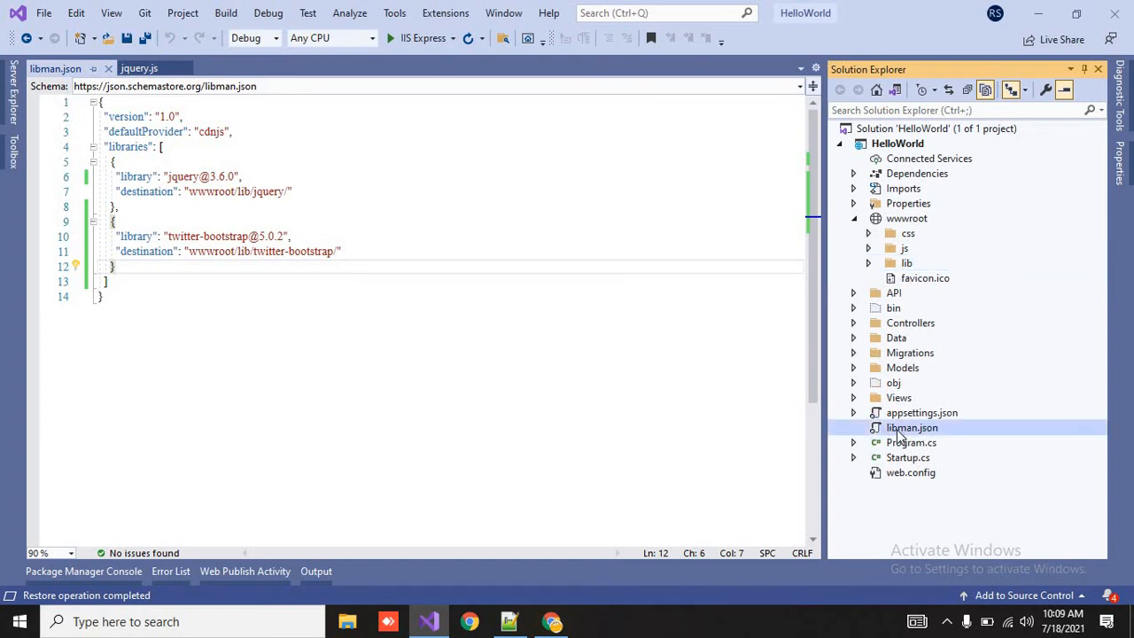
mouse_move(858, 424)
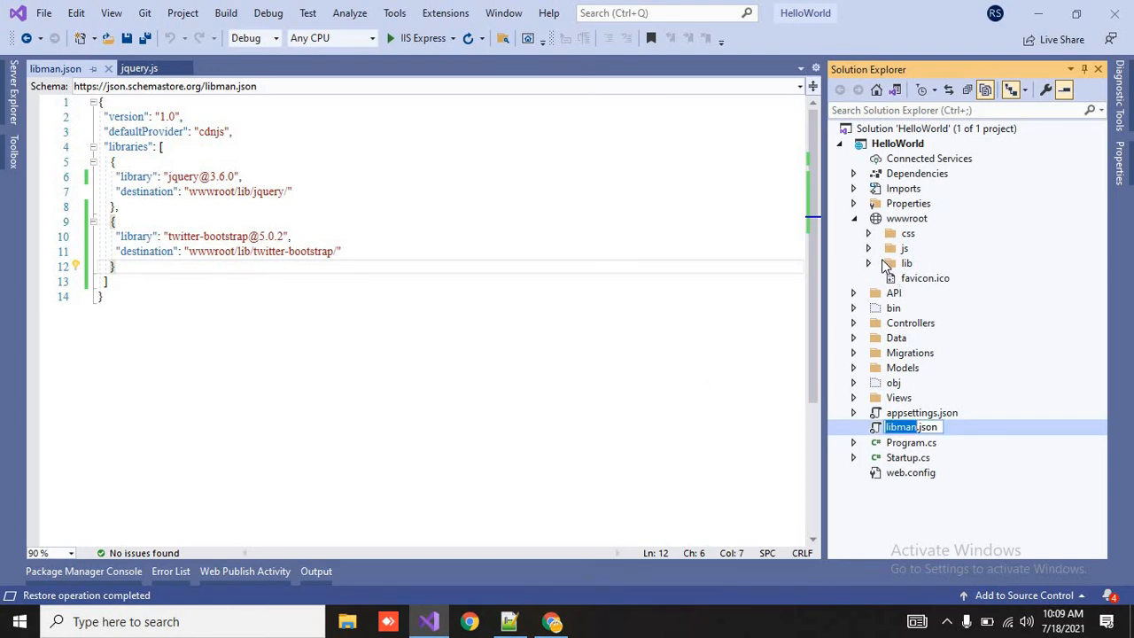
Step: Permanently delete the wwwroot/lib folder from Solution Explorer
right_click(912, 425)
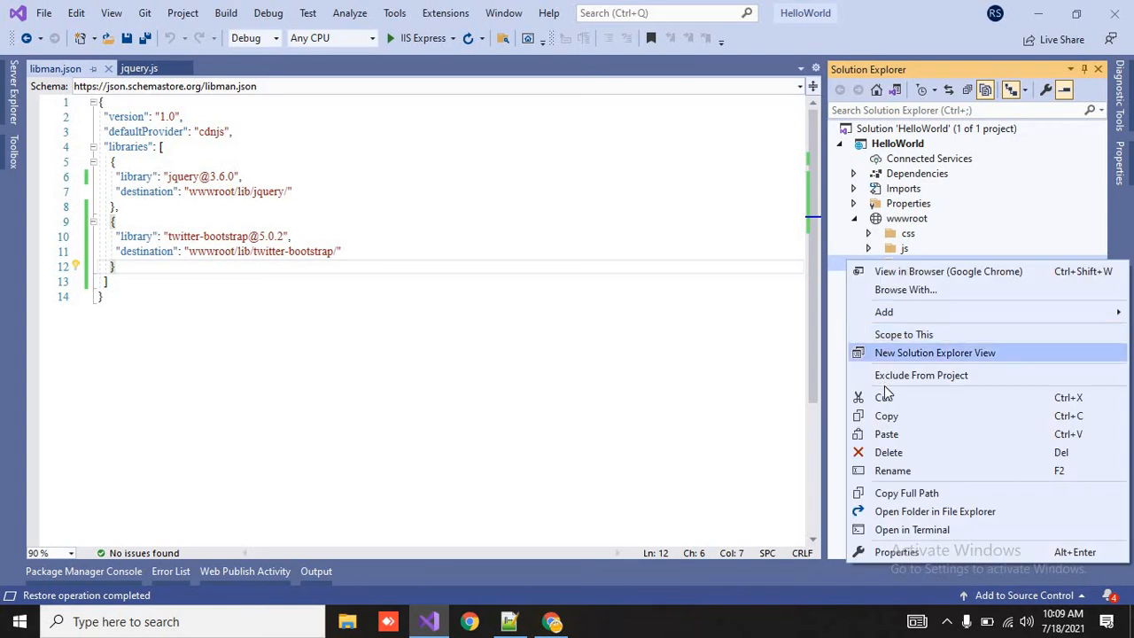
left_click(888, 451)
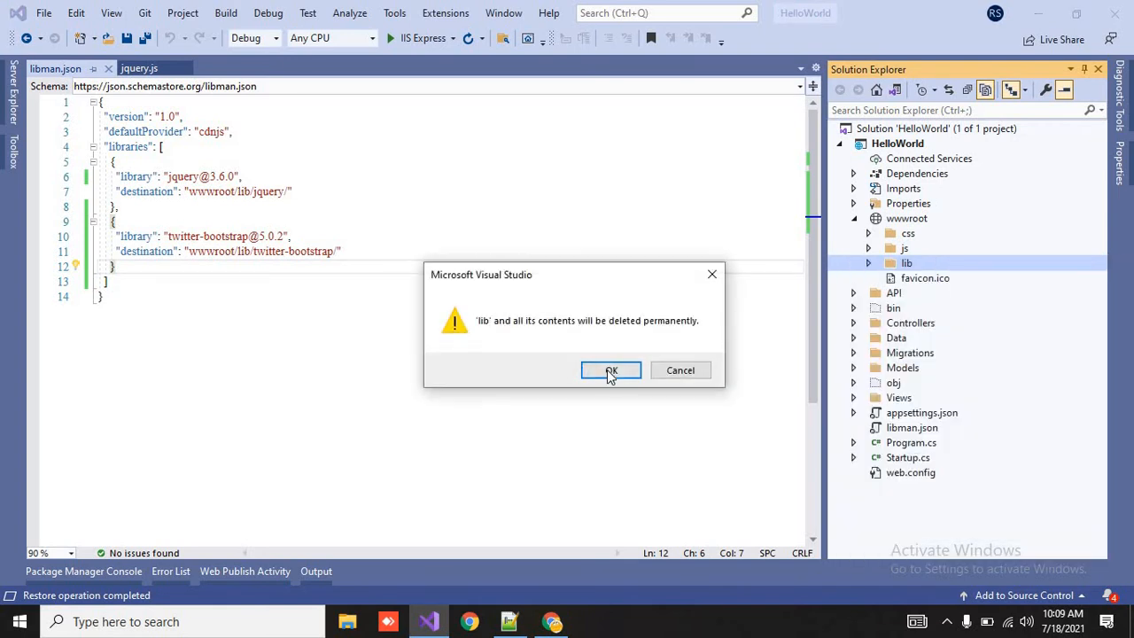
left_click(610, 370)
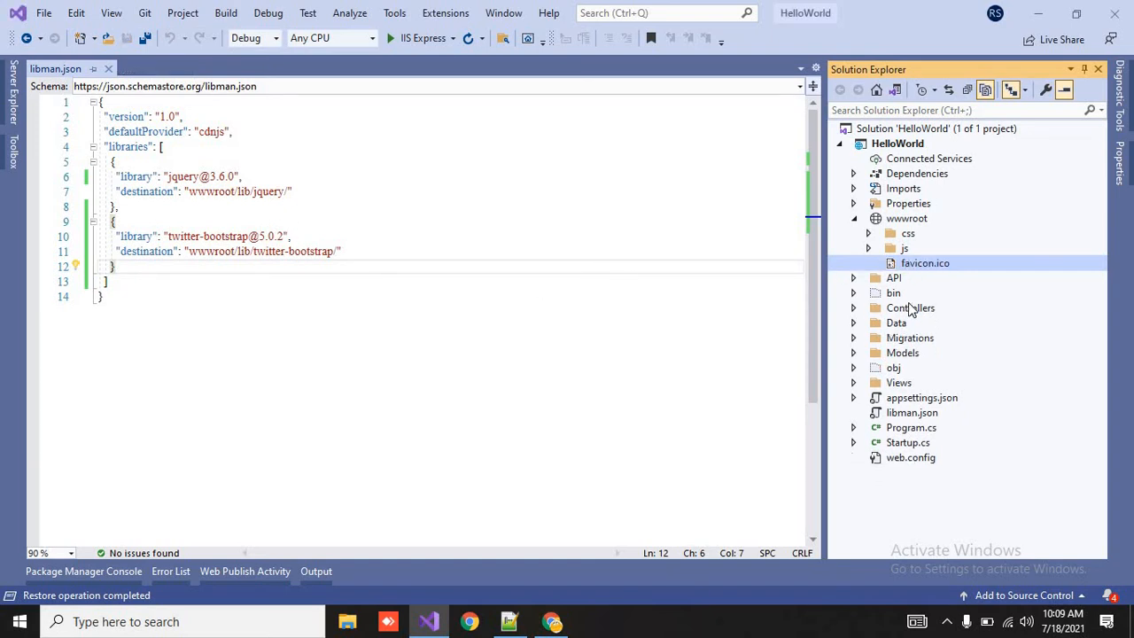
Step: Restore Client-Side Libraries from libman.json, recreating lib with jquery and twitter-bootstrap
left_click(911, 411)
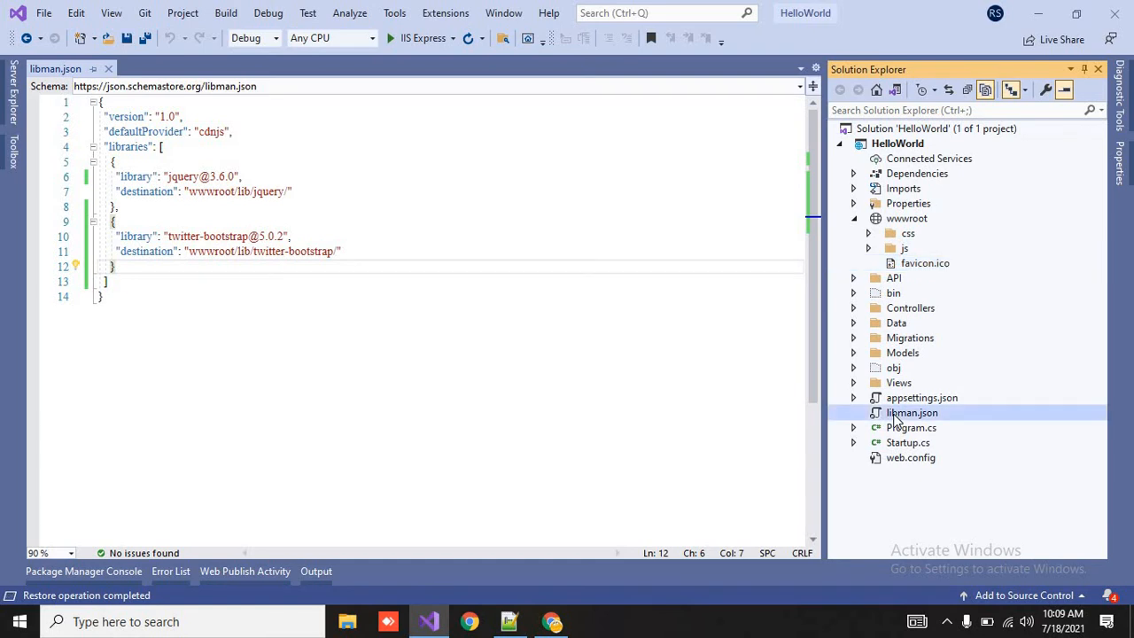
right_click(913, 411)
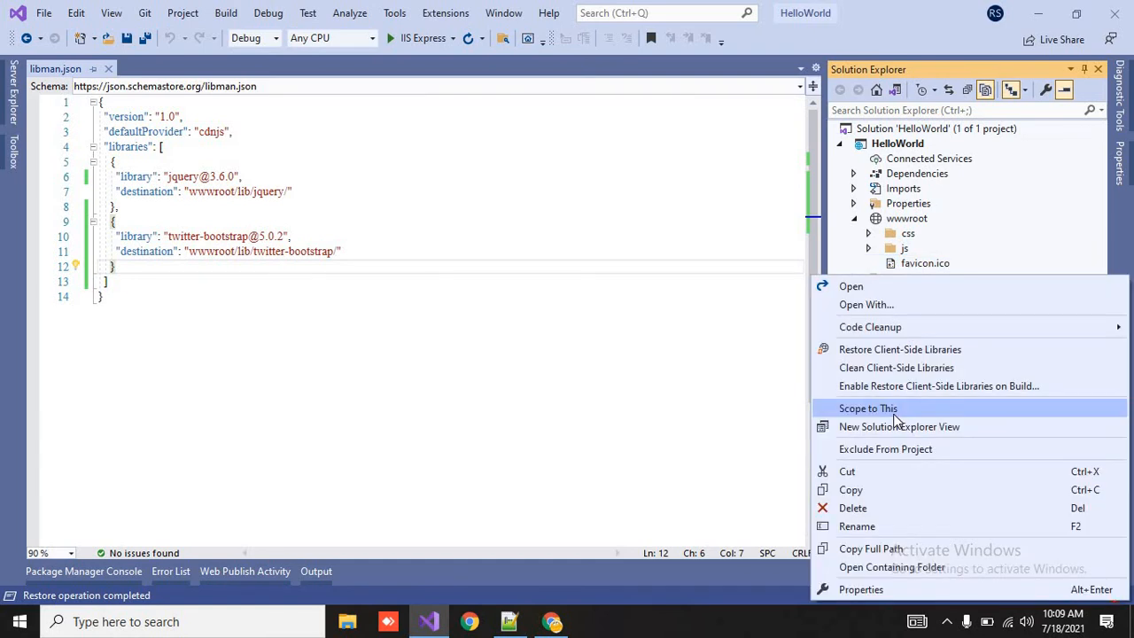
mouse_move(877, 350)
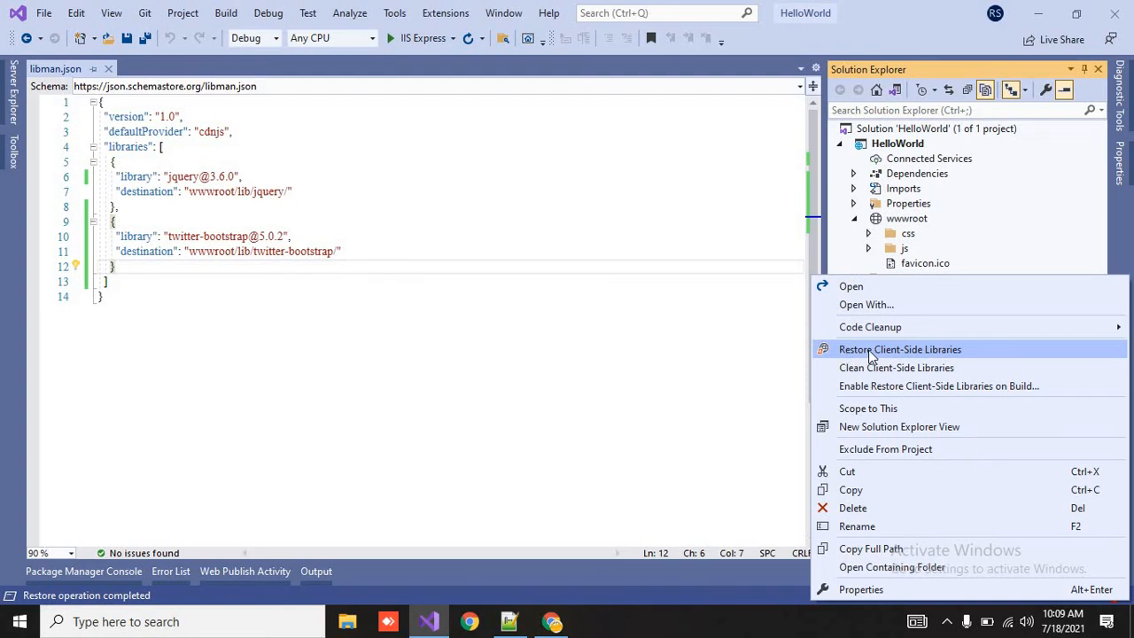
left_click(900, 349)
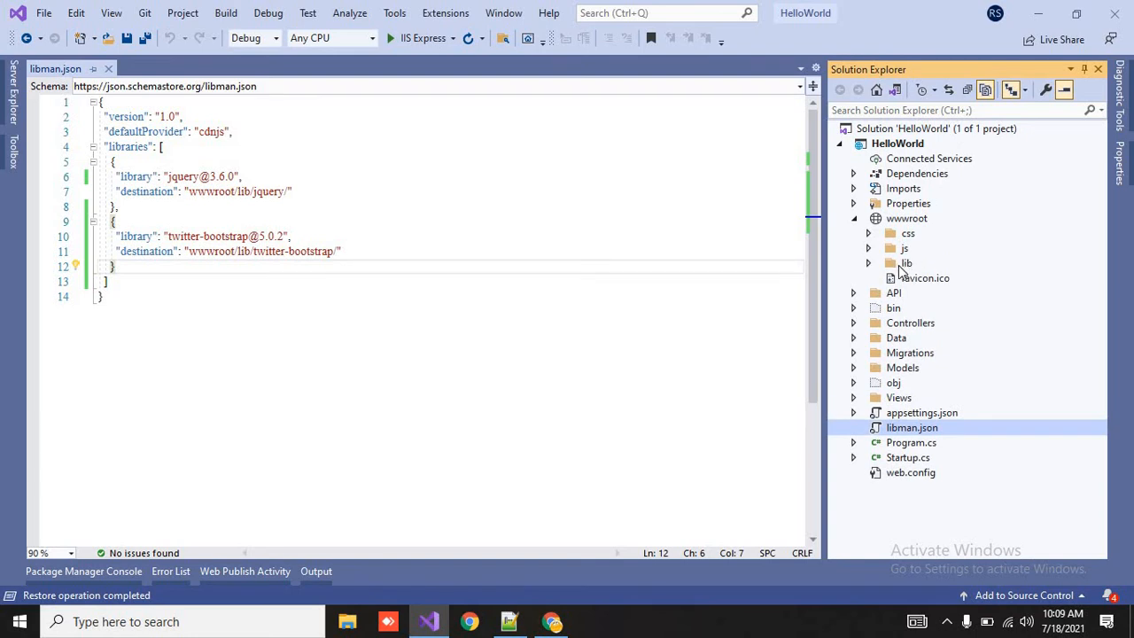
left_click(869, 263)
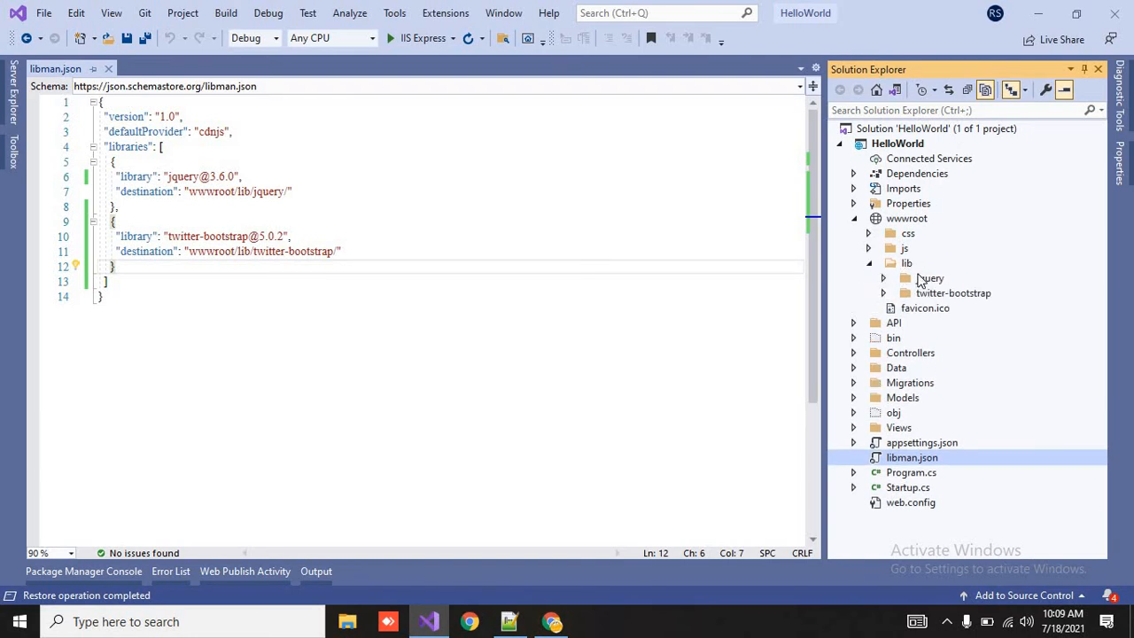
left_click(870, 262)
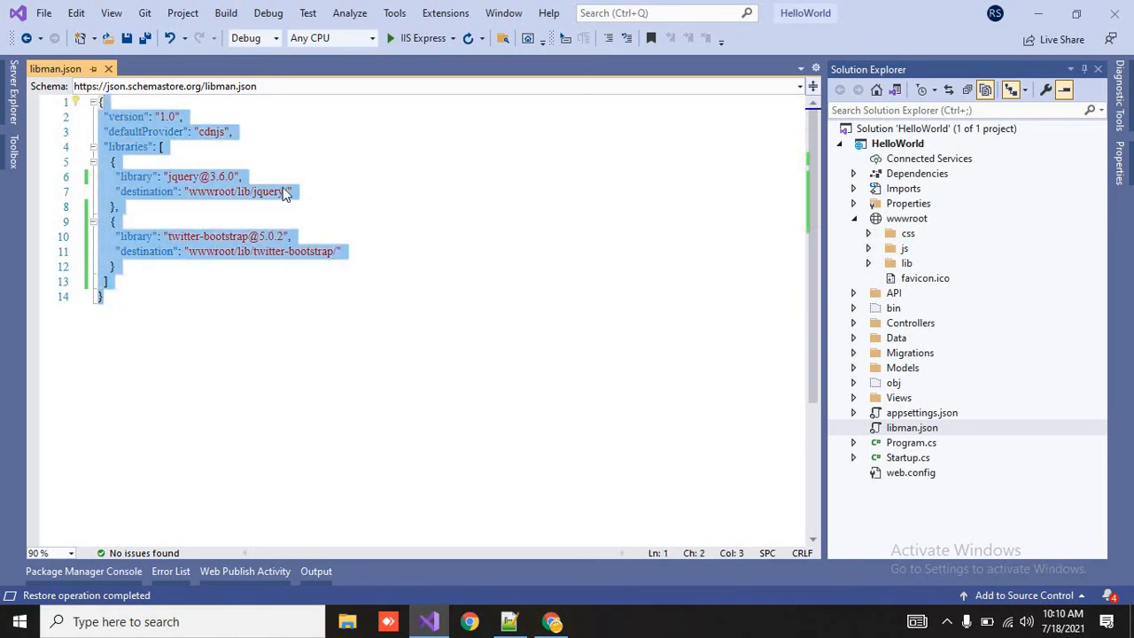
mouse_move(913, 422)
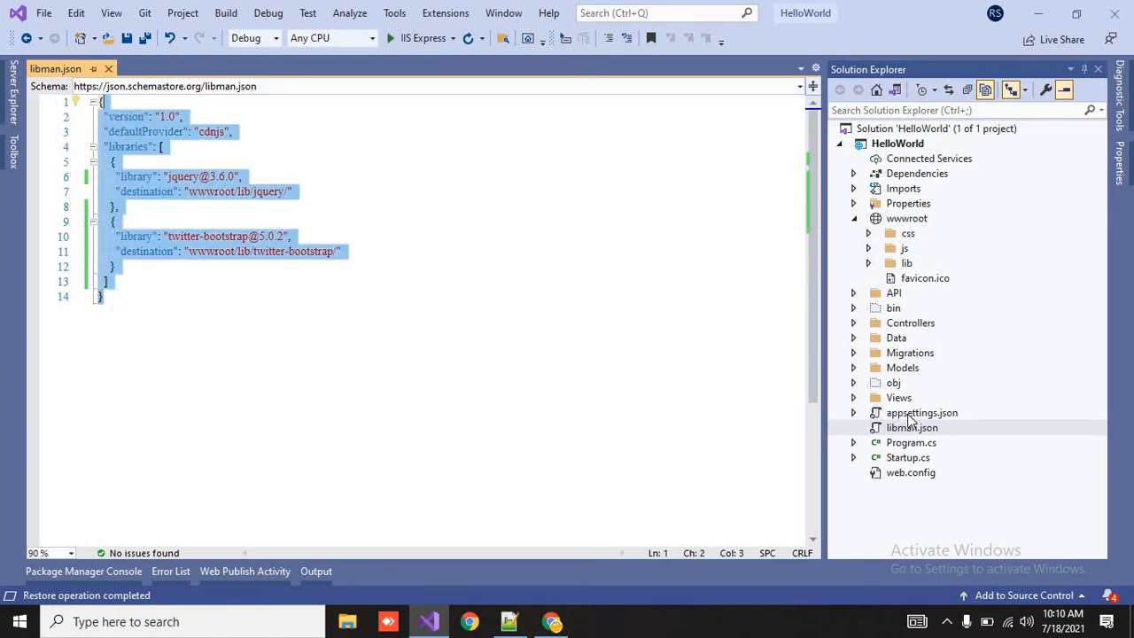
right_click(921, 411)
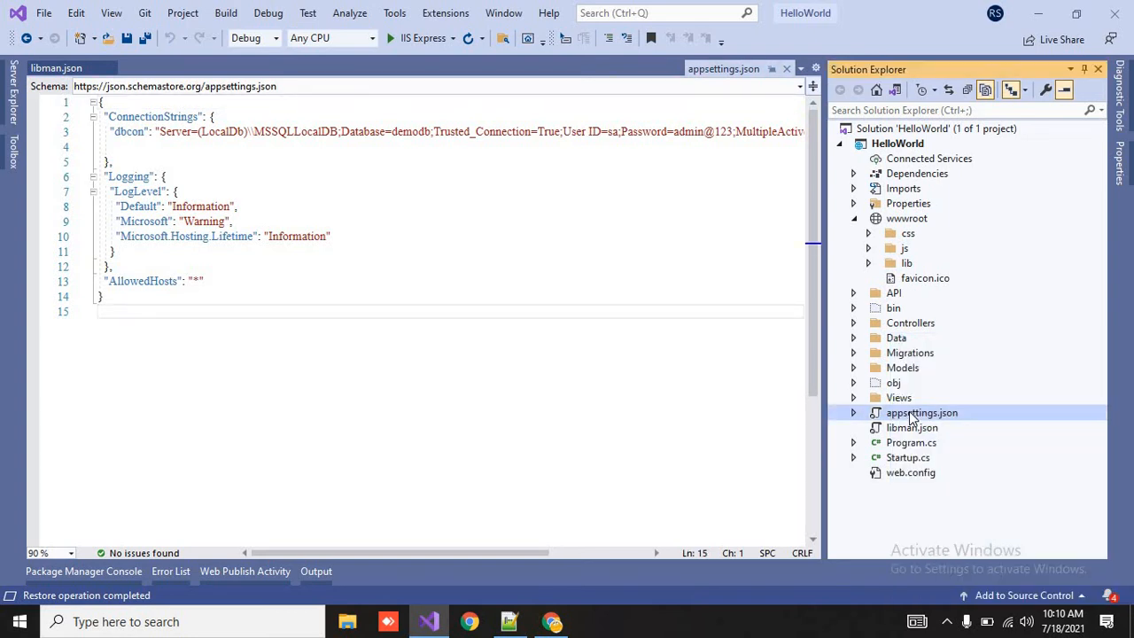
right_click(921, 411)
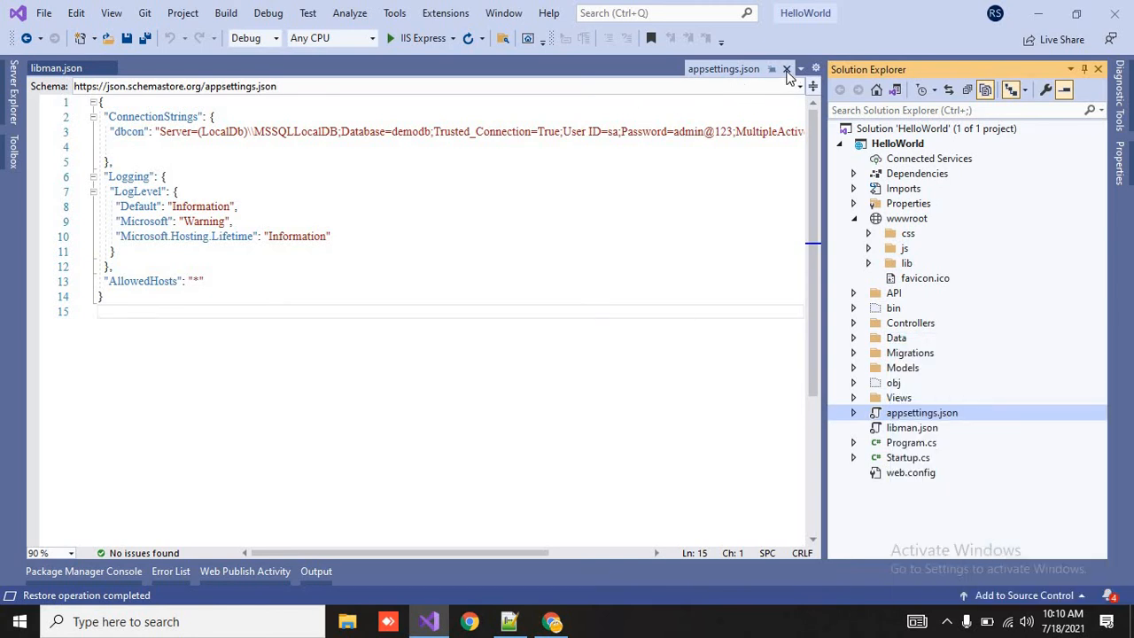
left_click(787, 69)
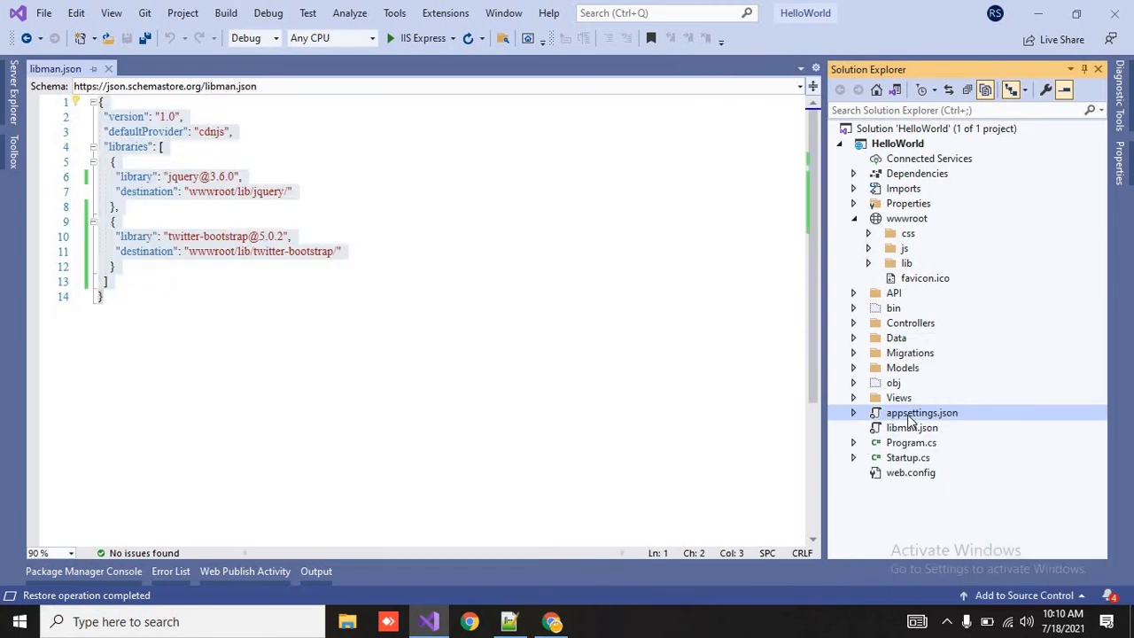
Step: Clean Client-Side Libraries from libman.json, removing the lib folder
right_click(912, 427)
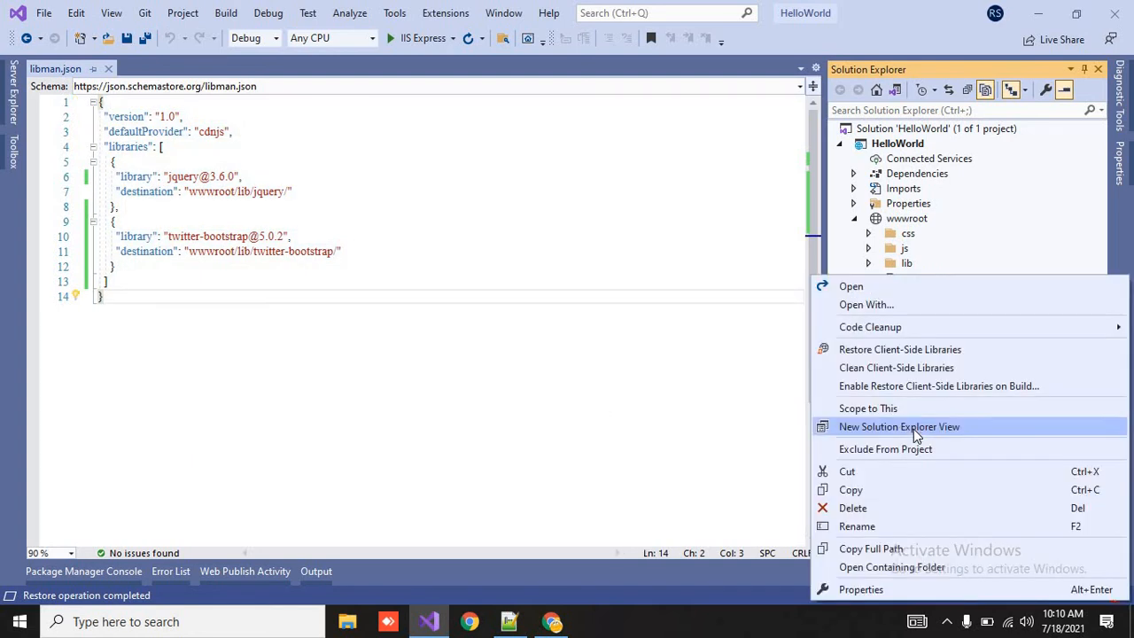
mouse_move(868, 367)
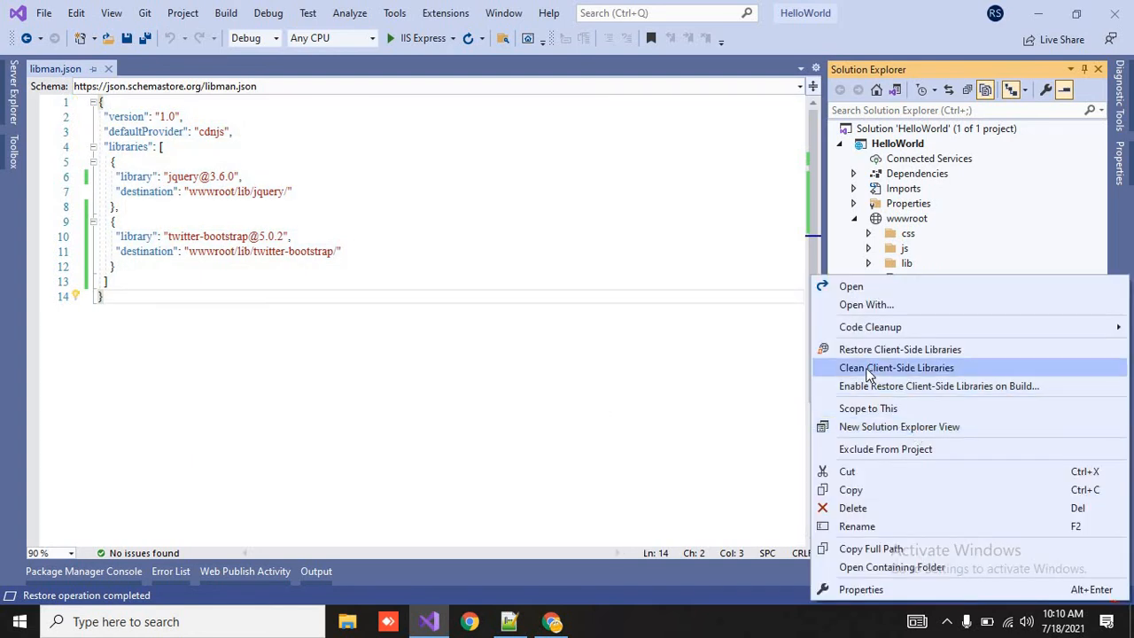
left_click(897, 367)
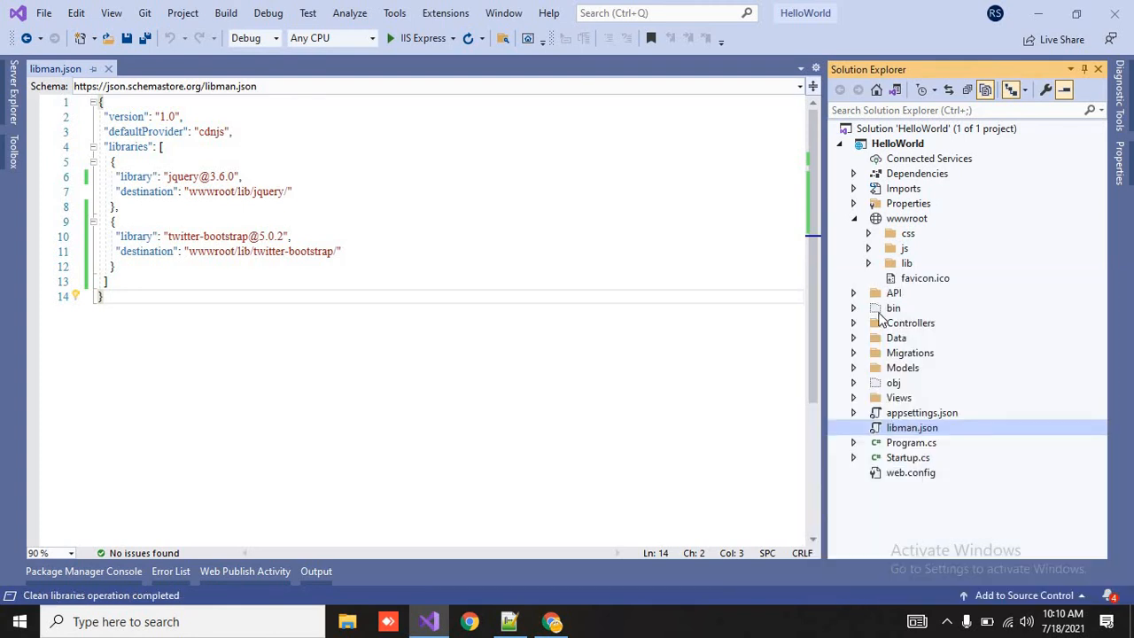
left_click(868, 262)
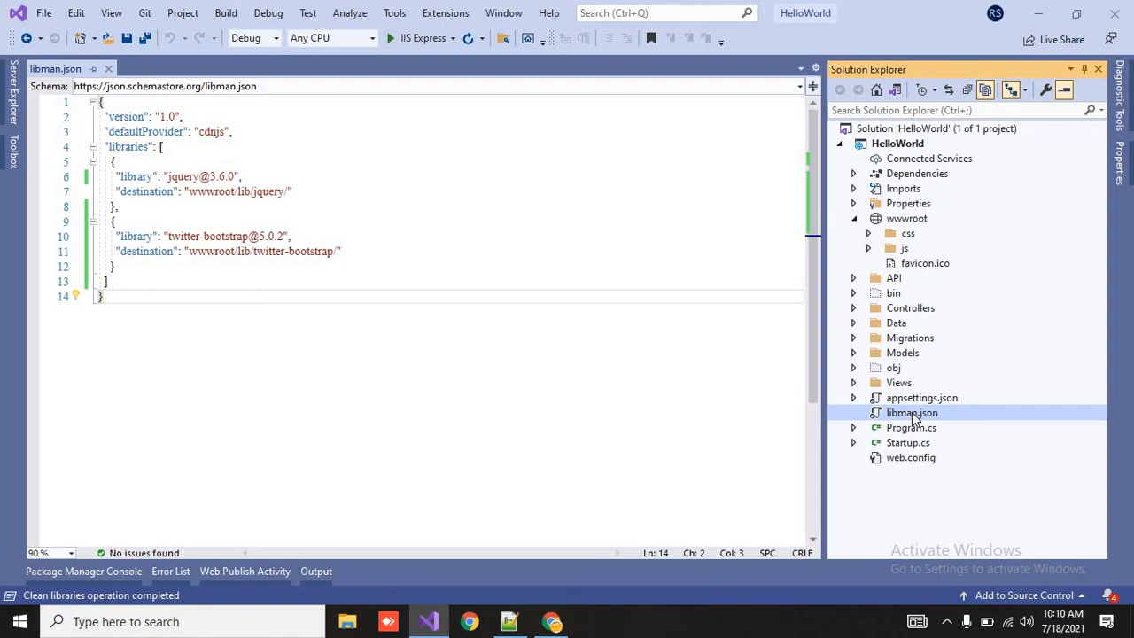
Step: Restore Client-Side Libraries again so wwwroot/lib holds jquery and twitter-bootstrap
right_click(911, 412)
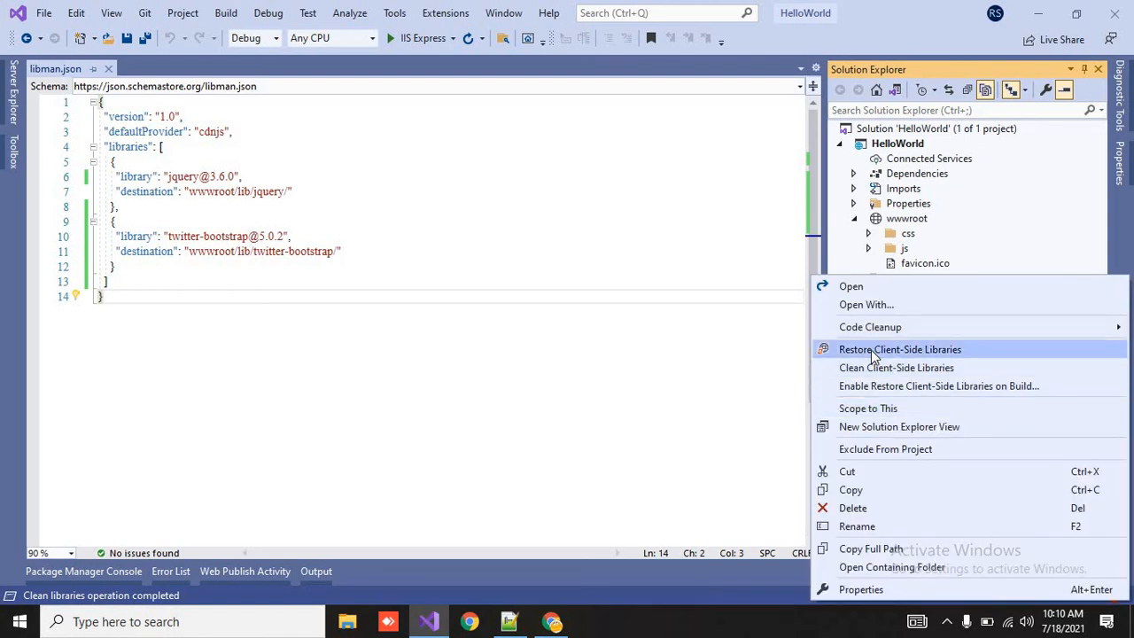
left_click(900, 349)
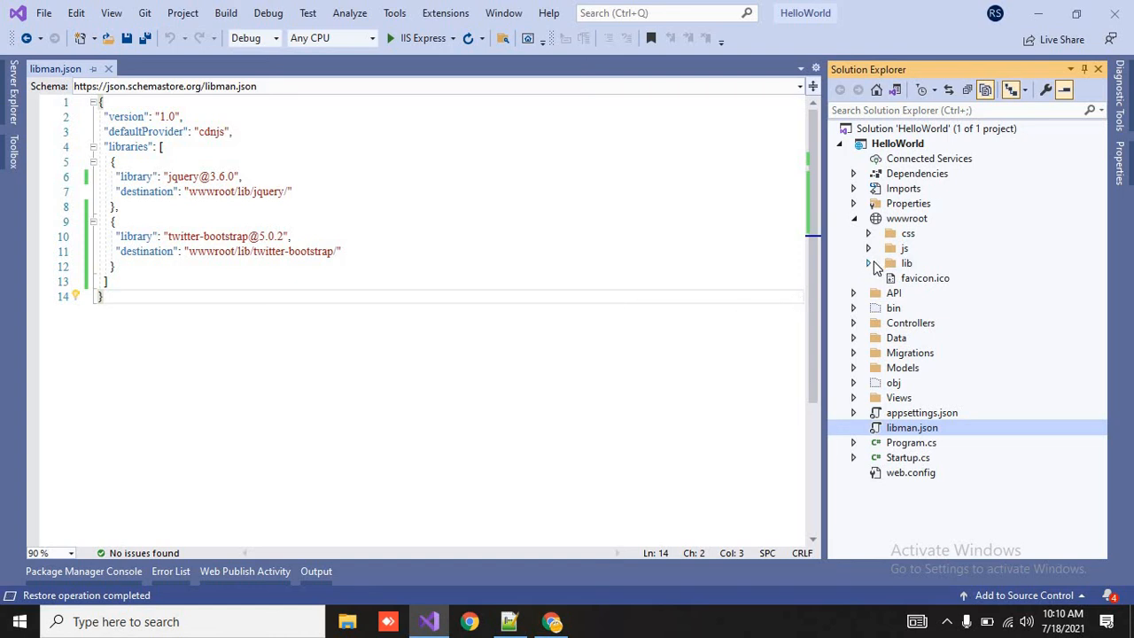
left_click(868, 262)
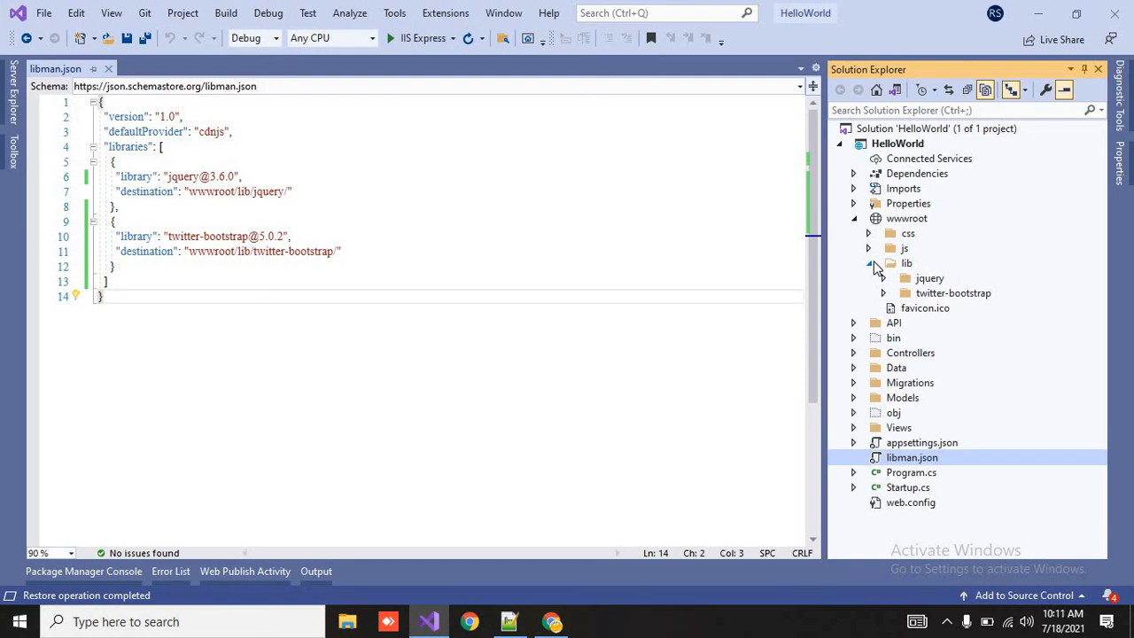
Step: Check the jquery 3.6.0 version in libman.json and expand the Views folder
left_click(868, 262)
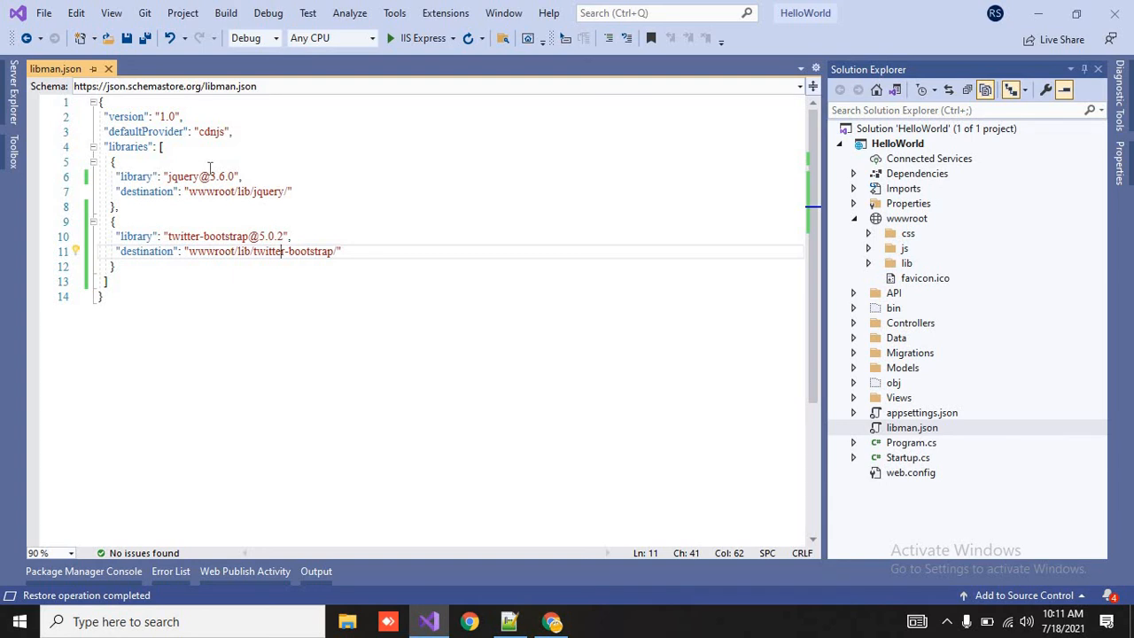
double_click(216, 177)
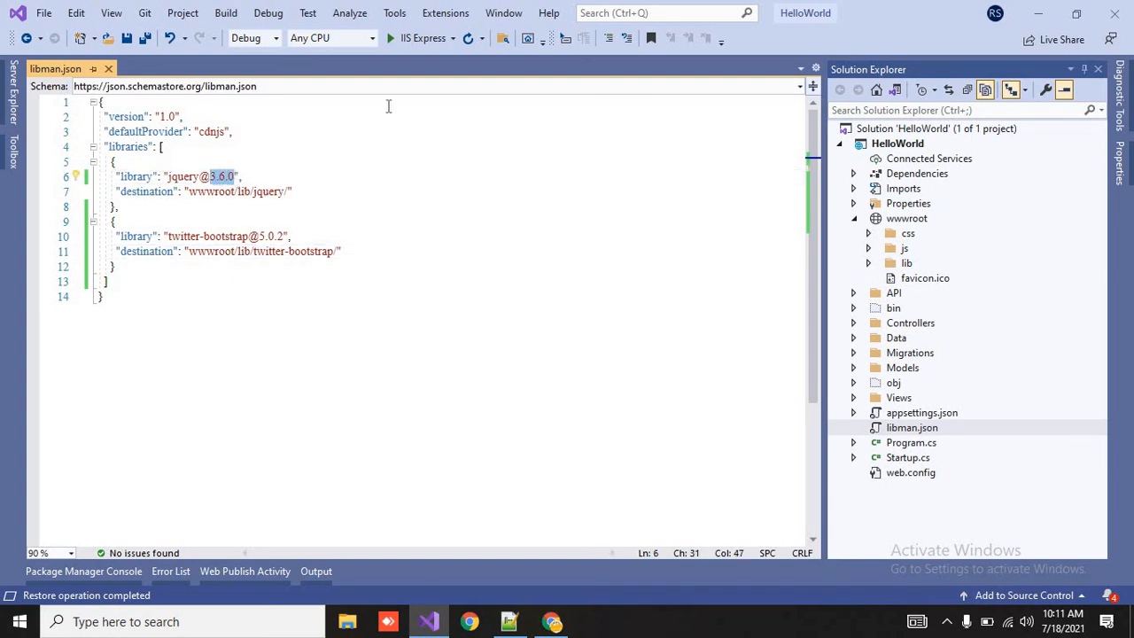
mouse_move(416, 39)
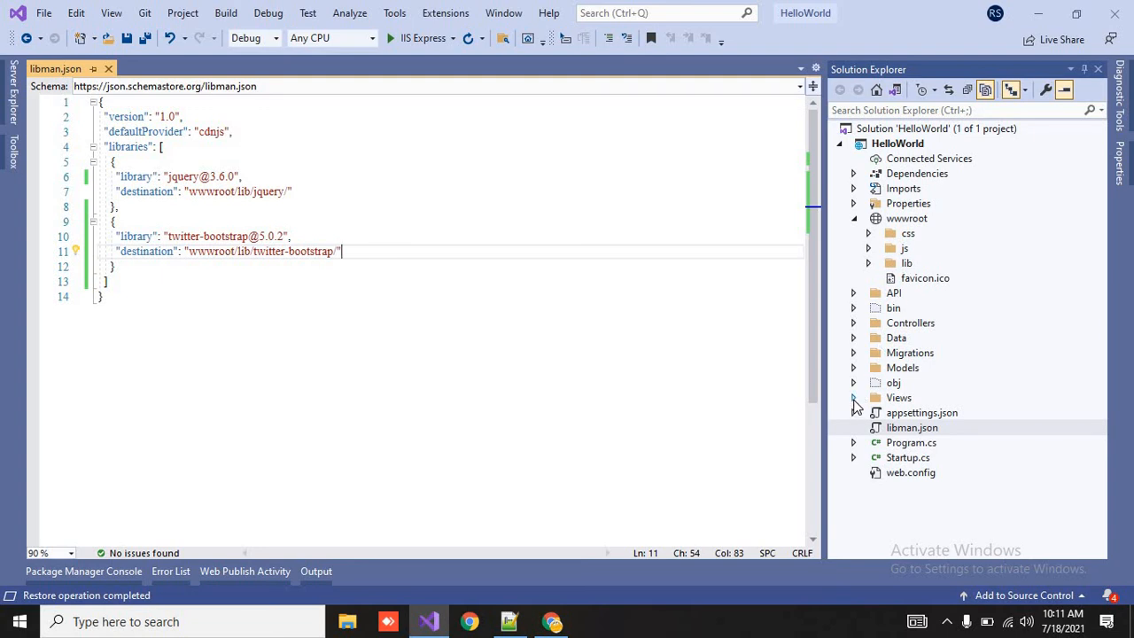
left_click(854, 397)
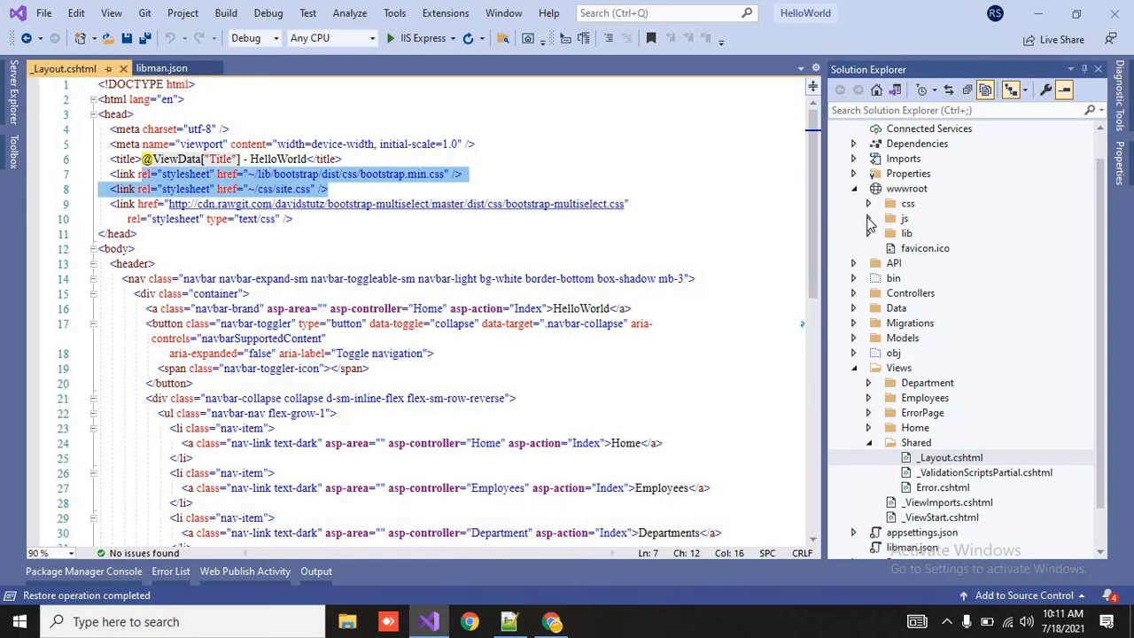
Step: Add a blank line after the site.css link, expand lib/twitter-bootstrap/css, and remove the dropped bootstrap.css link
left_click(870, 234)
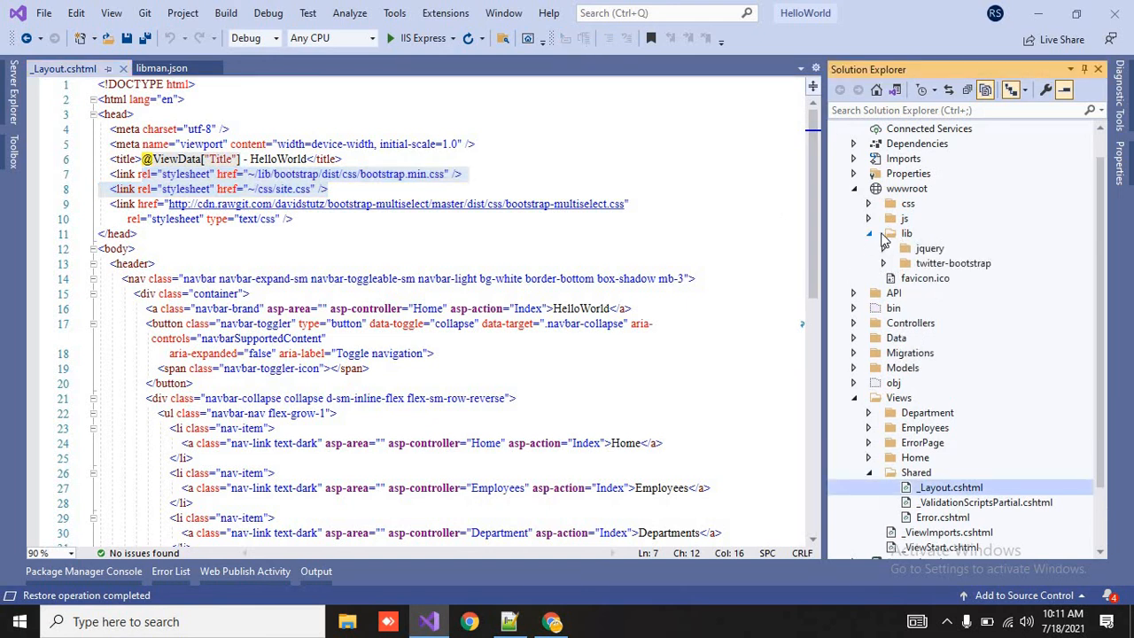
left_click(953, 262)
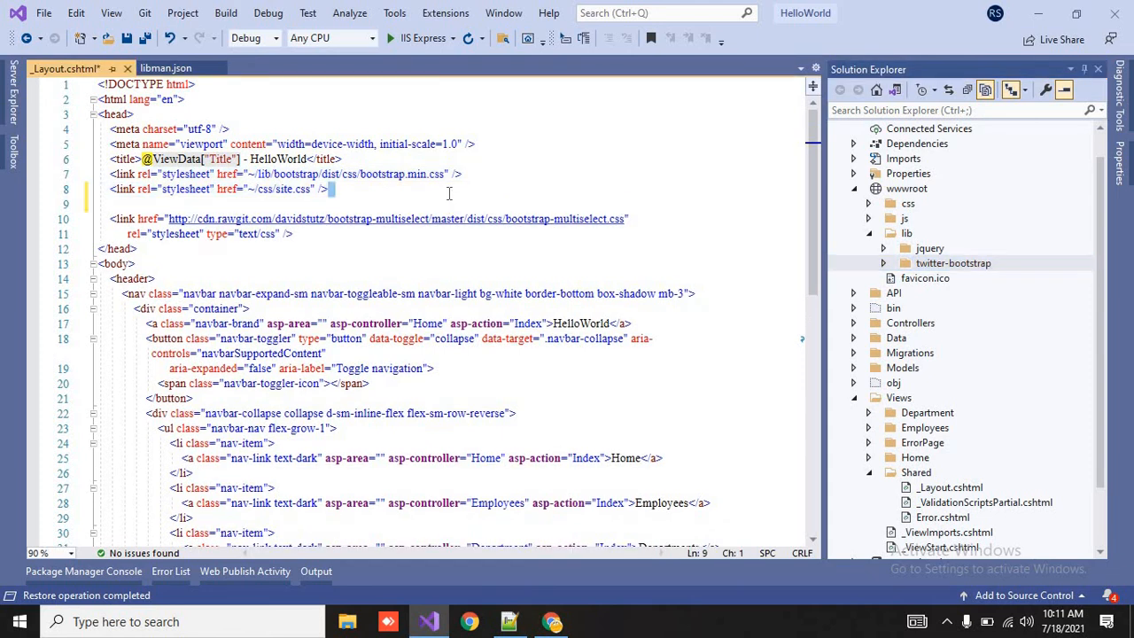
left_click(883, 263)
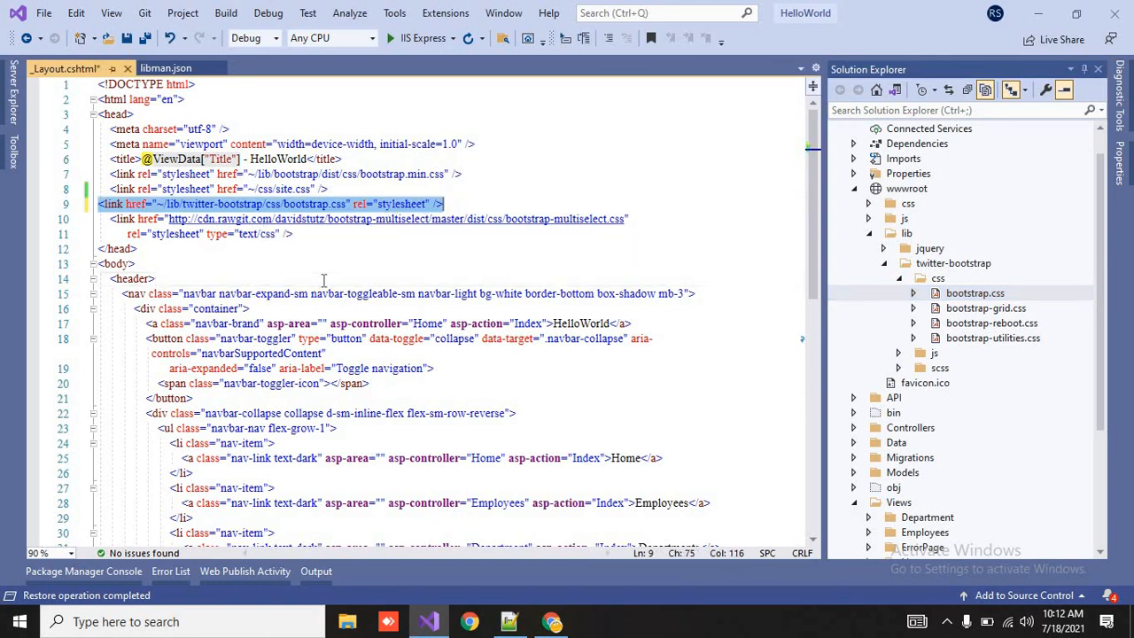
key("Delete")
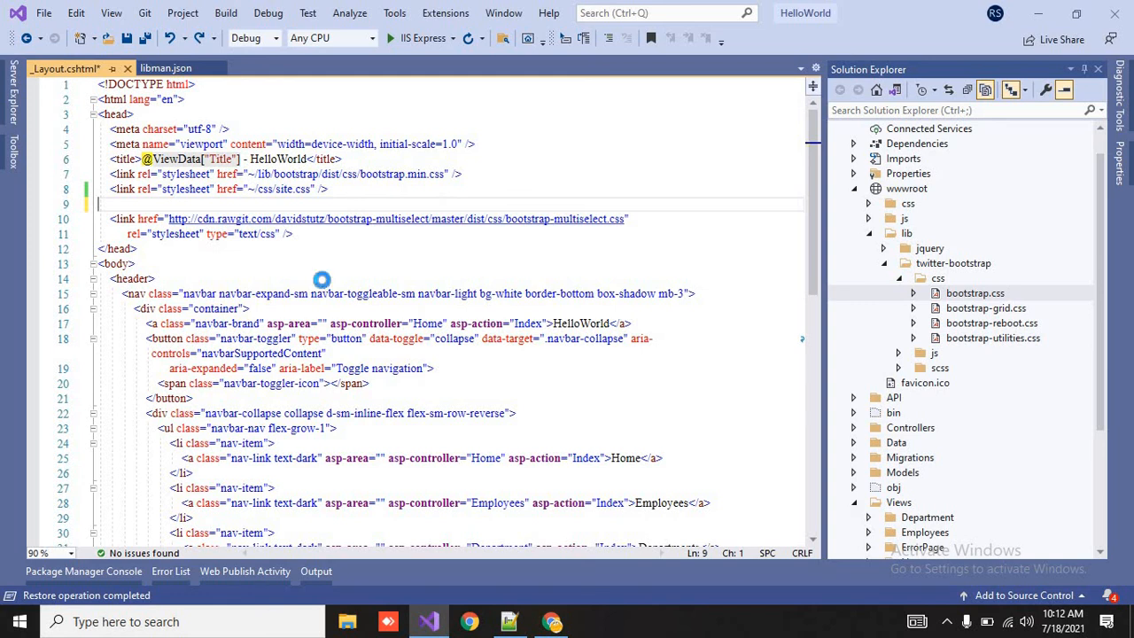
left_click(362, 264)
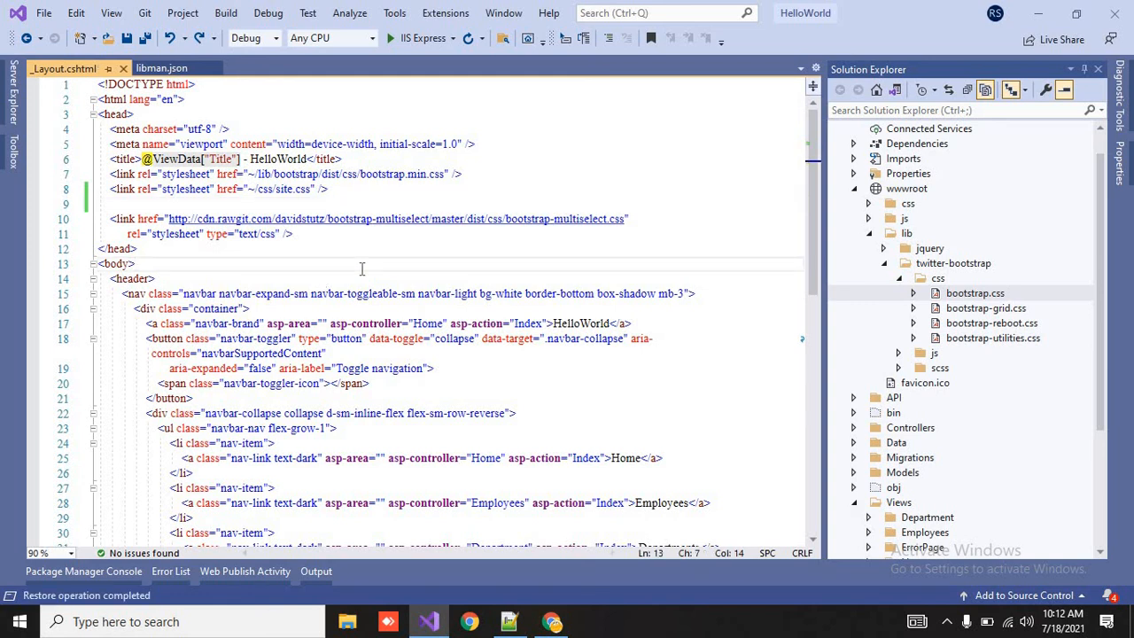
left_click(134, 264)
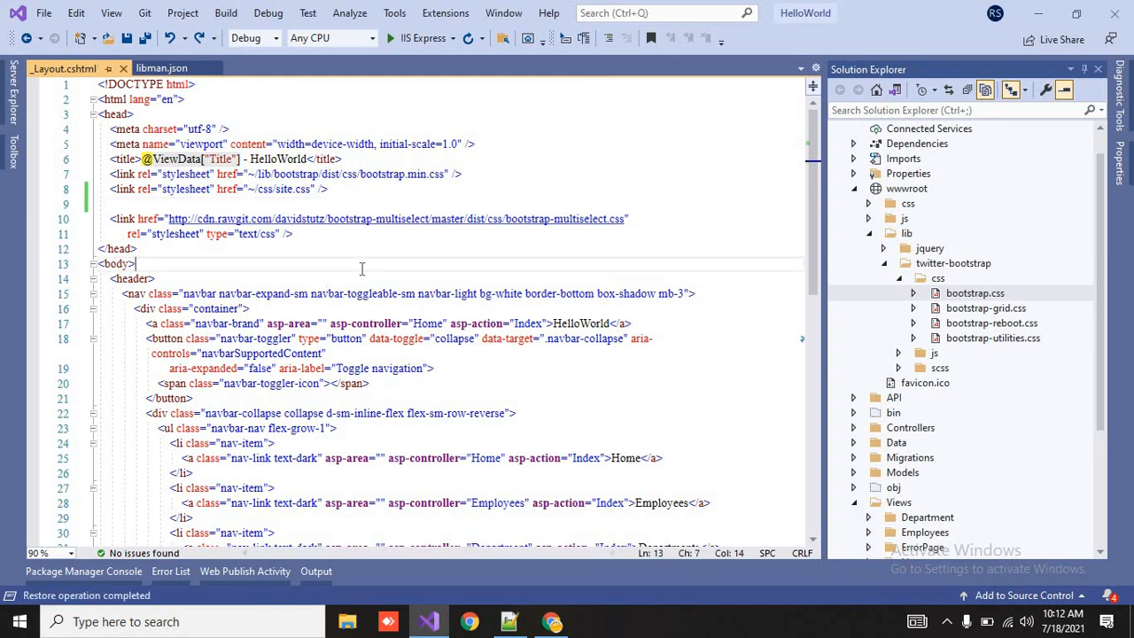